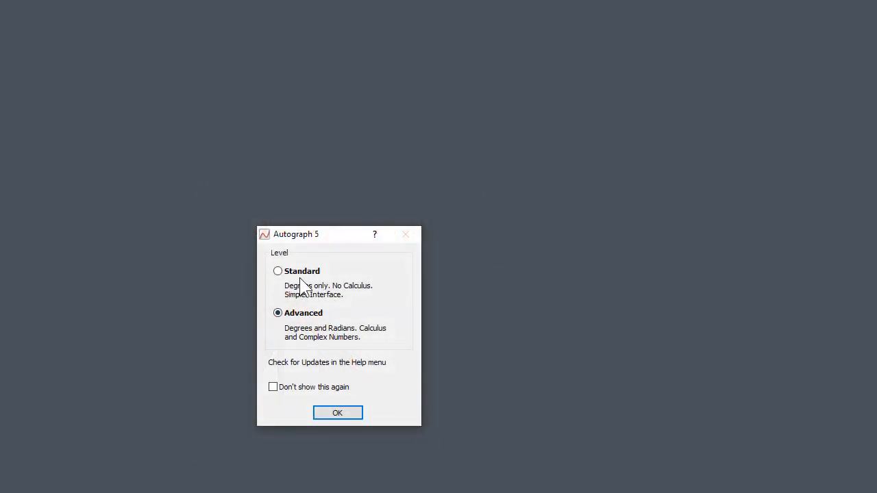
mouse_move(315, 336)
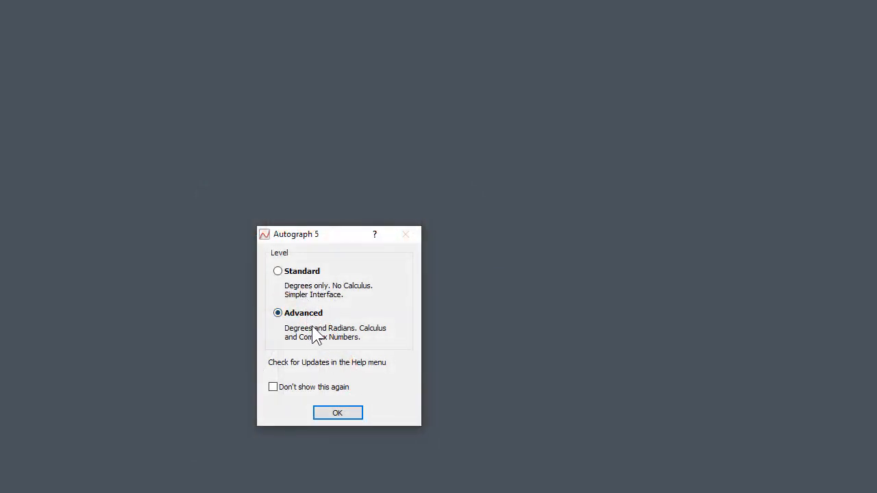
mouse_move(349, 304)
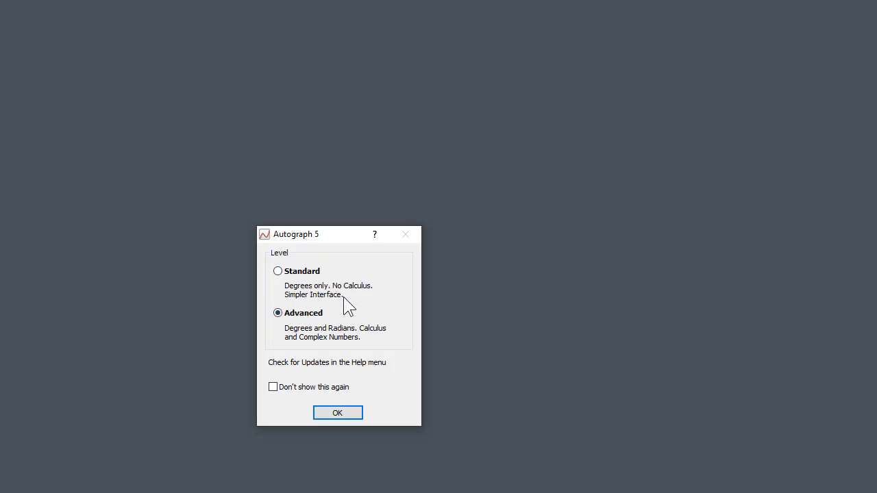
mouse_move(337, 413)
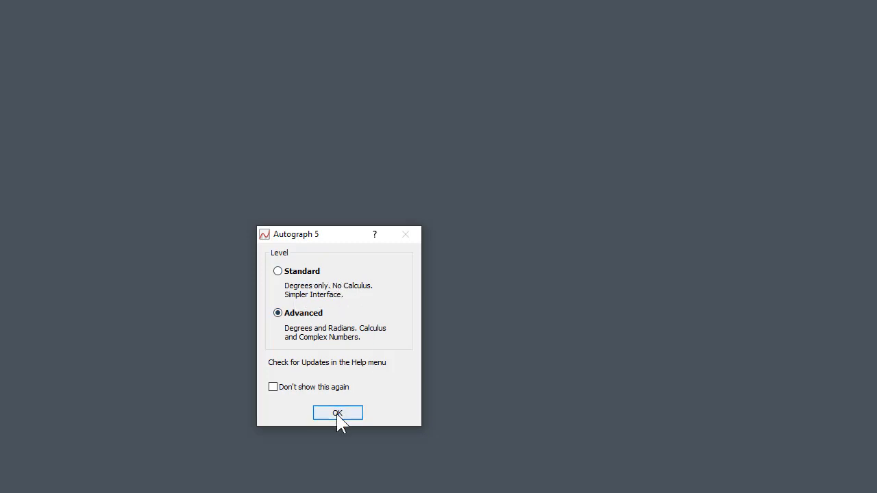
Confirm the Advanced level so Autograph opens on the Welcome login tab
click(337, 413)
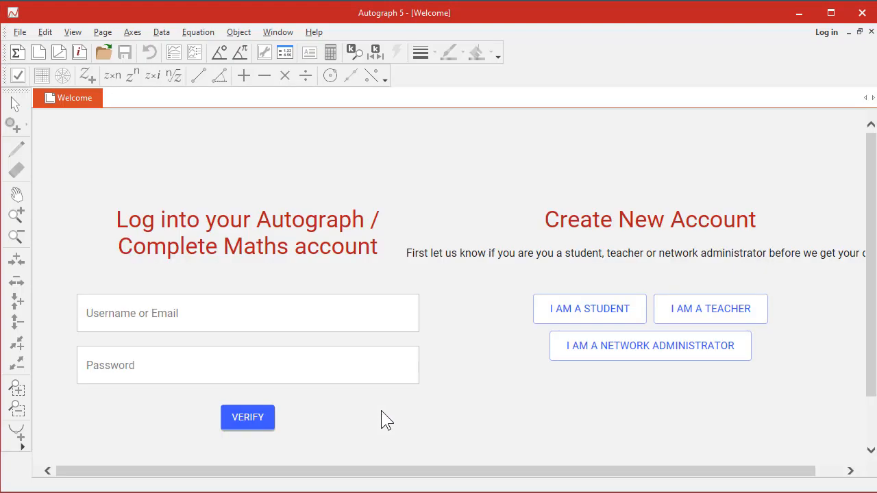
mouse_move(165, 199)
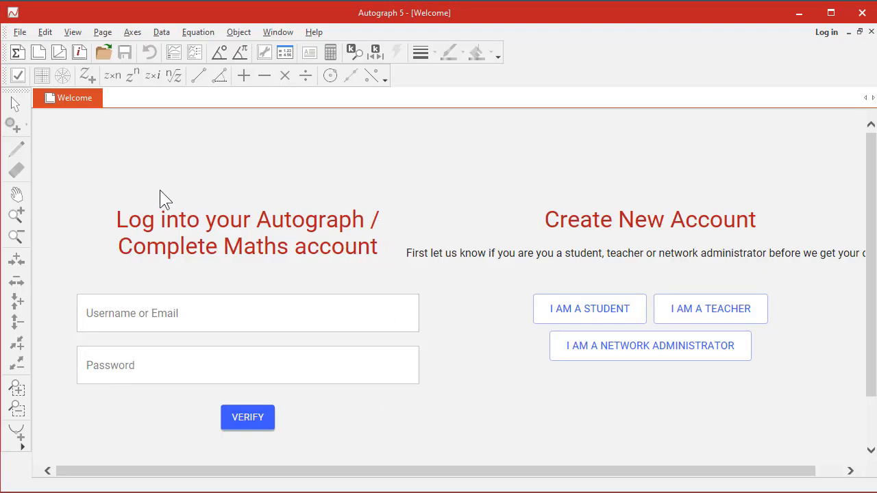
mouse_move(318, 209)
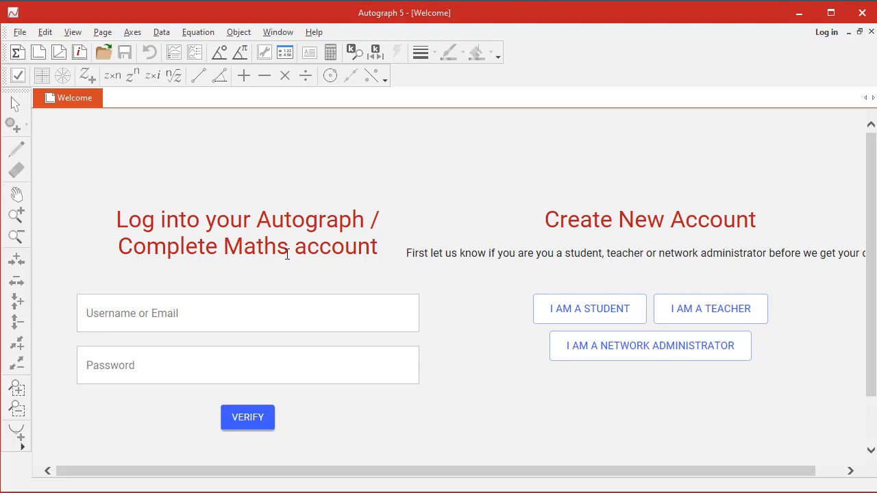
mouse_move(382, 285)
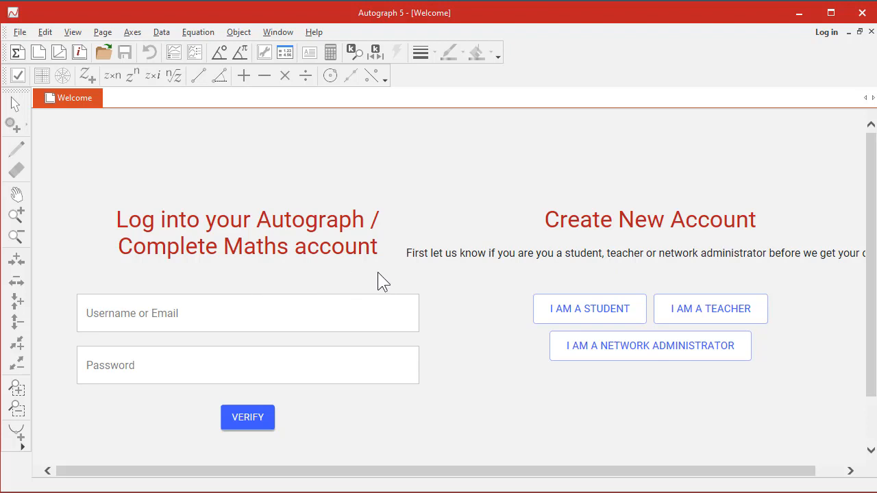
click(247, 312)
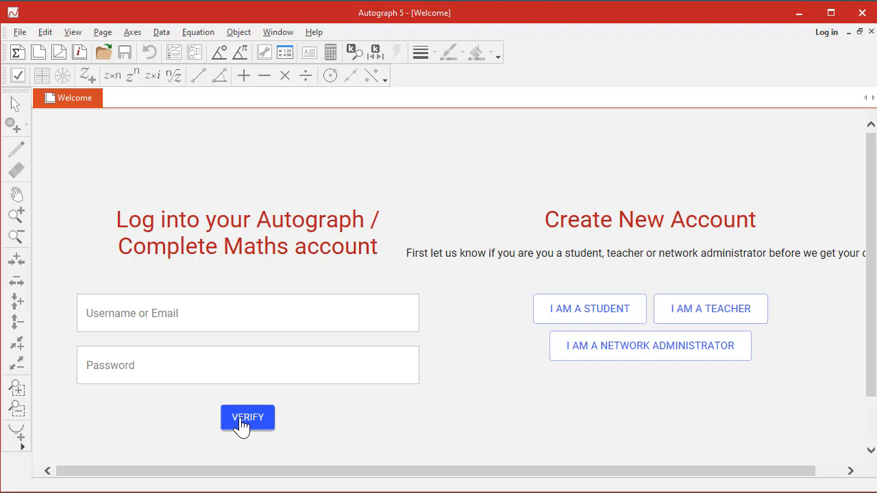
Verify the login and look through the Statistics, 2D, 3D and Complex Numbers start options
click(246, 416)
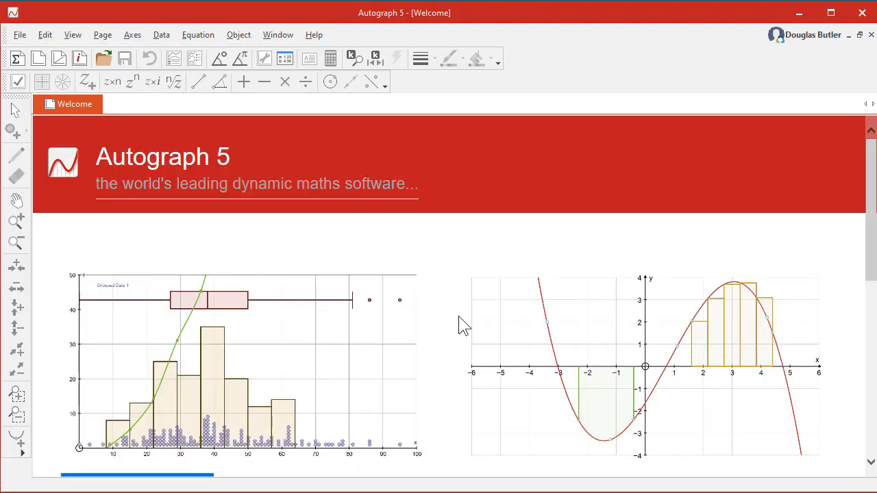
scroll(down, 3)
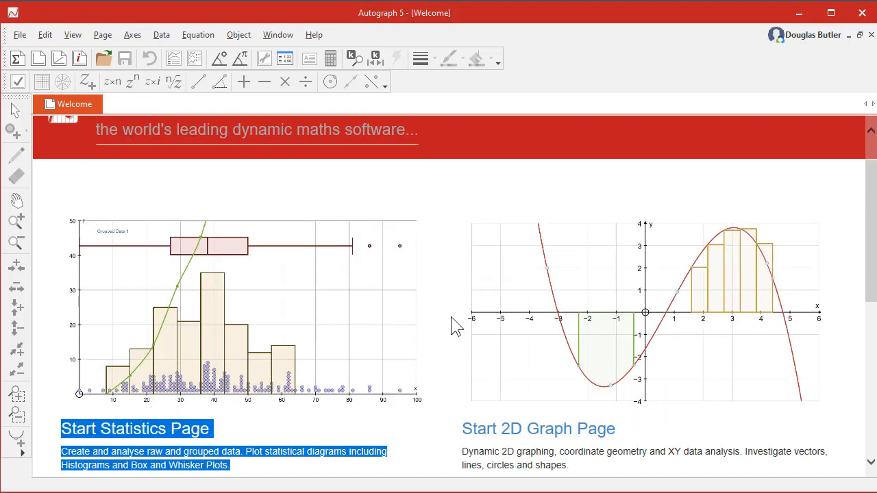
mouse_move(531, 409)
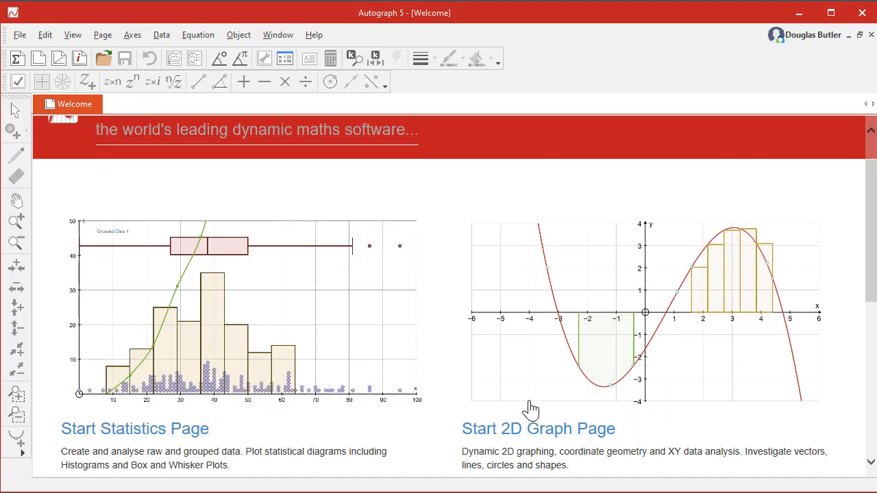
scroll(down, 3)
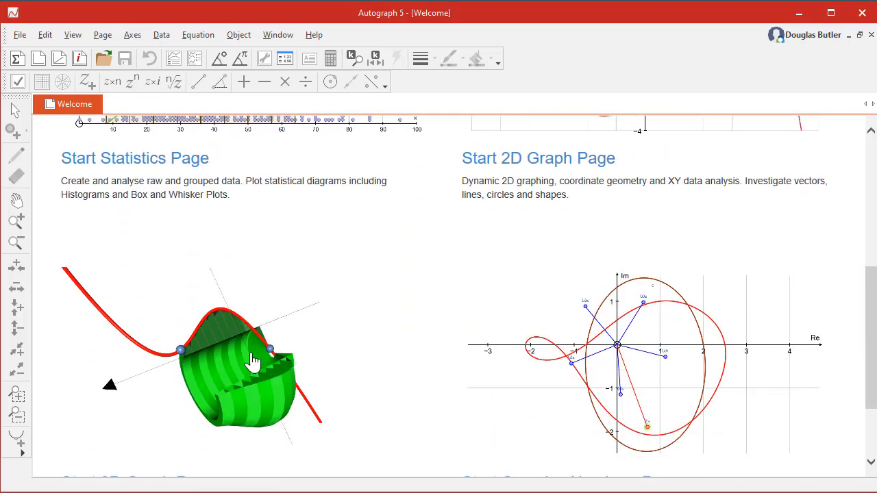
scroll(down, 3)
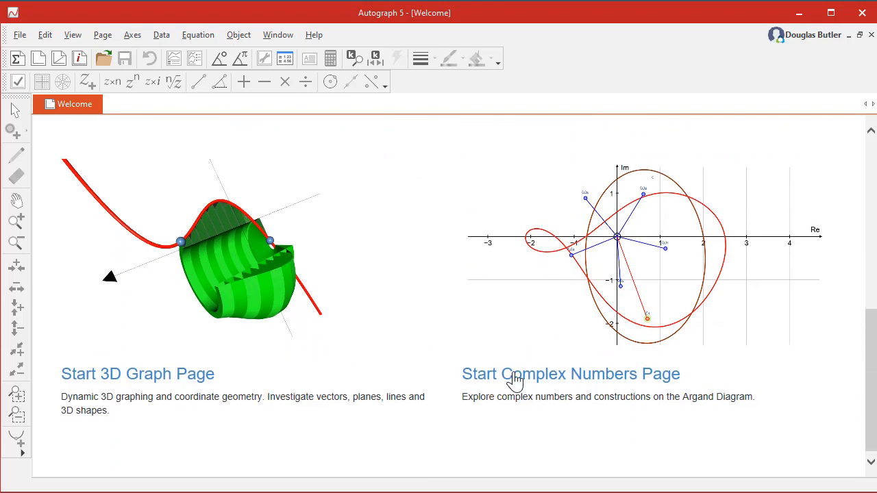
scroll(up, 3)
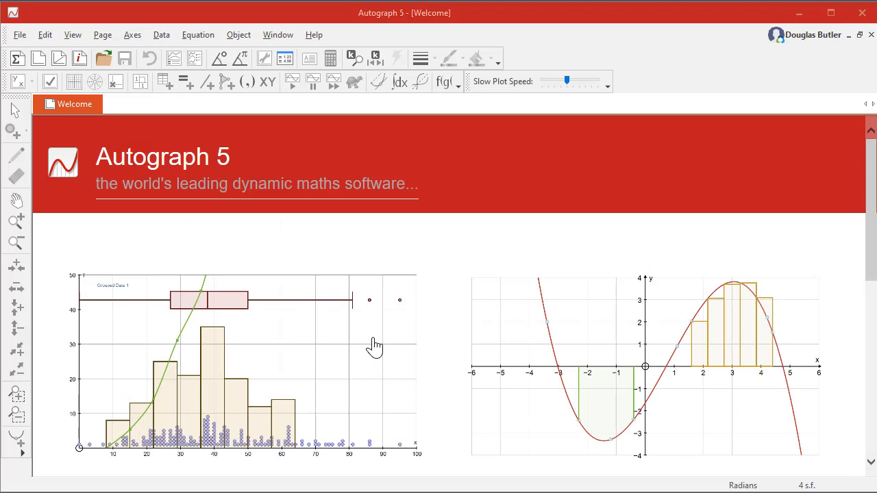
mouse_move(335, 203)
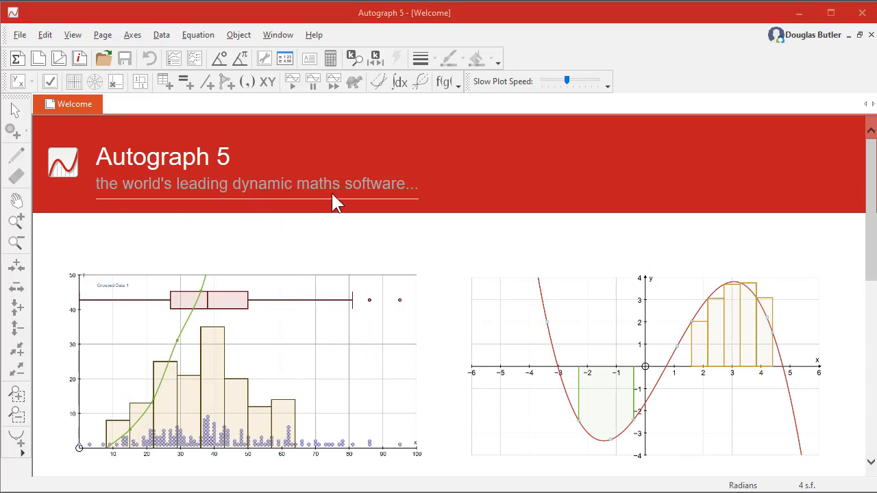
mouse_move(52, 69)
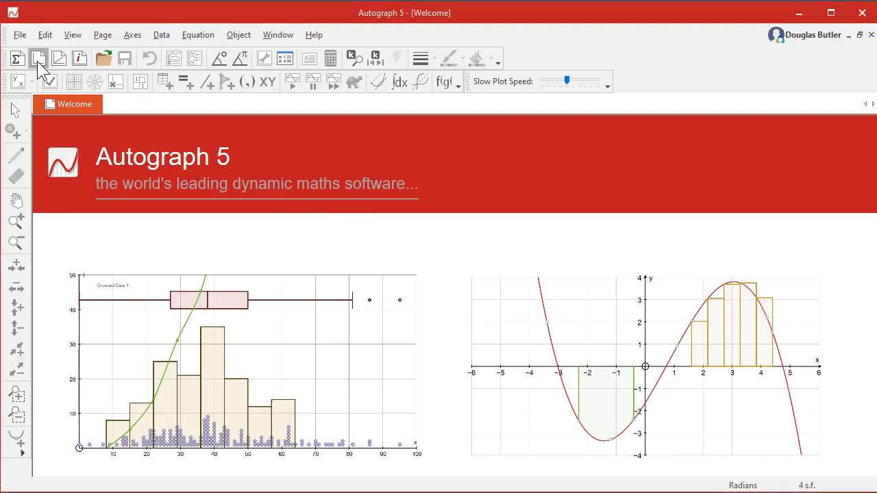
Start a new 2D graph page and enter the equation y = x³ − 3x − 1
click(38, 58)
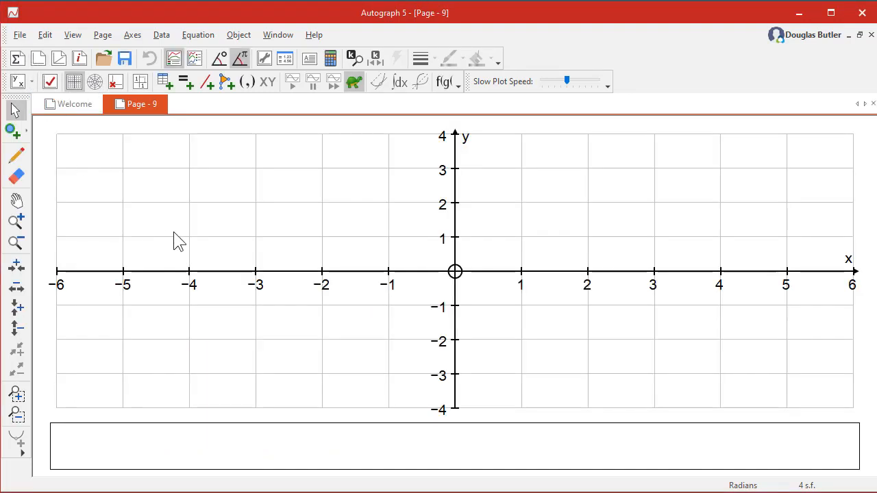
right_click(178, 239)
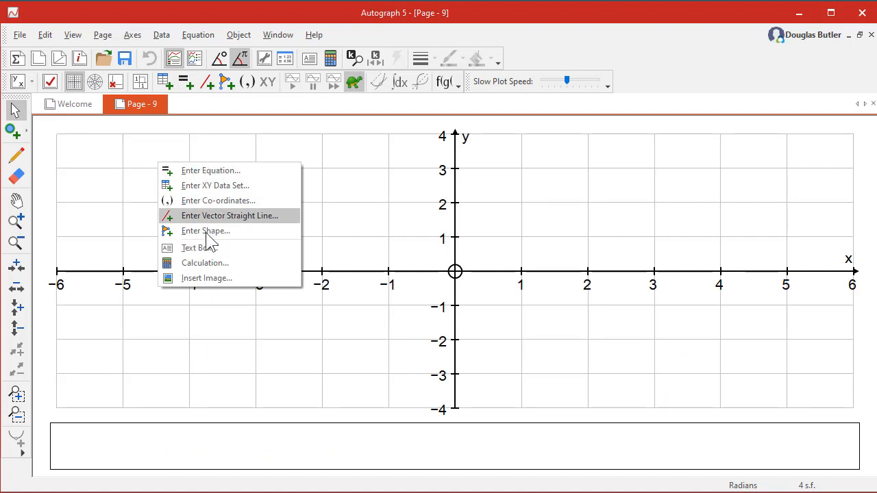
mouse_move(203, 170)
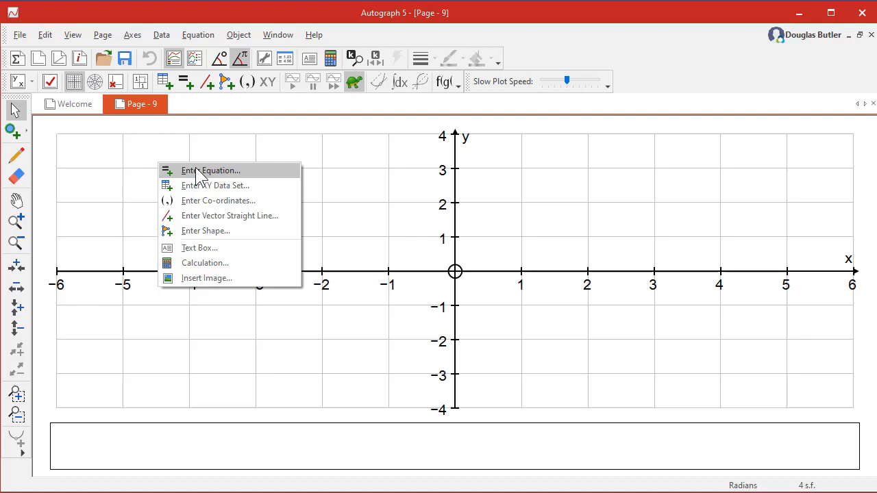
click(211, 169)
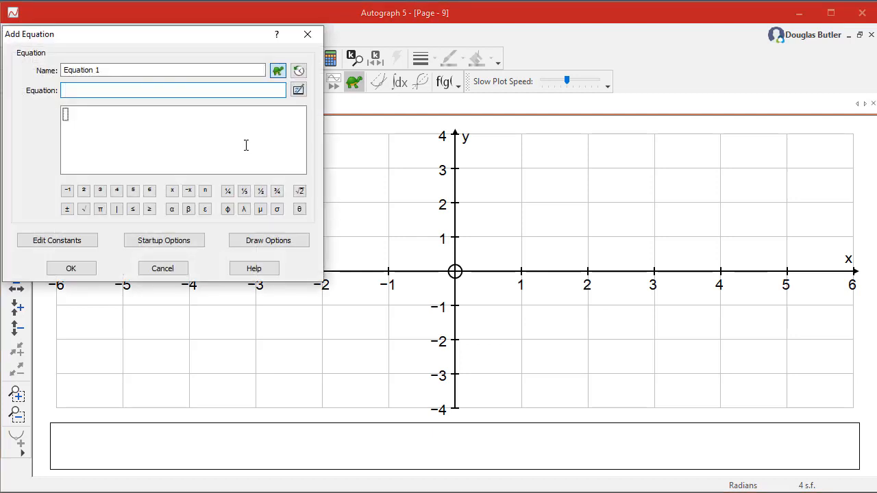
text(y = x³ −)
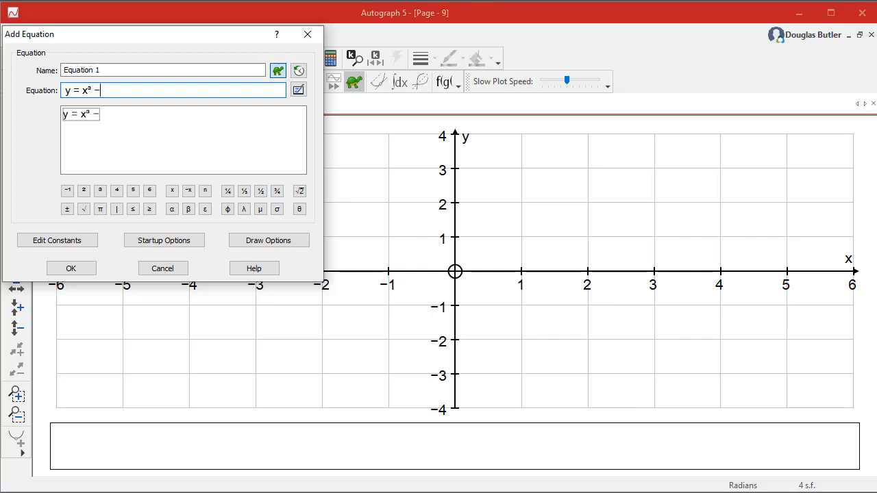
text(3x - 1)
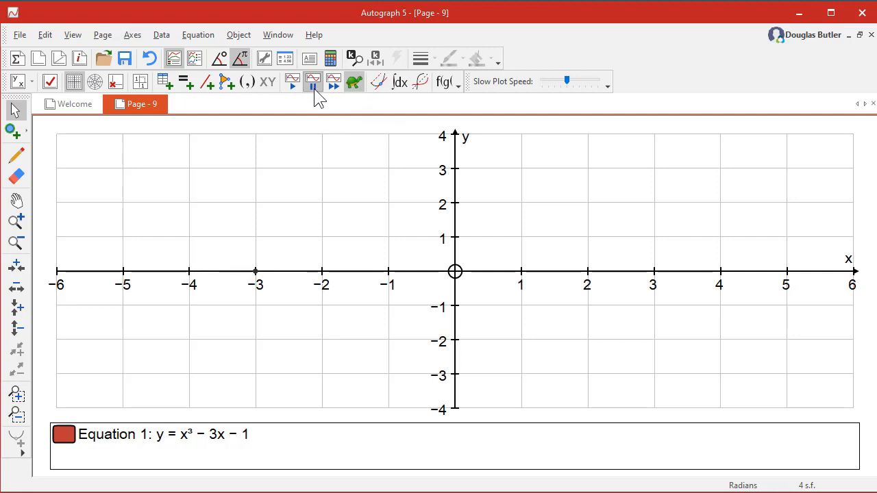
Slow-plot Equation 1 so the cubic curve draws gradually on the axes
click(312, 82)
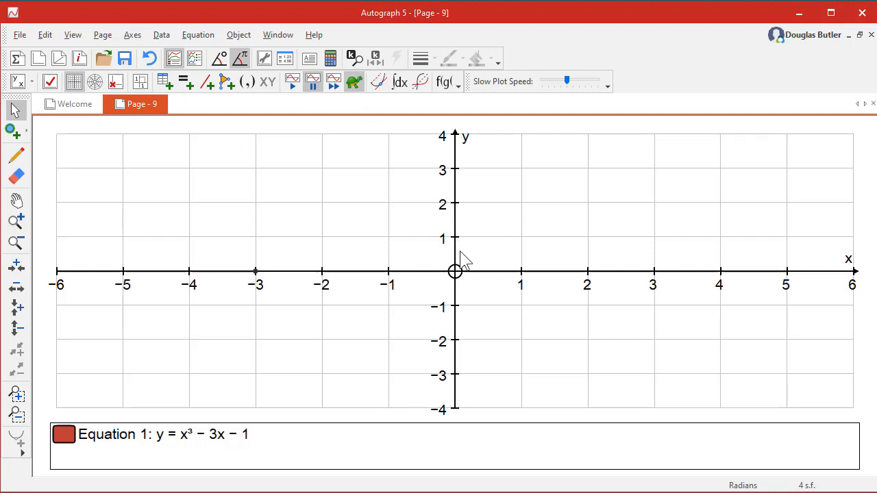
mouse_move(455, 336)
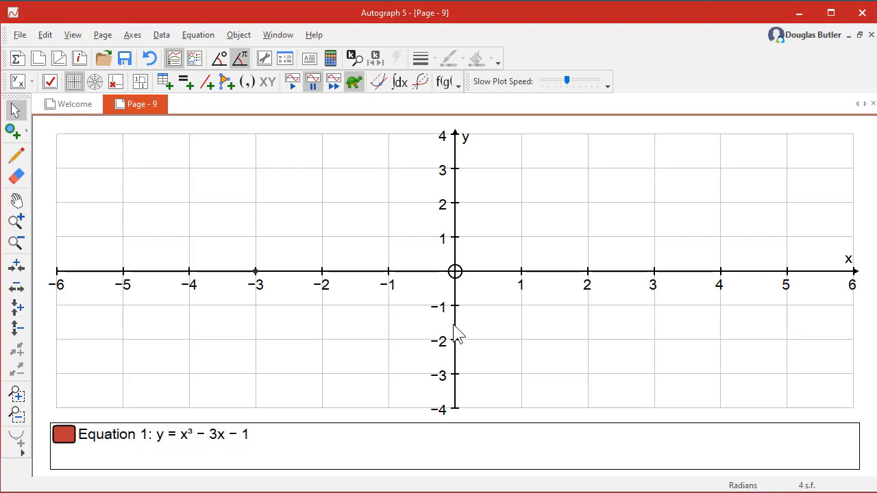
mouse_move(334, 83)
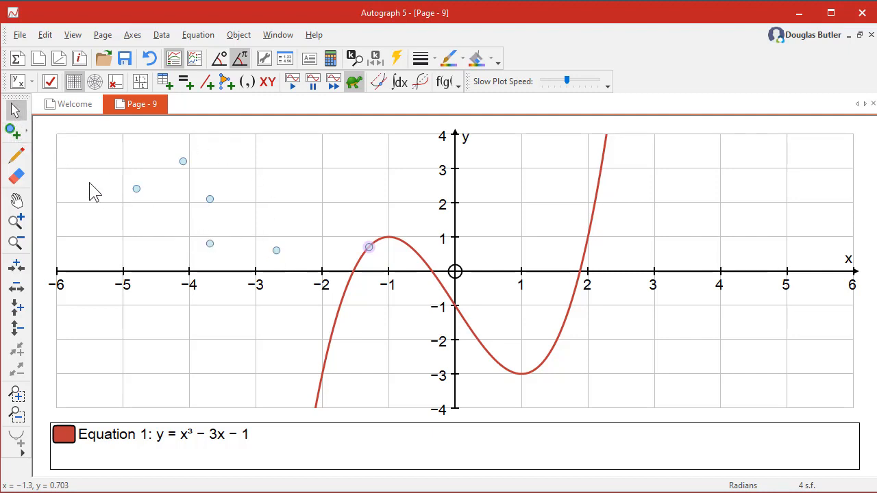
Draw a chain of vectors linking the first three top-left points with the vector tool
click(11, 129)
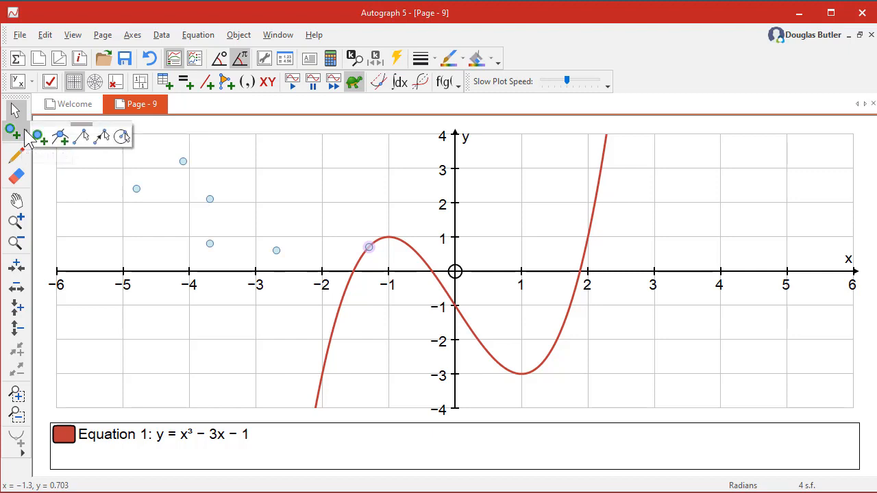
mouse_move(60, 137)
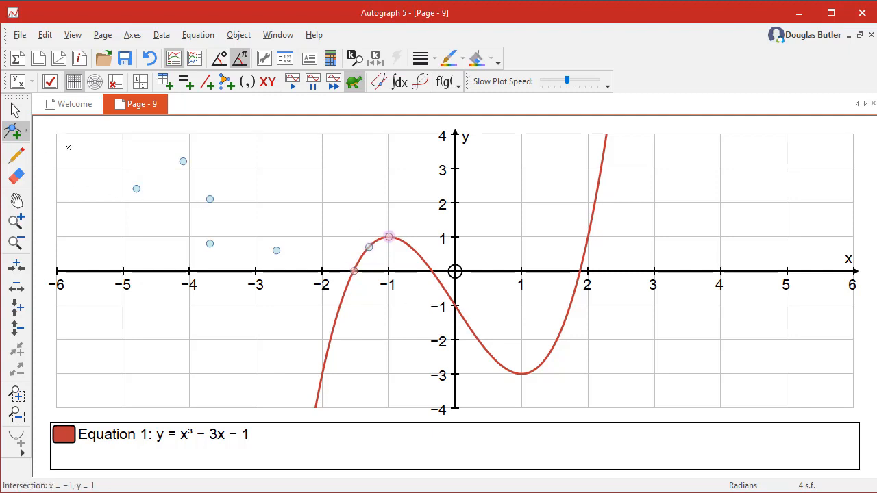
click(16, 132)
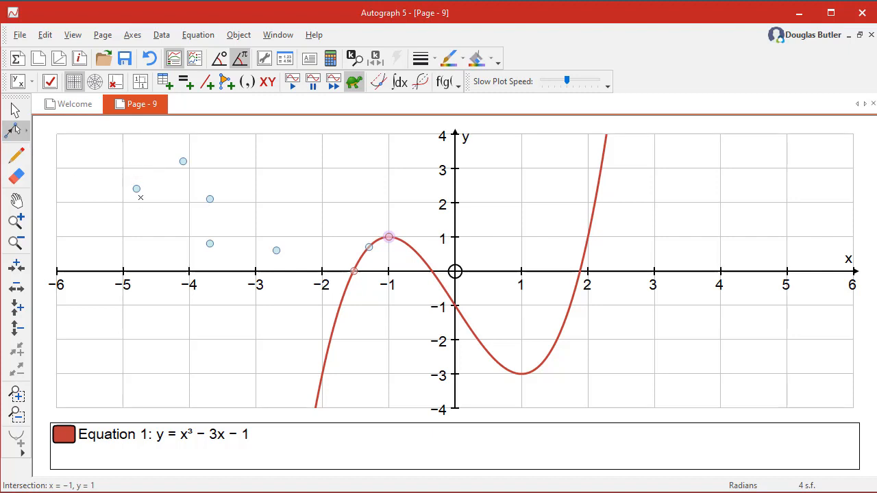
drag(137, 189, 184, 162)
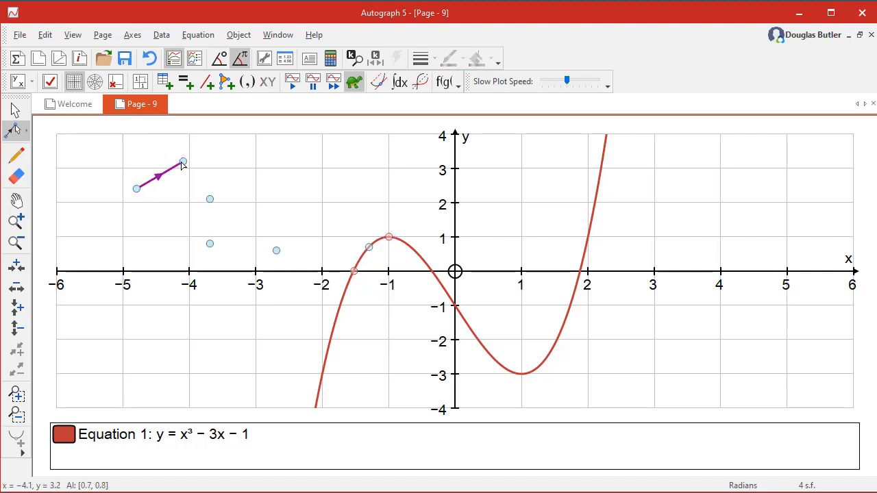
drag(184, 161, 209, 217)
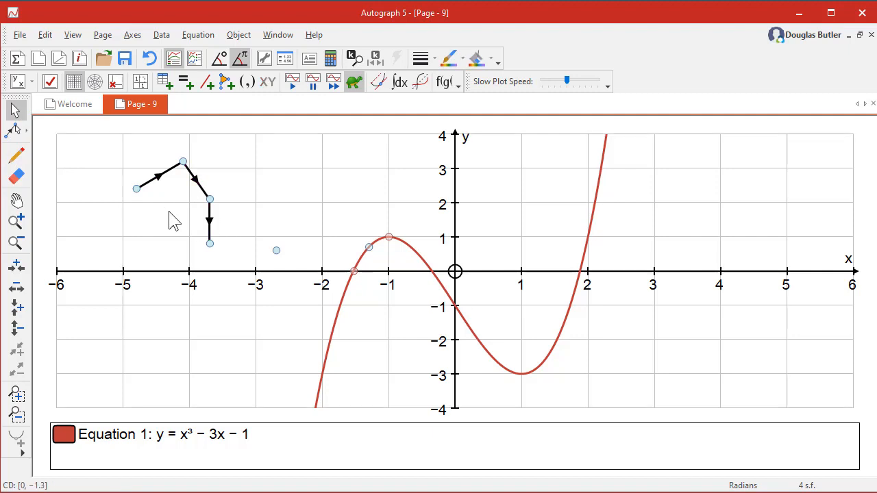
Add the vectors to get the resultant closing the chain, and adjust the joining point
right_click(172, 219)
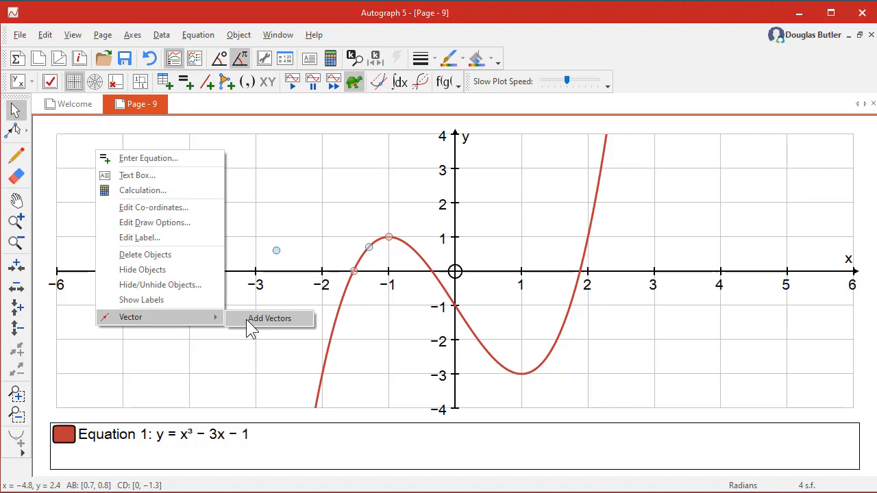
click(268, 318)
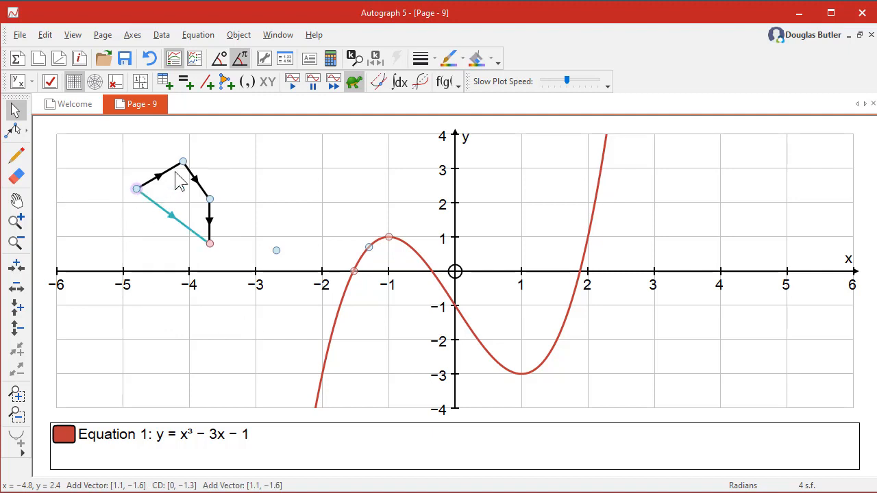
drag(184, 161, 161, 197)
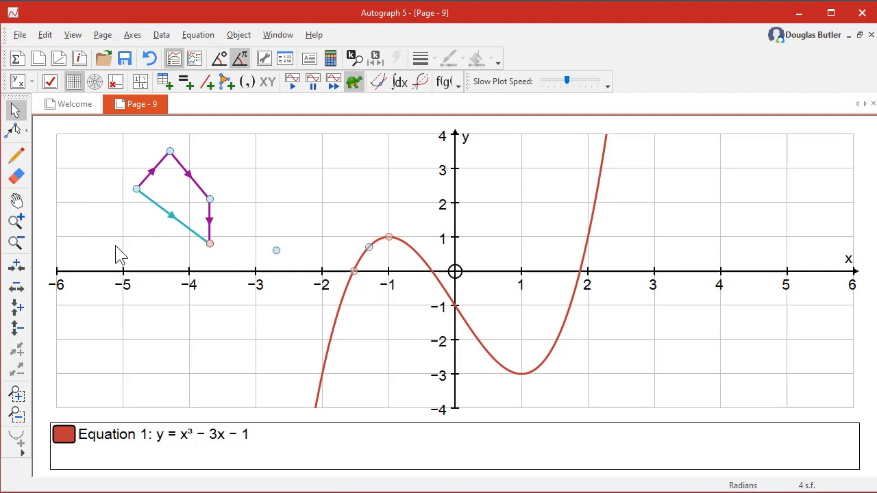
Start Newton Raphson iteration from the point at x = −1.3 and step it forward twice
right_click(368, 247)
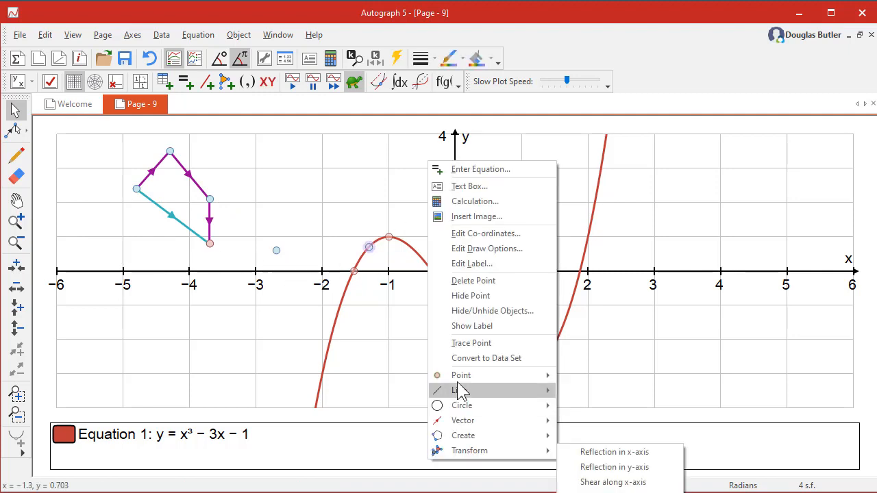
mouse_move(461, 391)
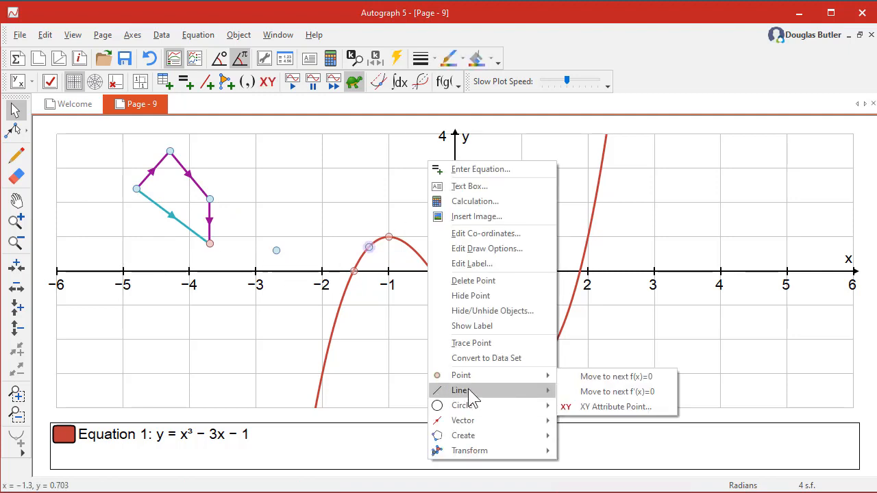
mouse_move(461, 406)
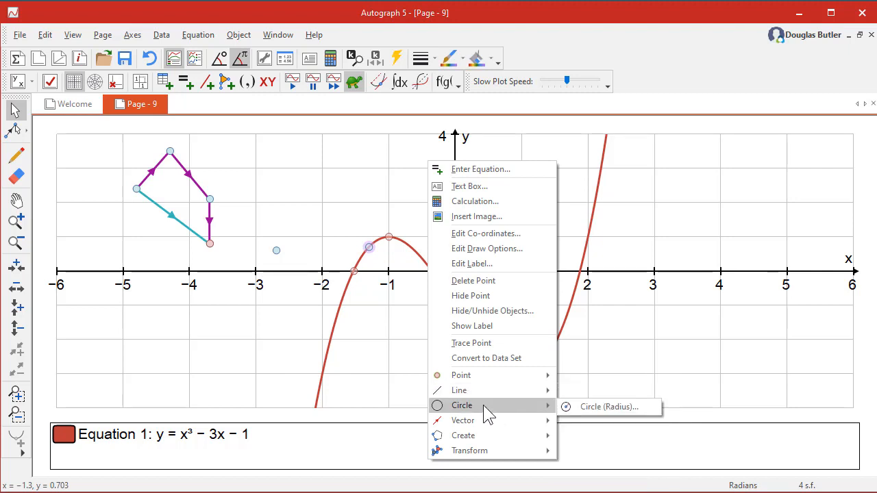
mouse_move(464, 435)
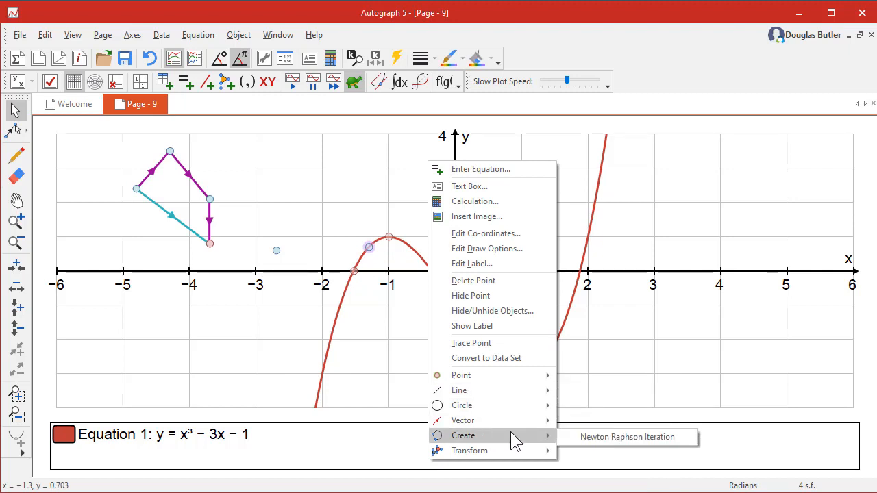
click(627, 435)
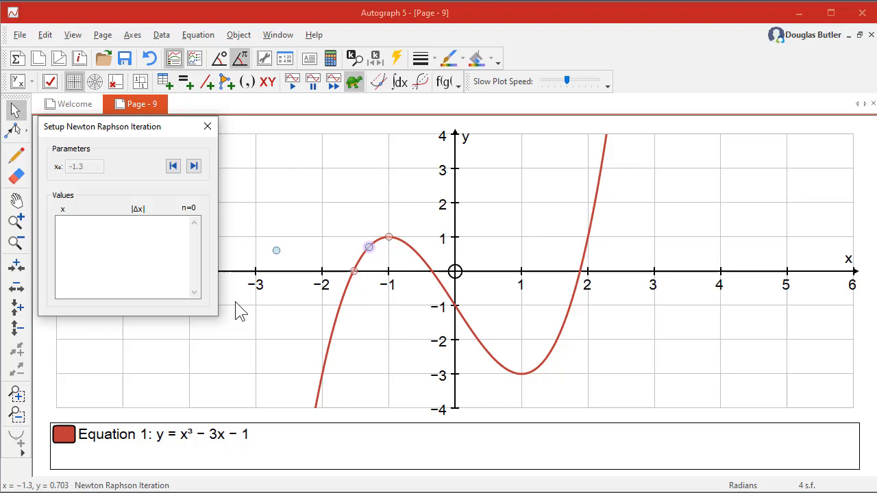
click(195, 166)
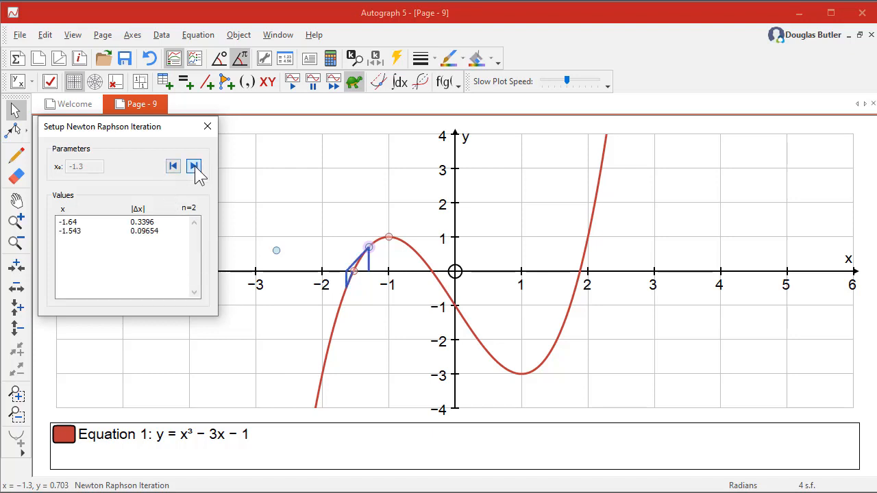
click(195, 166)
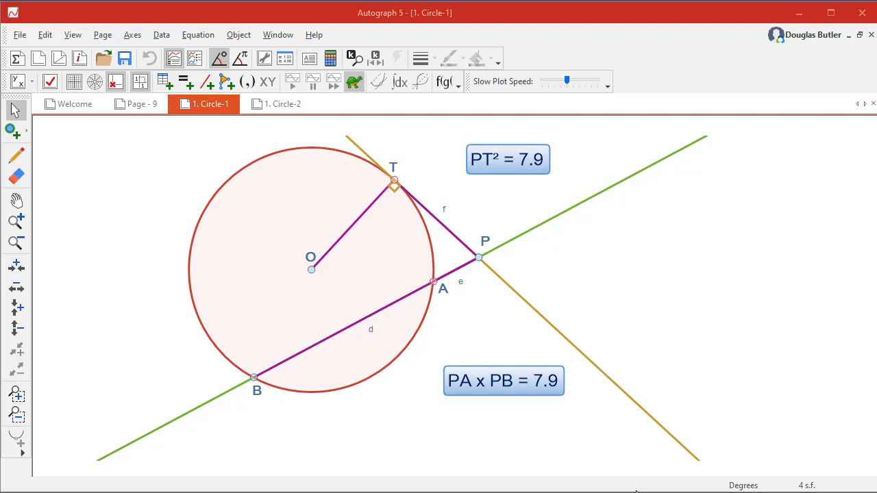
mouse_move(250, 227)
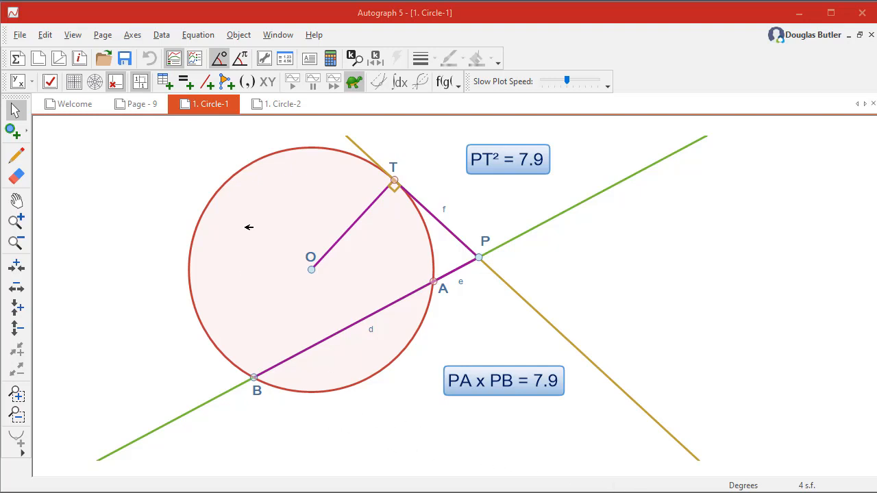
mouse_move(221, 116)
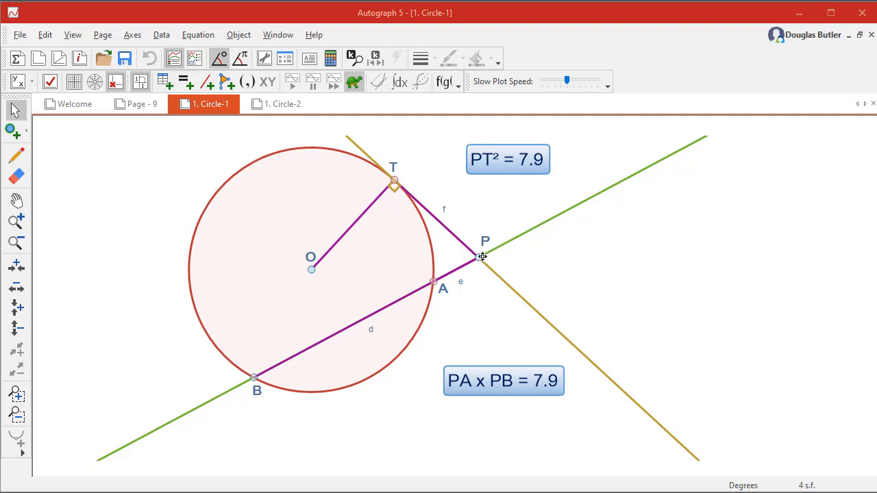
Move point P toward and away from the circle so PT² and PA × PB read 6.22, checking Circle-2 and returning
drag(482, 257, 436, 217)
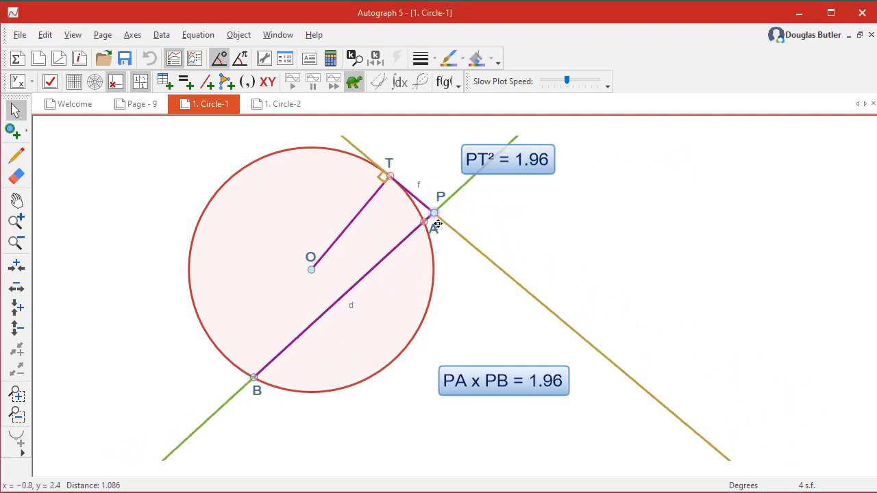
drag(436, 212, 468, 266)
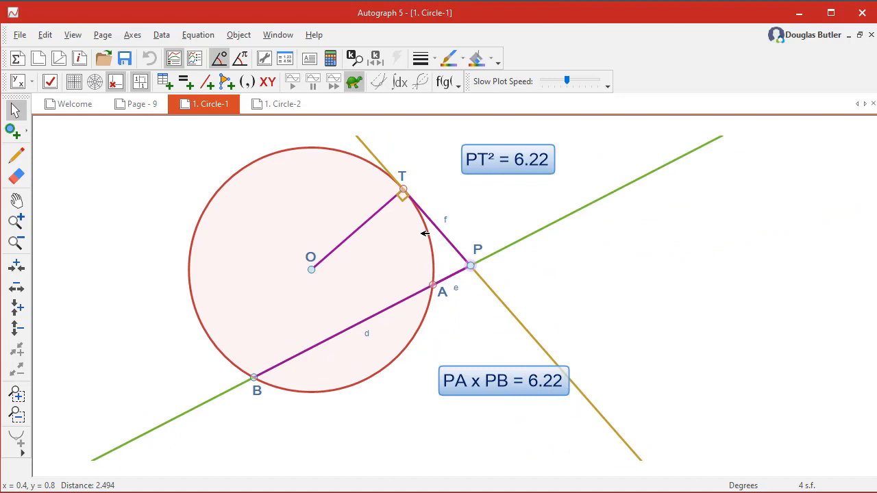
click(283, 104)
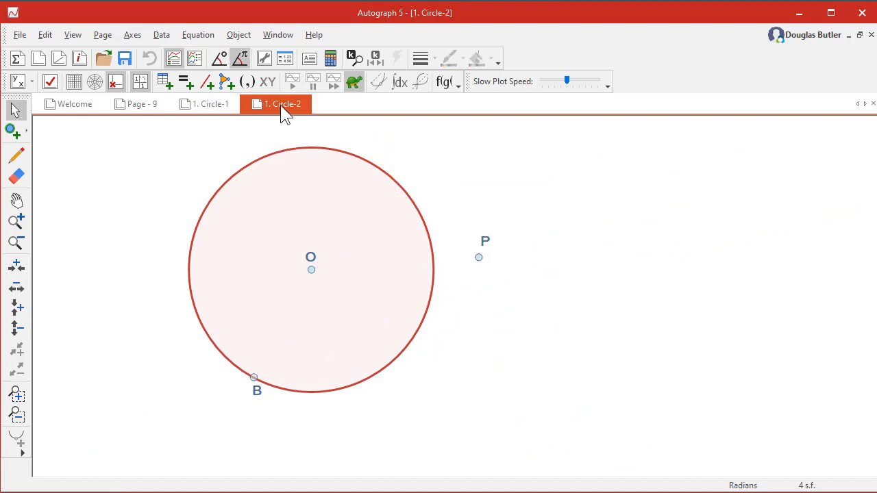
mouse_move(340, 213)
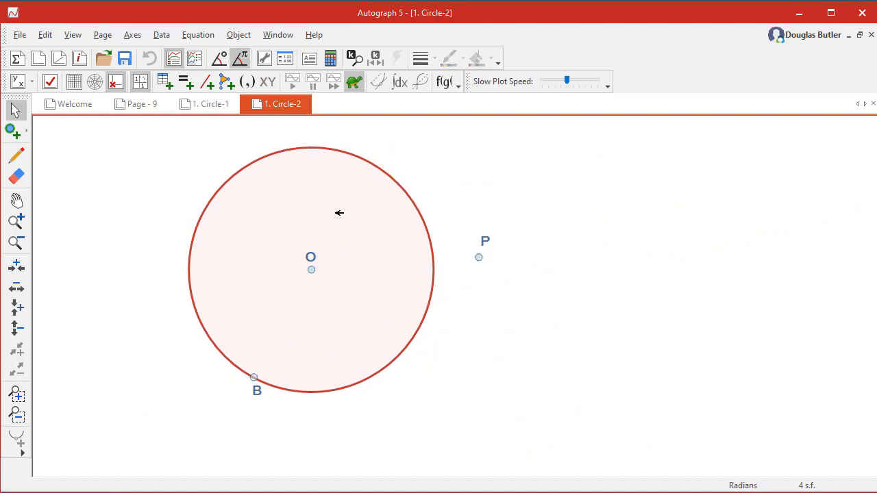
mouse_move(204, 104)
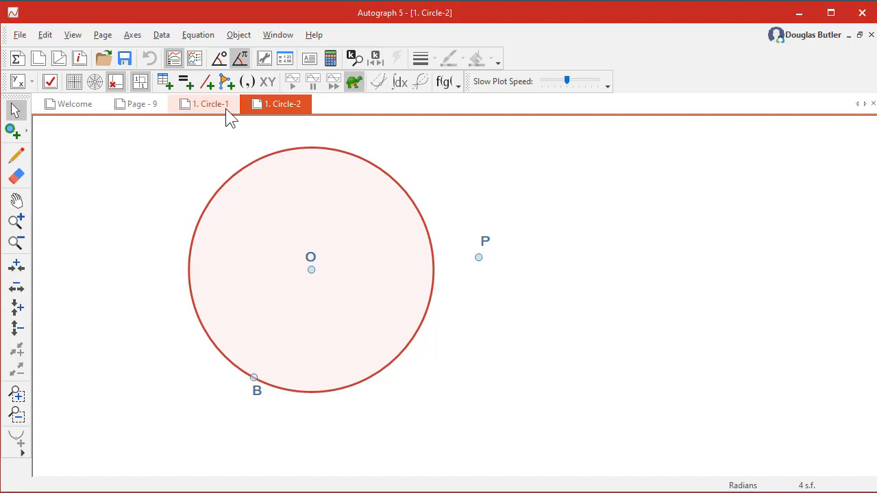
click(208, 104)
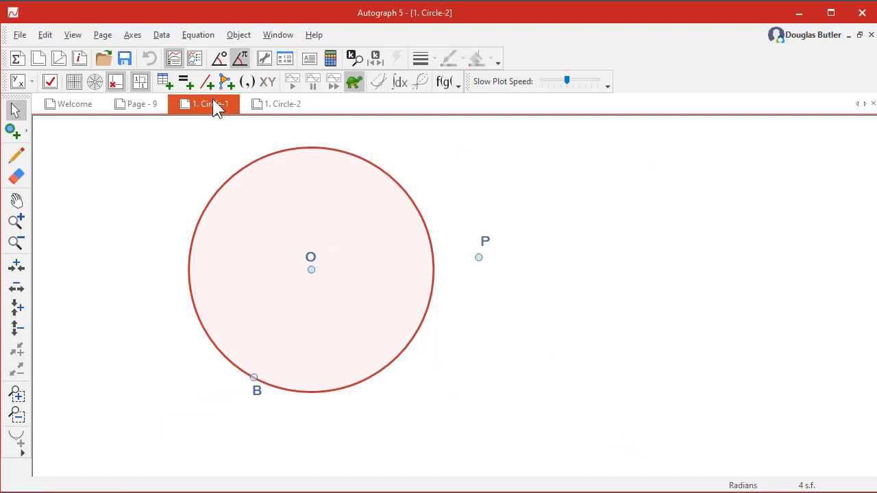
Tile the Circle-1 and Circle-2 pages vertically side by side from the Windows dialog
click(276, 36)
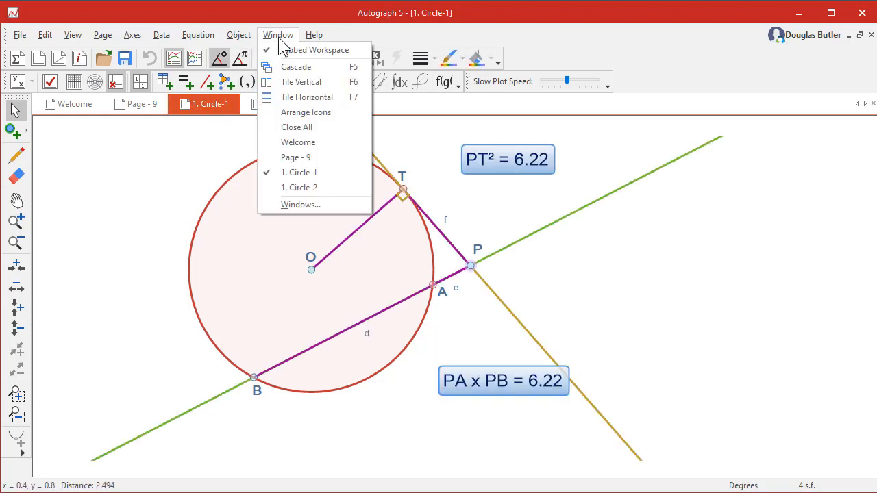
click(302, 204)
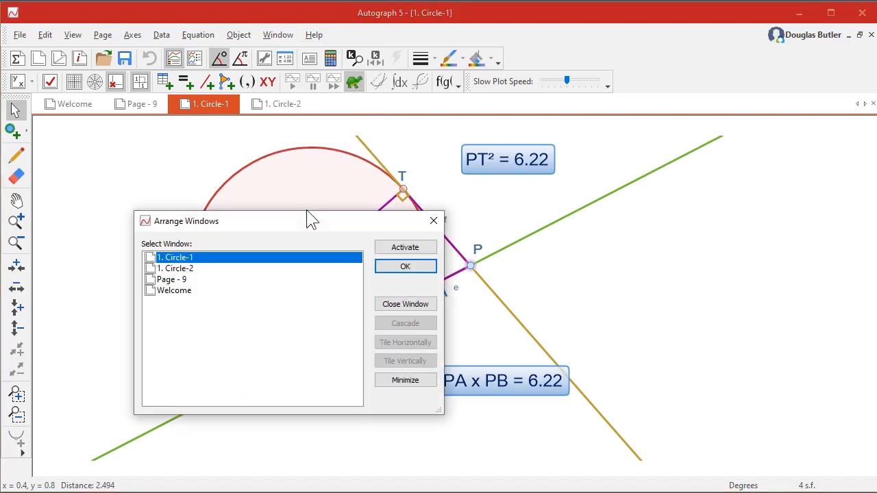
mouse_move(189, 273)
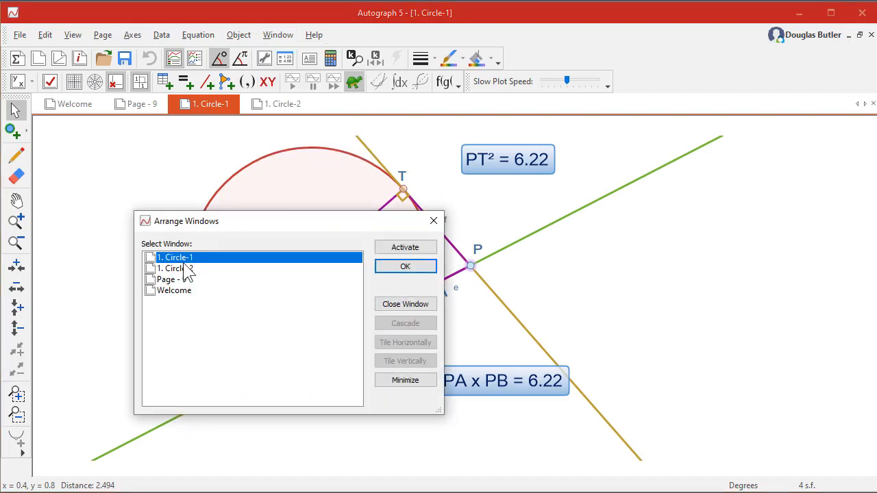
click(175, 268)
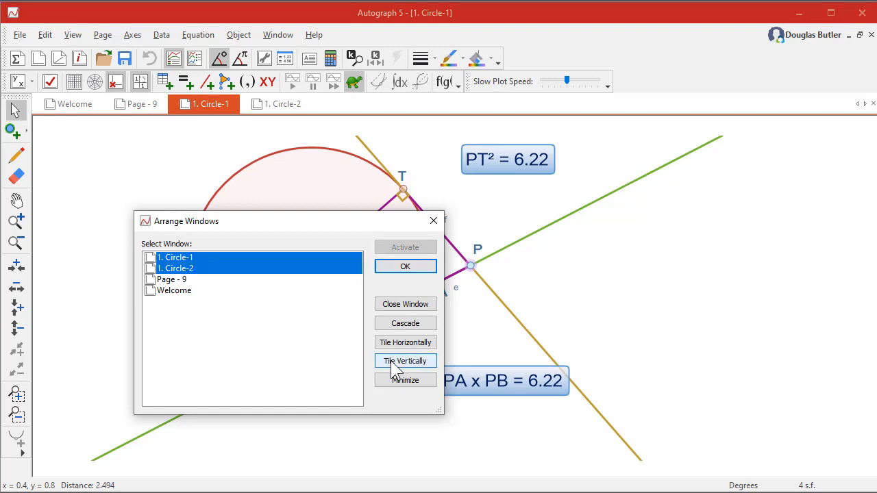
click(406, 361)
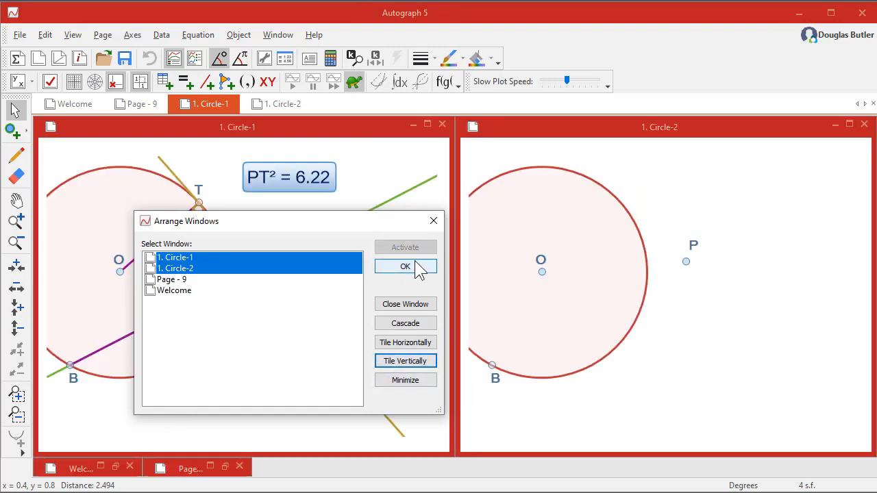
click(406, 265)
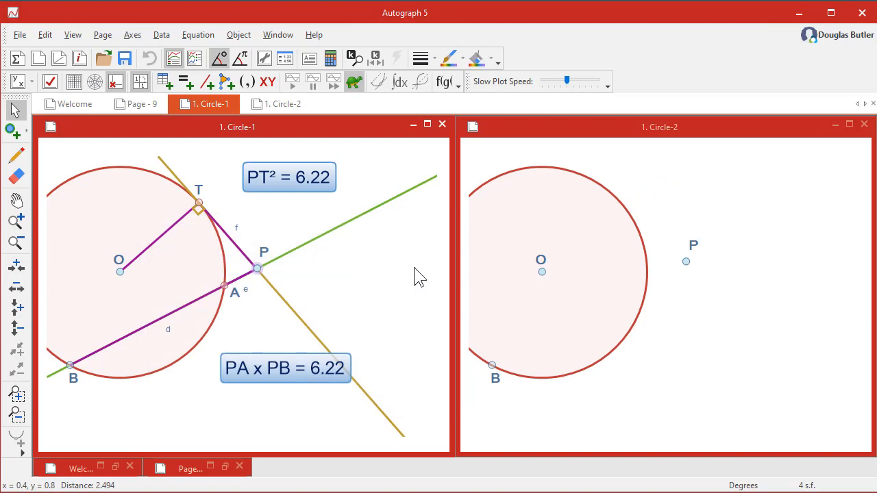
Activate the Circle-2 page and choose Label Objects from the Axes menu
click(284, 105)
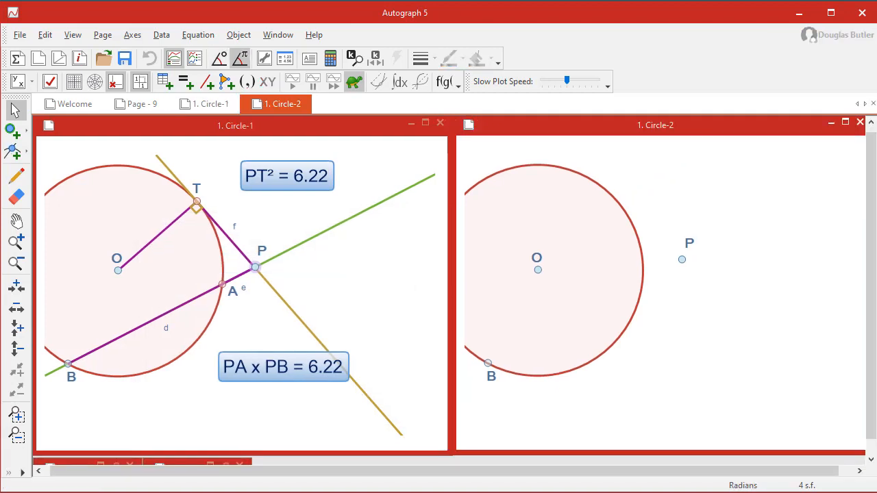
mouse_move(537, 233)
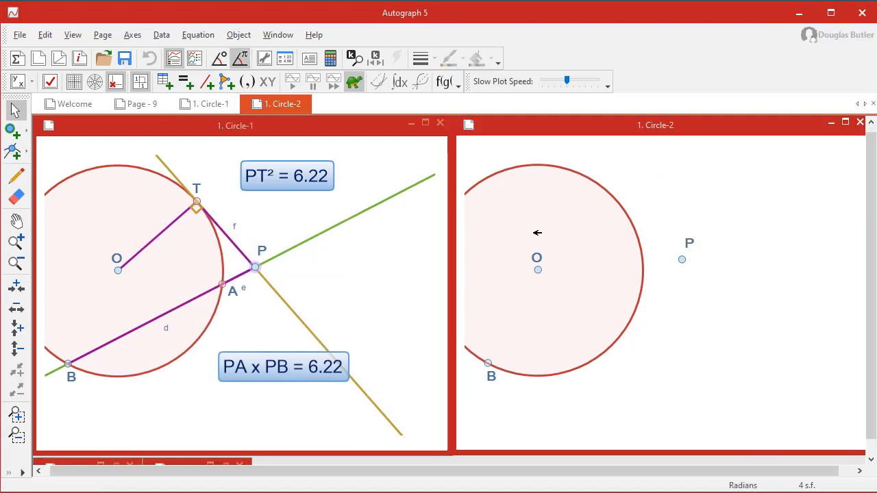
mouse_move(684, 298)
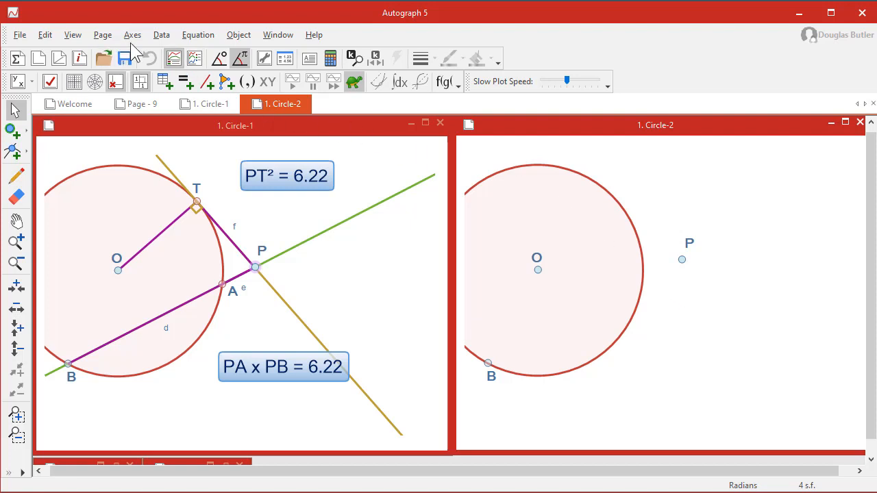
click(132, 36)
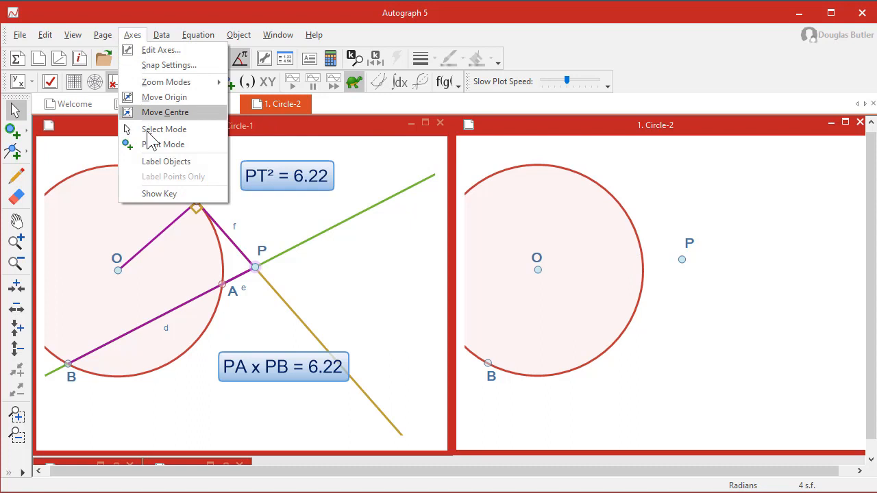
mouse_move(165, 164)
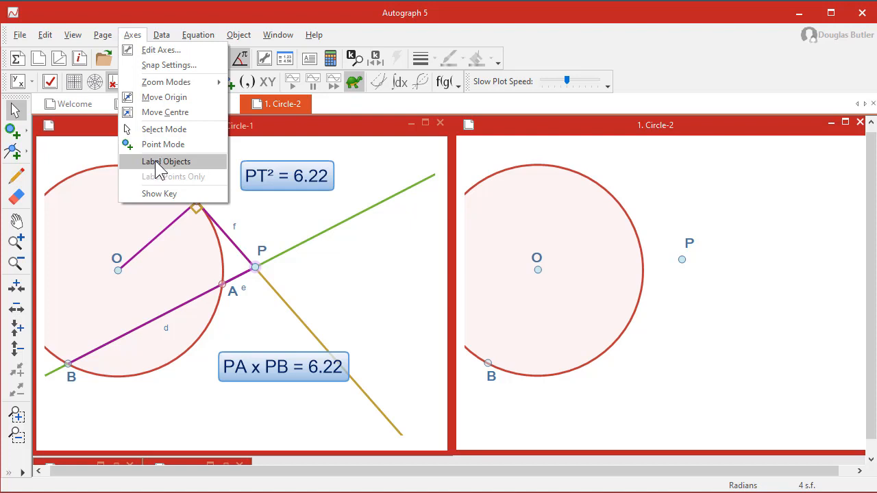
click(165, 162)
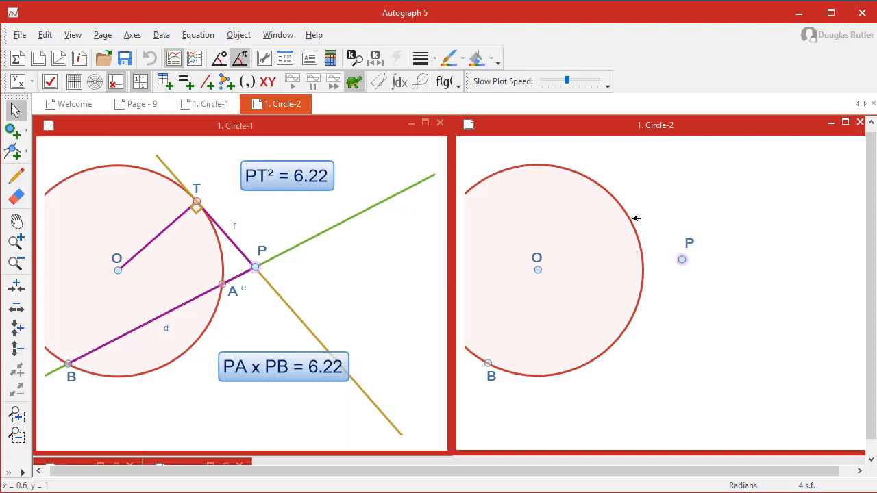
Create Tangent 1 from point P to the selected circle via the Line > Tangent option
click(642, 208)
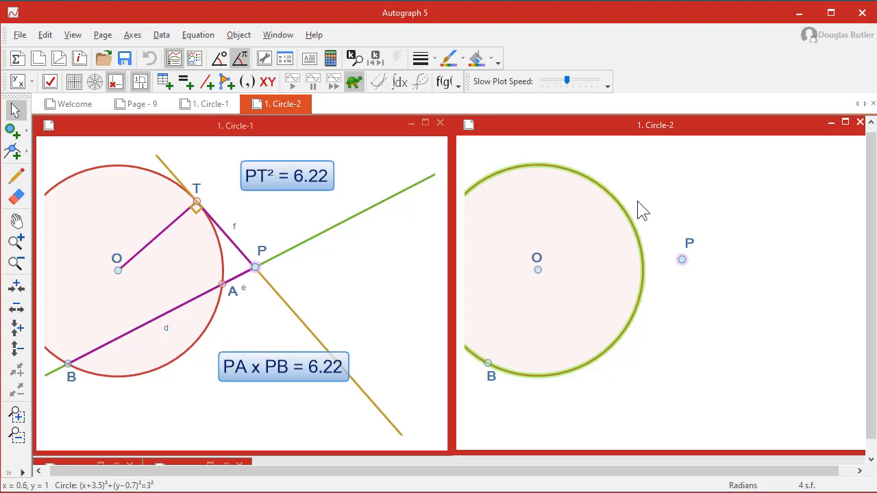
mouse_move(617, 236)
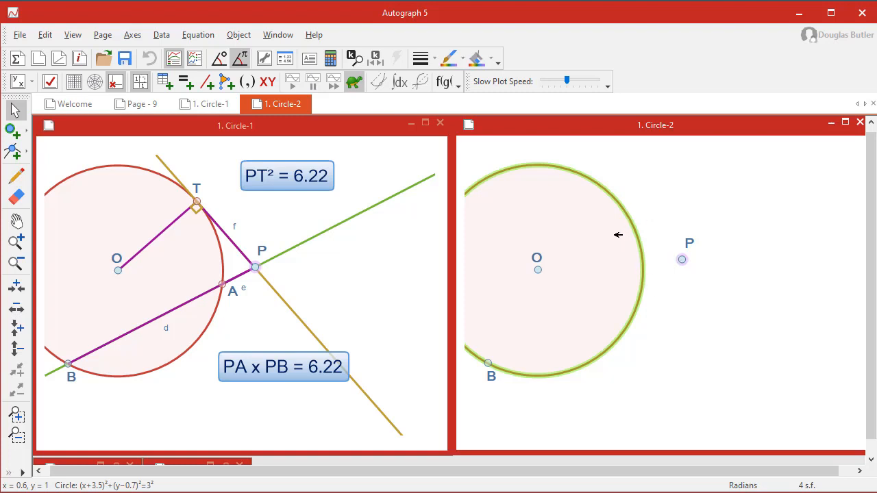
right_click(618, 236)
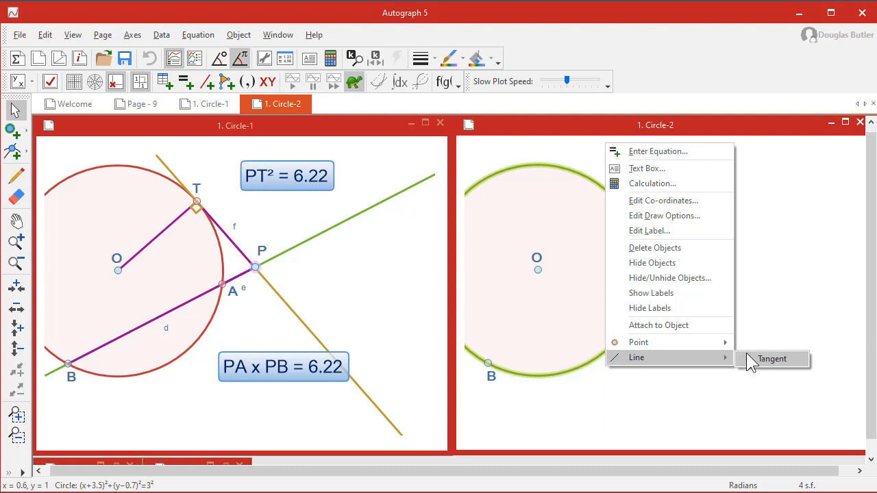
click(772, 359)
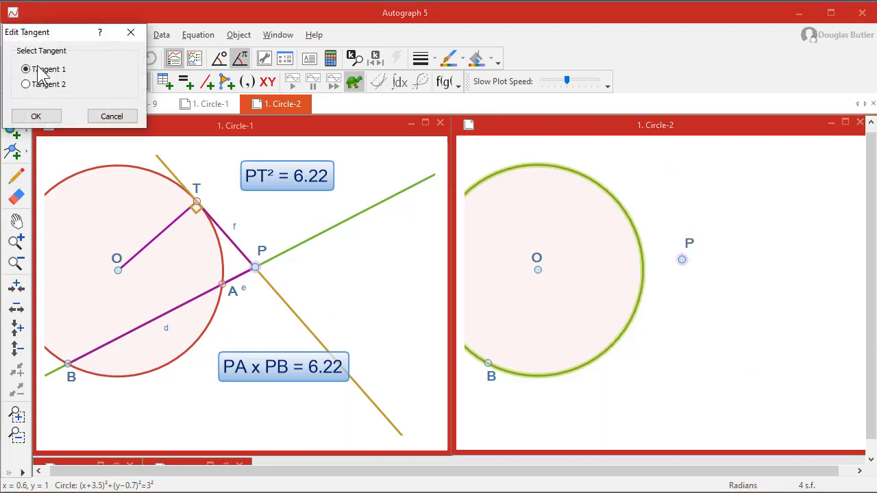
click(36, 115)
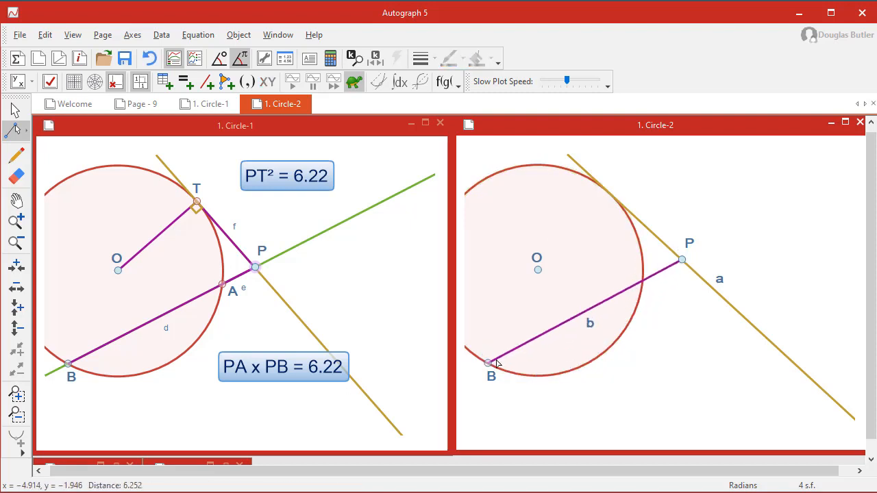
Draw segment BP from the circle through to point P
drag(488, 364, 655, 241)
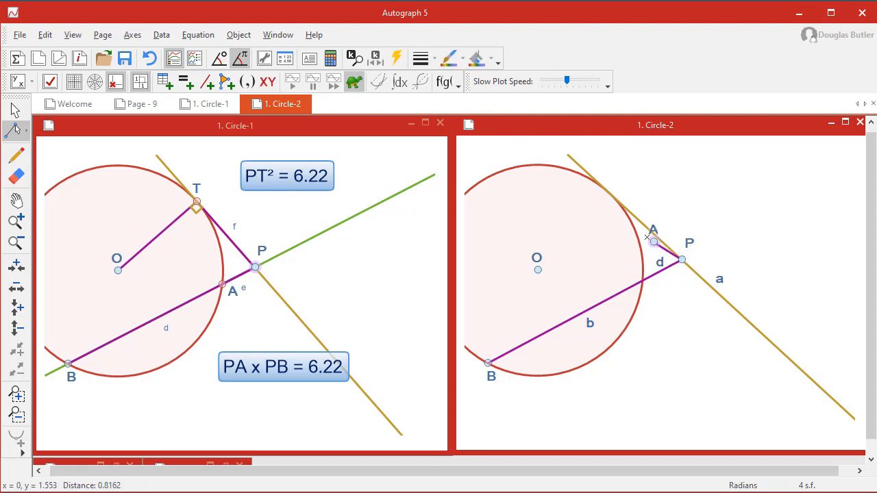
drag(653, 241, 696, 269)
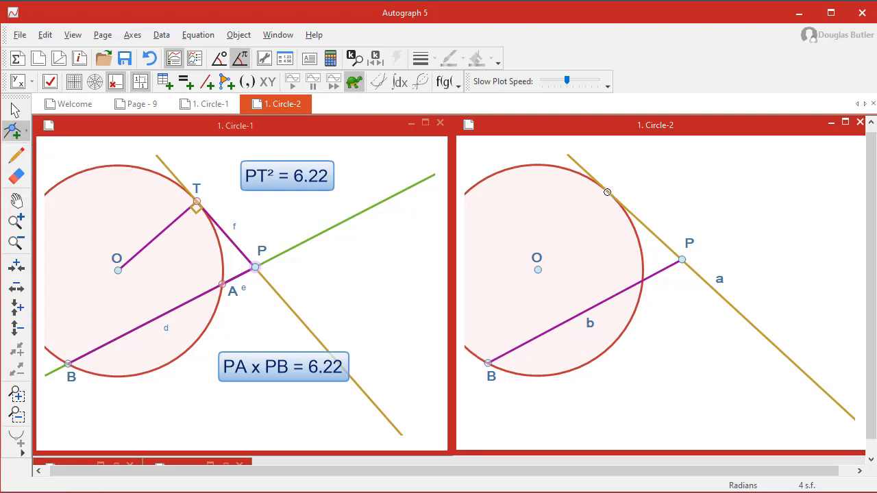
Mark the tangent's contact point on the circle and rename its label from A to T
click(607, 191)
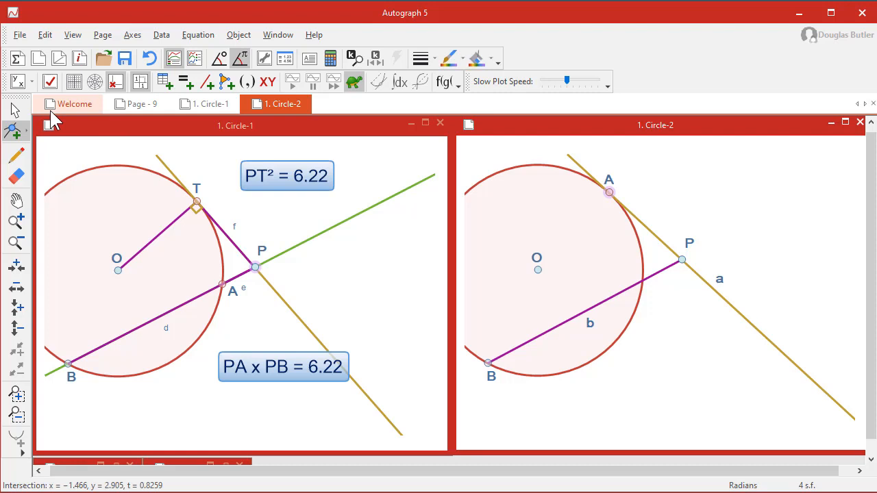
mouse_move(610, 189)
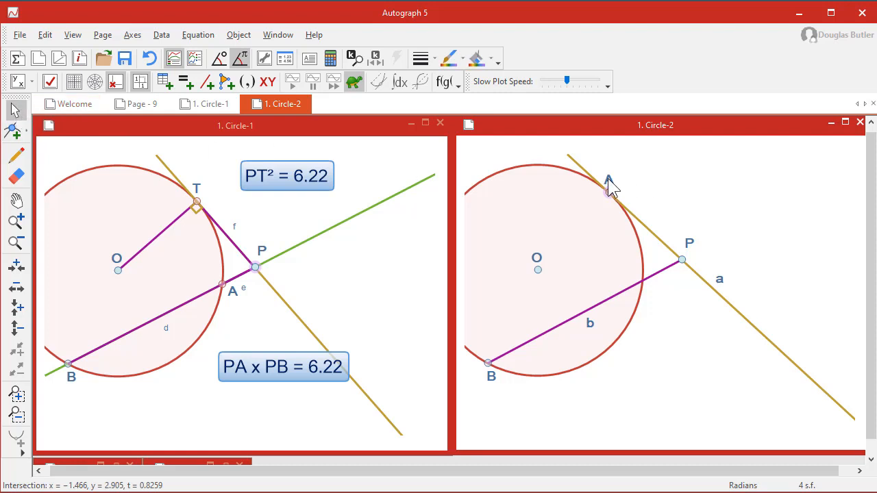
double_click(609, 192)
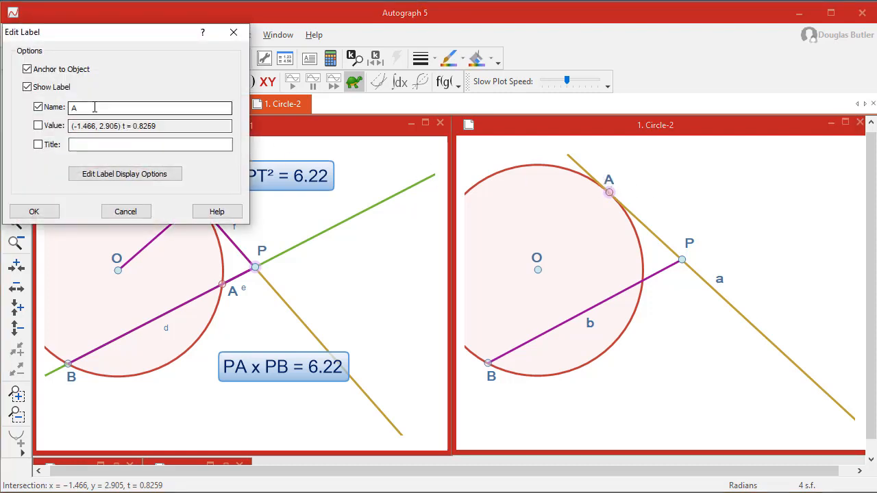
text(T)
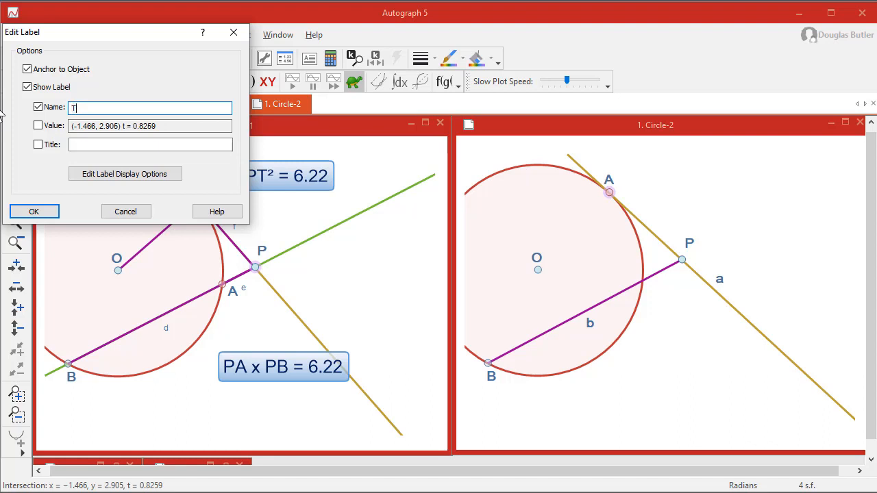
click(33, 211)
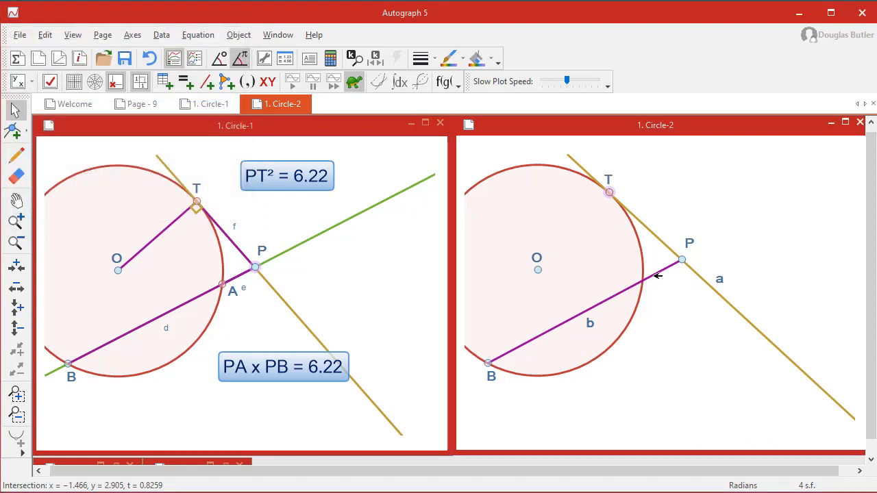
mouse_move(15, 130)
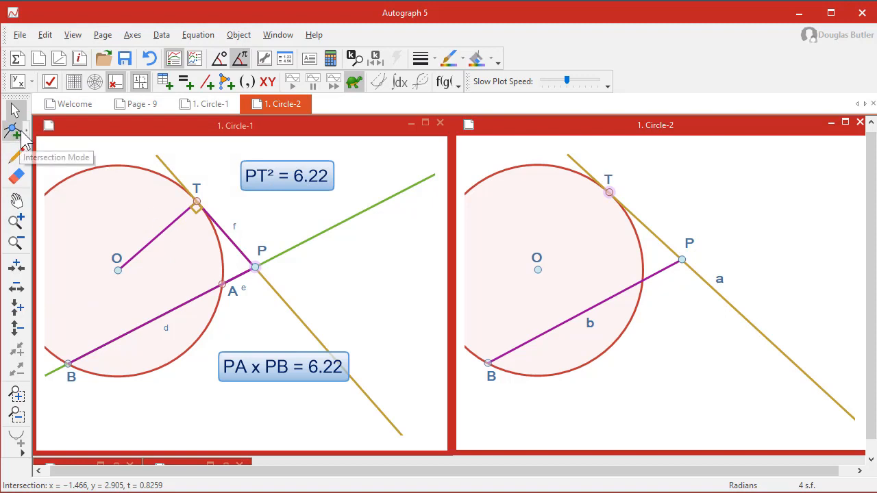
mouse_move(650, 287)
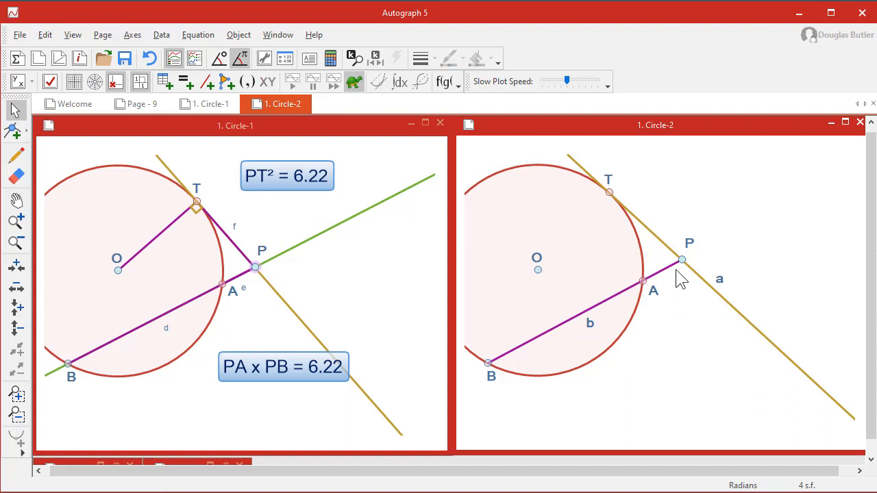
mouse_move(25, 180)
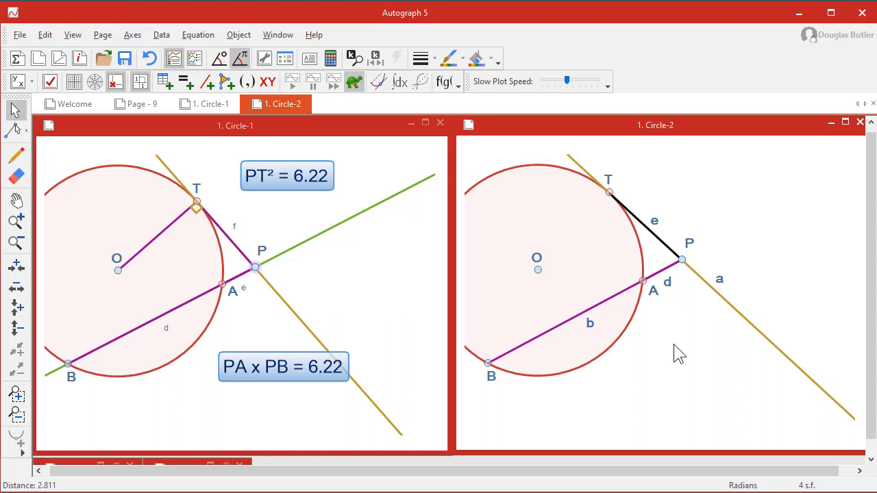
mouse_move(647, 221)
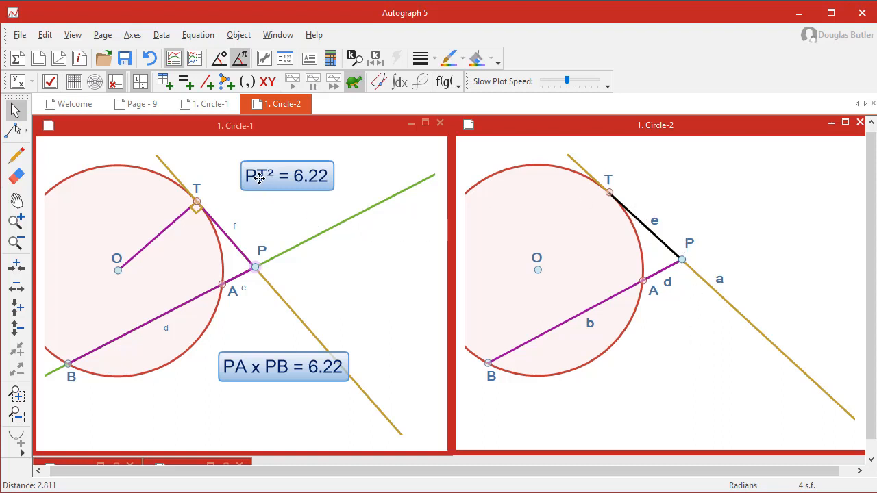
Show the on-screen keyboard, move it to the top right and expand it to the Text layout
click(73, 34)
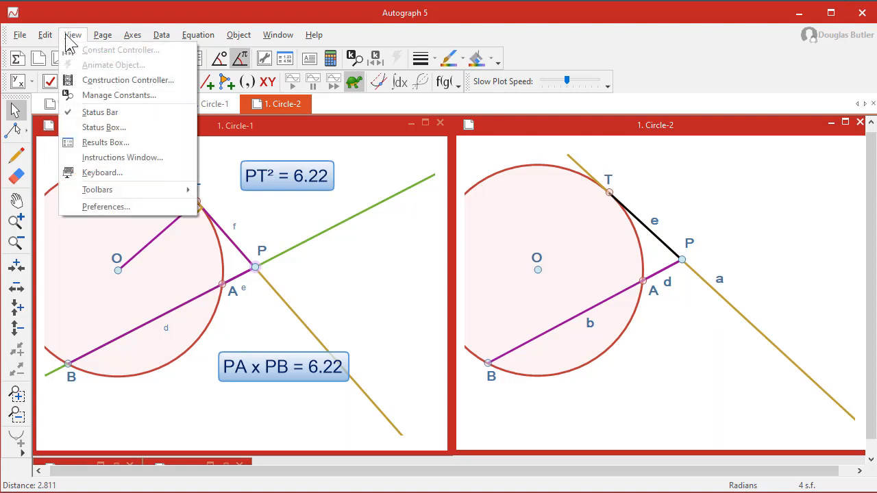
mouse_move(102, 173)
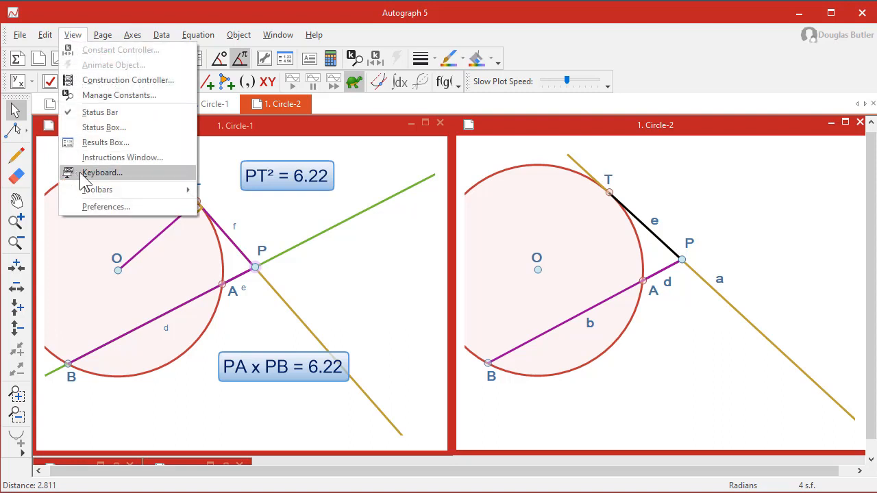
click(102, 173)
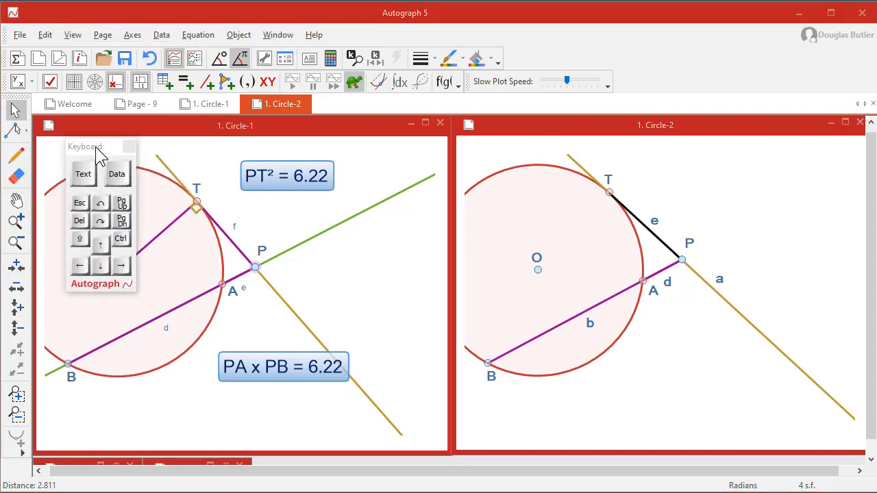
drag(85, 146, 795, 56)
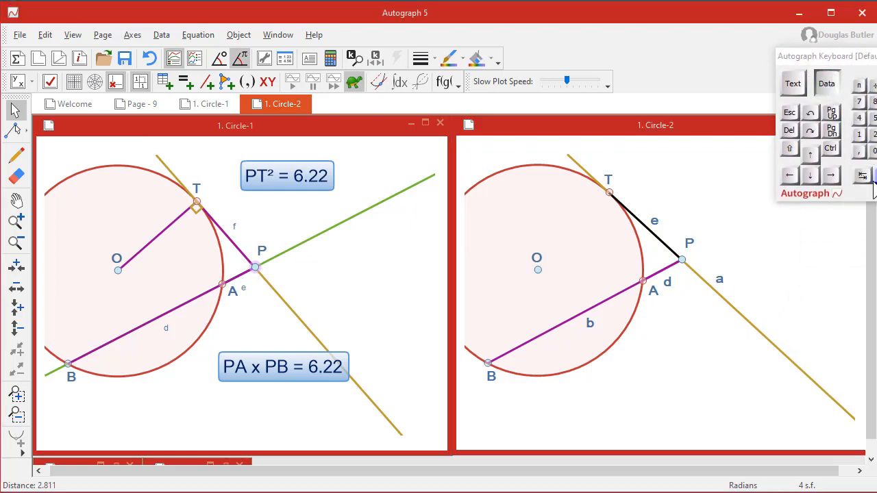
click(792, 83)
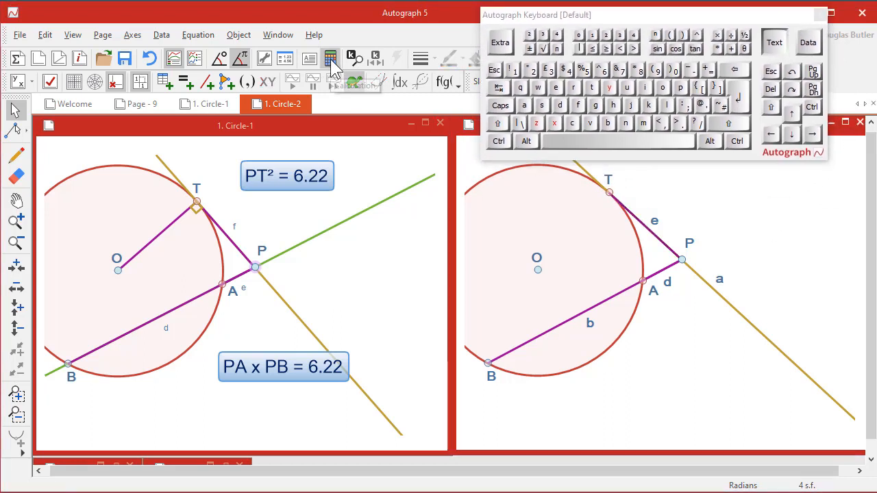
Create a calculation e:Distance^2 with before-text 'PT² =' and position the PT² = 7.9 box
click(331, 57)
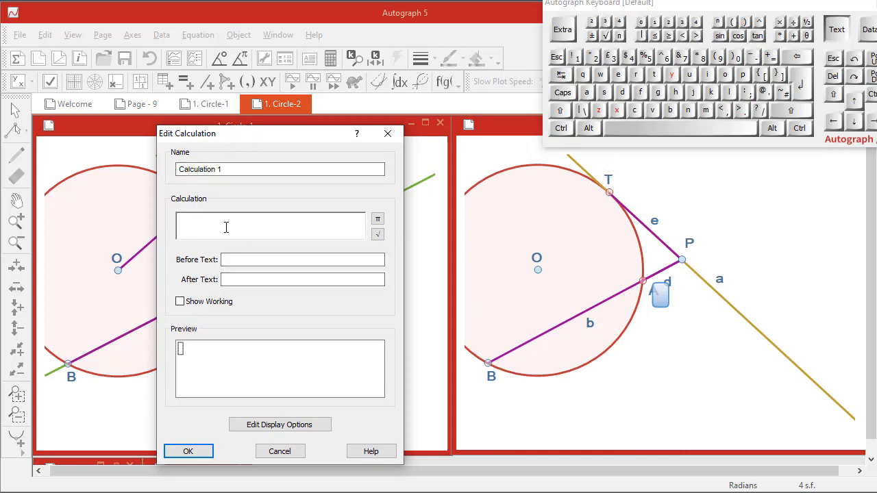
mouse_move(614, 203)
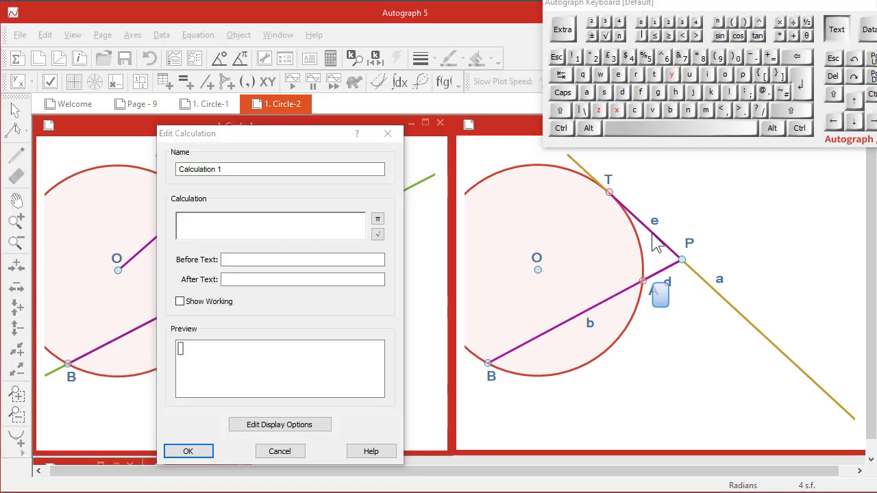
text(e:Distance)
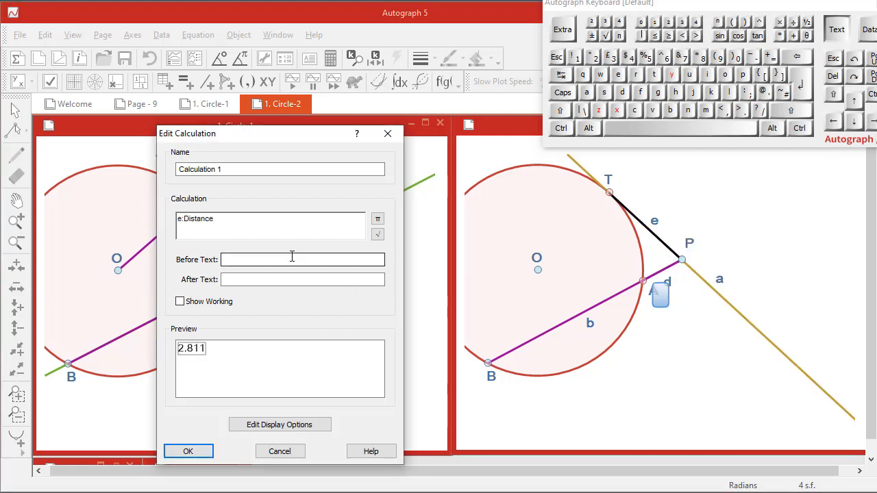
text(^2)
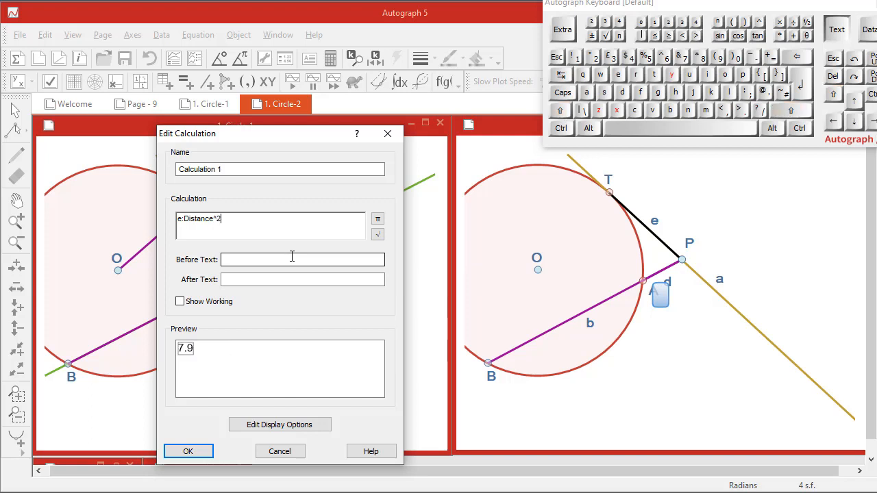
click(302, 259)
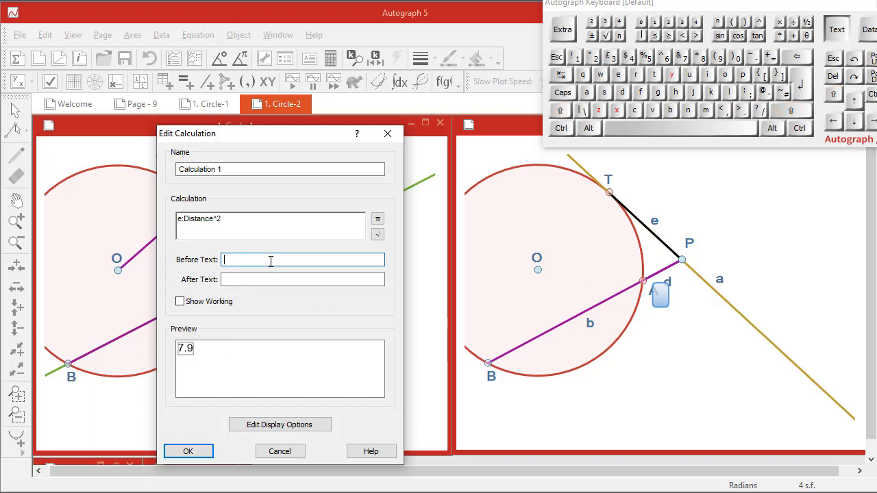
text(P)
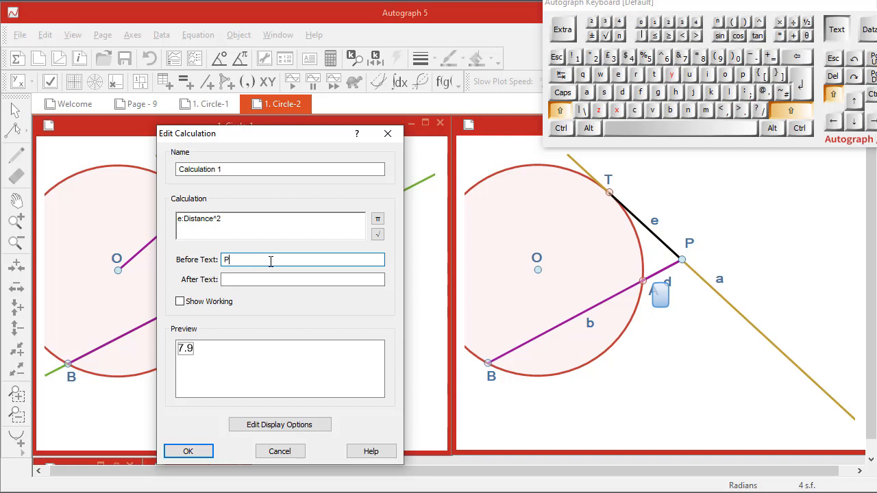
text(T² =)
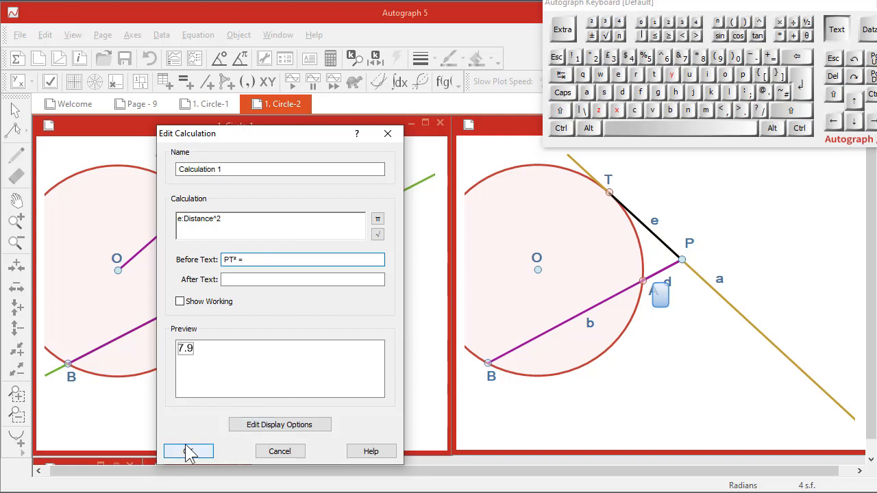
click(189, 451)
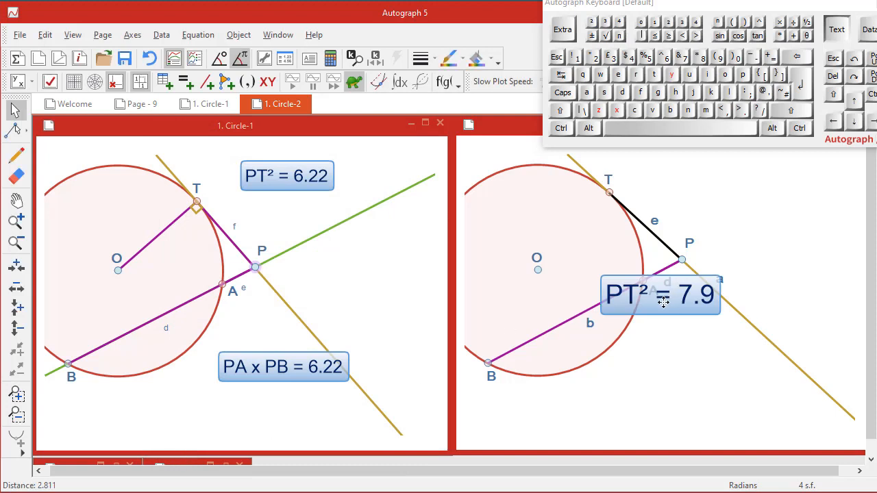
drag(660, 294, 729, 183)
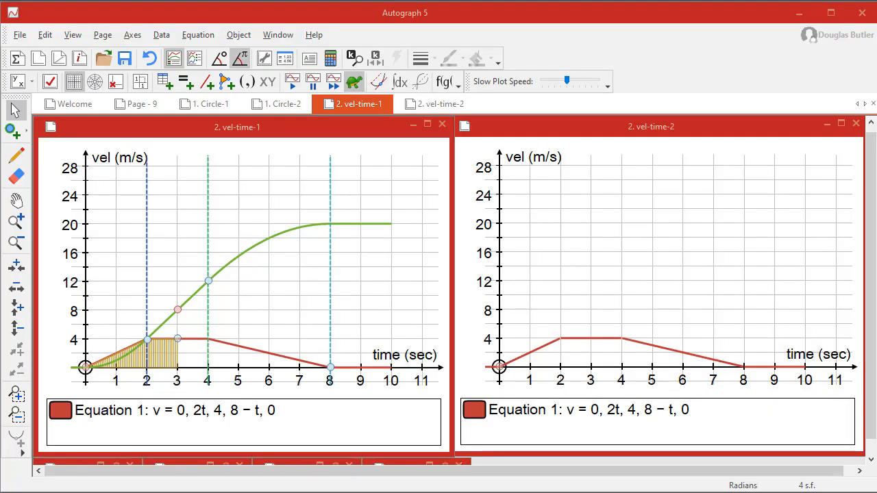
mouse_move(428, 376)
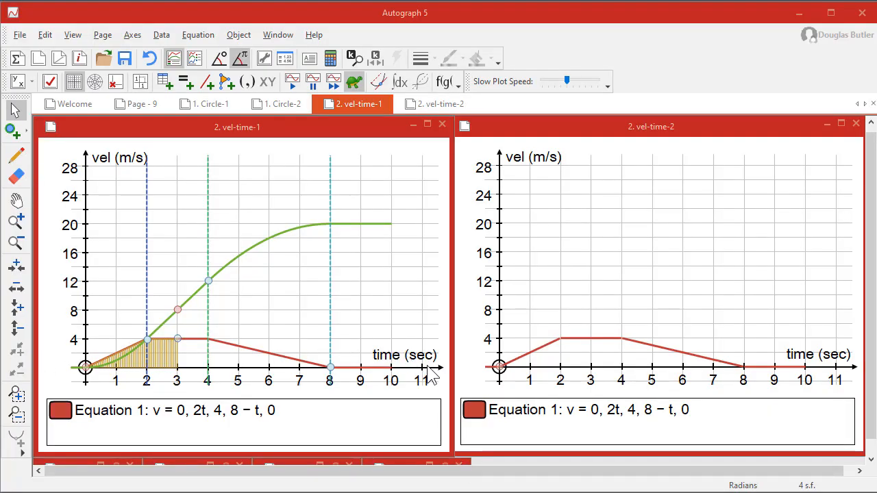
mouse_move(436, 345)
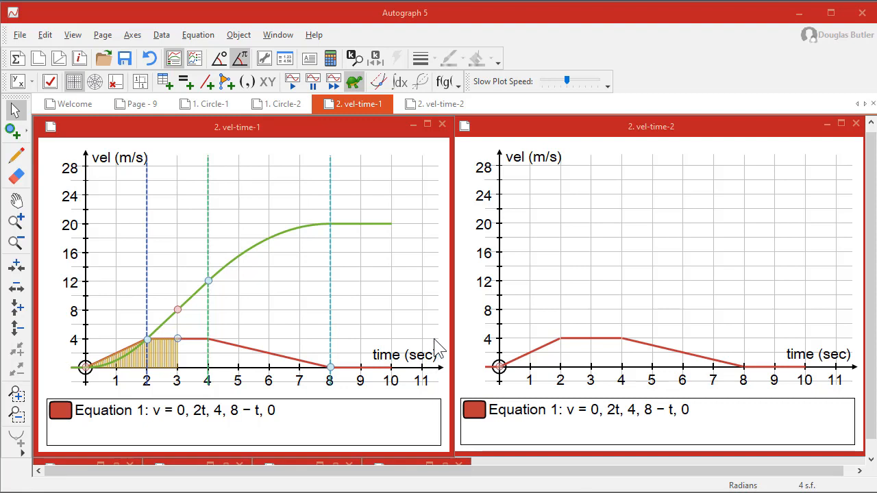
mouse_move(312, 334)
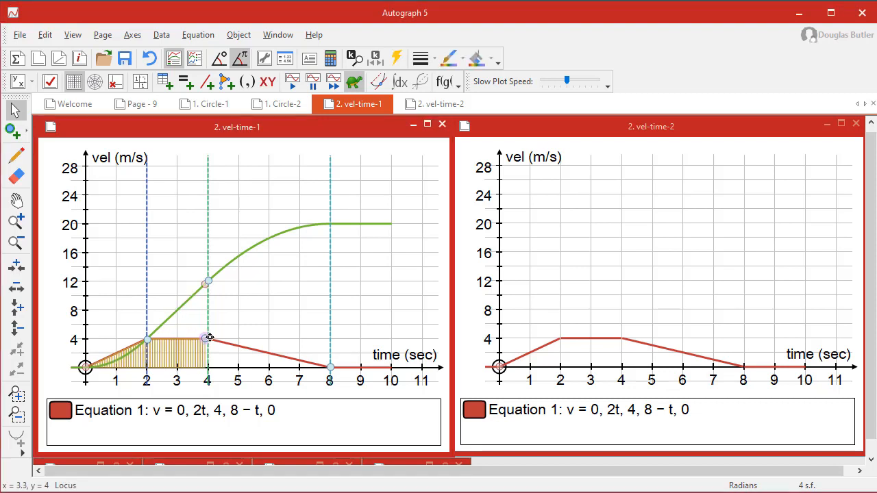
Drag the shaded area's end point along the velocity graph from t = 4 to about t = 4.8
drag(209, 337, 131, 349)
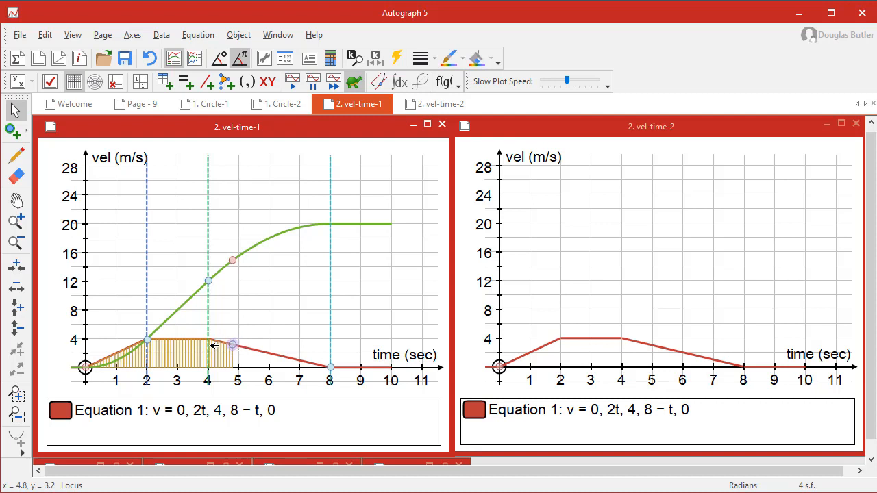
mouse_move(551, 318)
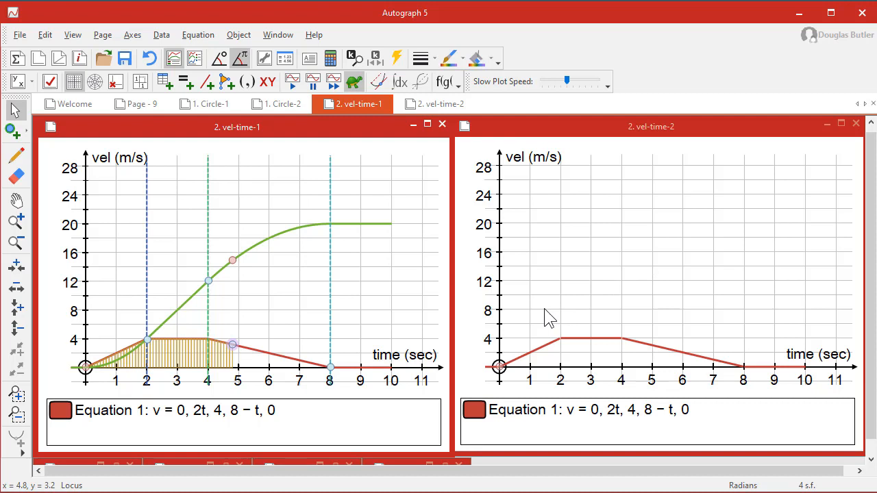
mouse_move(596, 425)
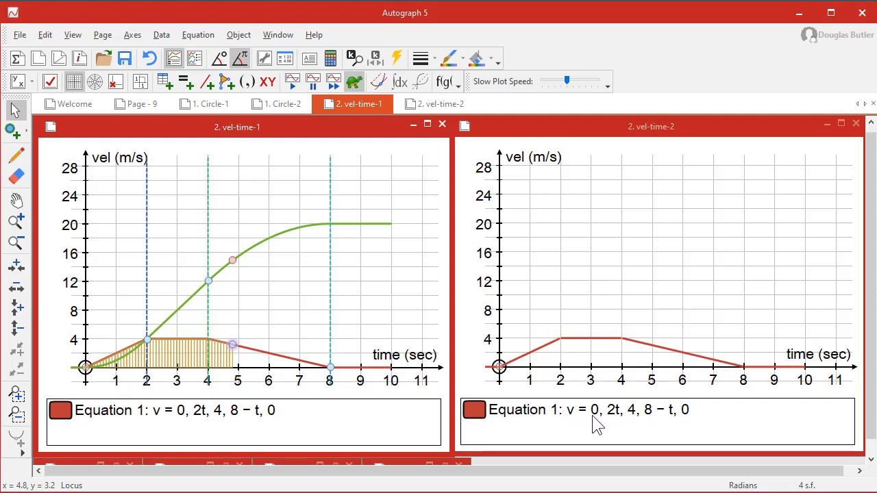
mouse_move(469, 381)
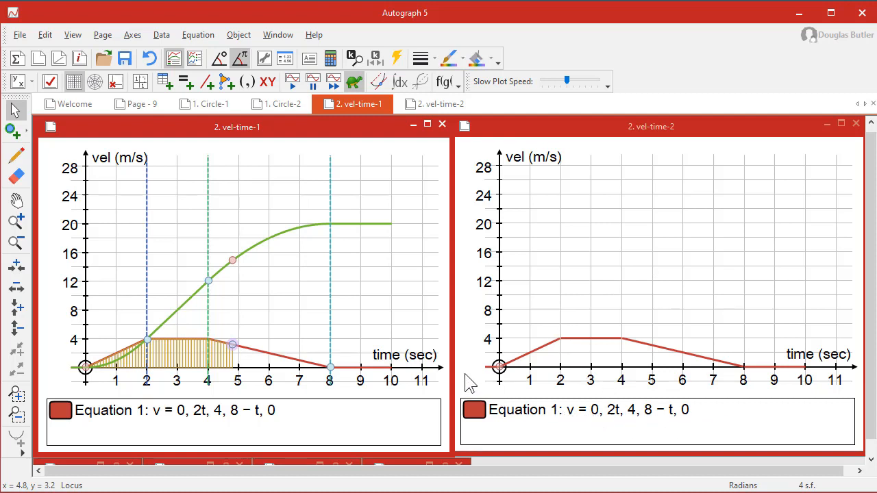
mouse_move(537, 355)
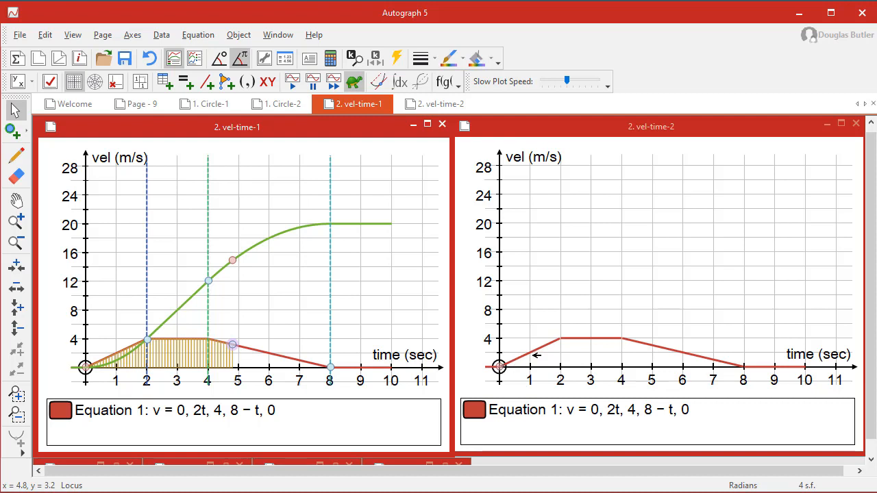
mouse_move(615, 344)
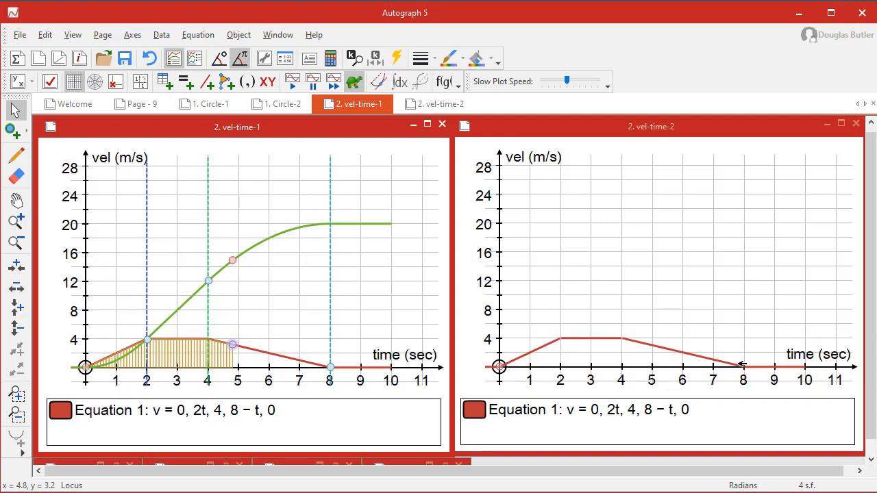
mouse_move(593, 336)
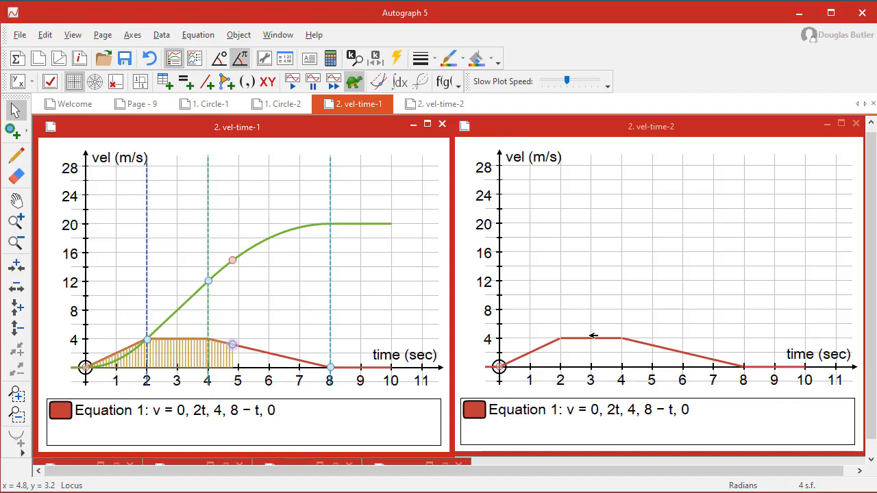
mouse_move(610, 422)
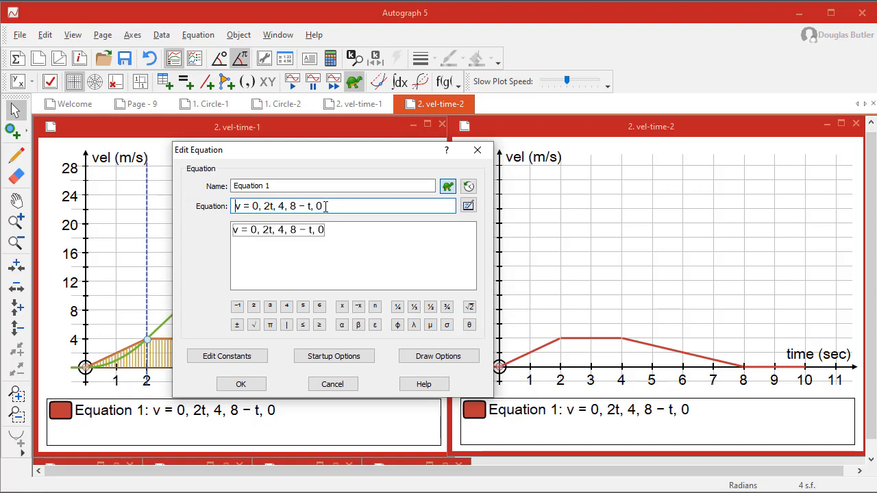
mouse_move(334, 357)
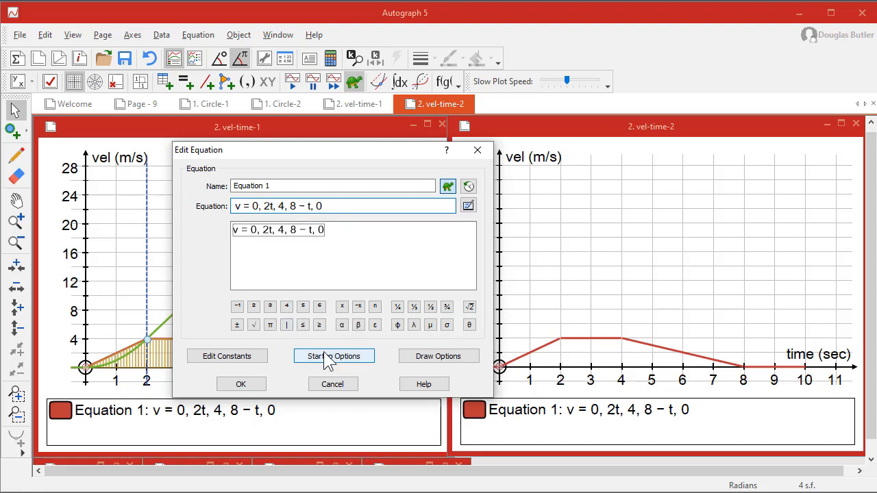
Review the piecewise boundary values −1, 0, 2, 4, 8, 10 in Startup Options and accept them unchanged
click(334, 356)
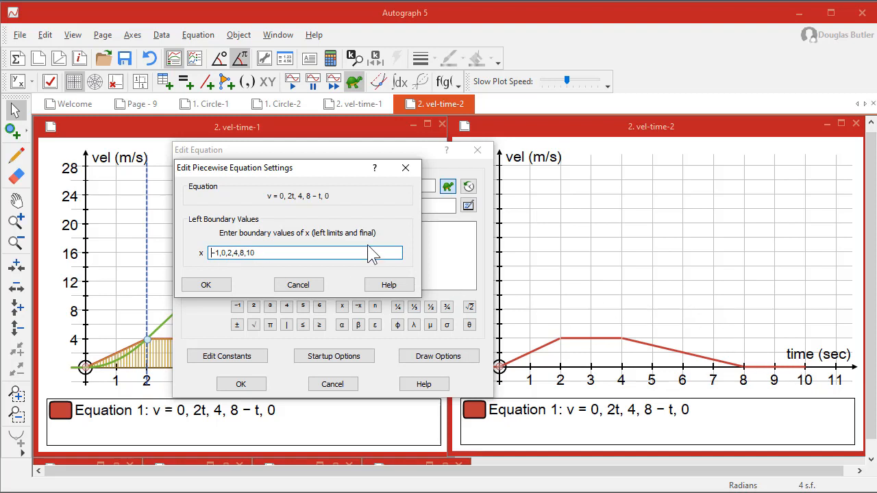
click(206, 284)
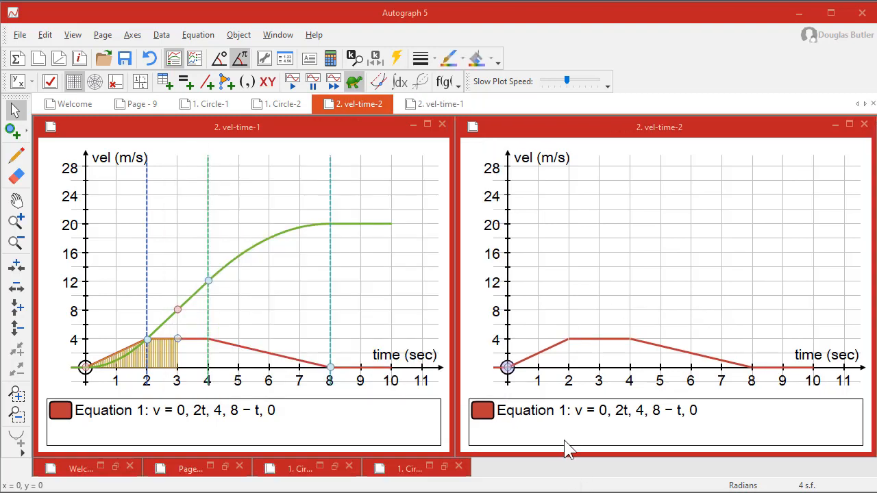
mouse_move(524, 390)
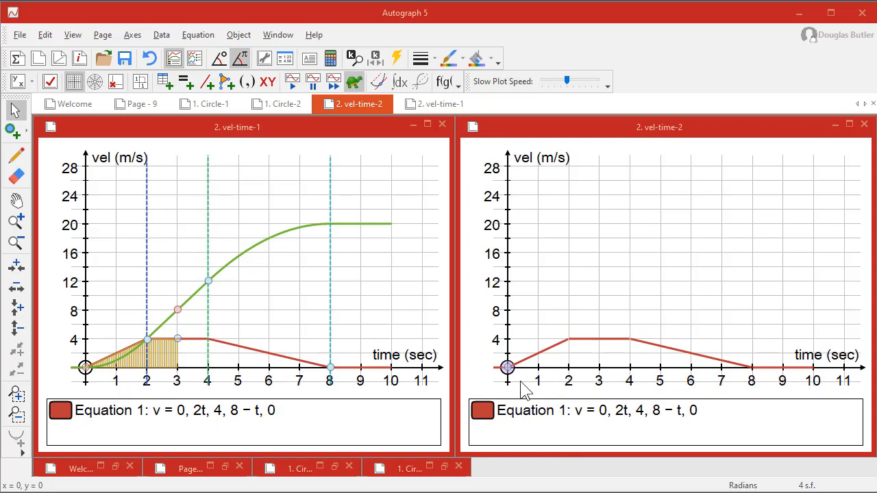
mouse_move(719, 354)
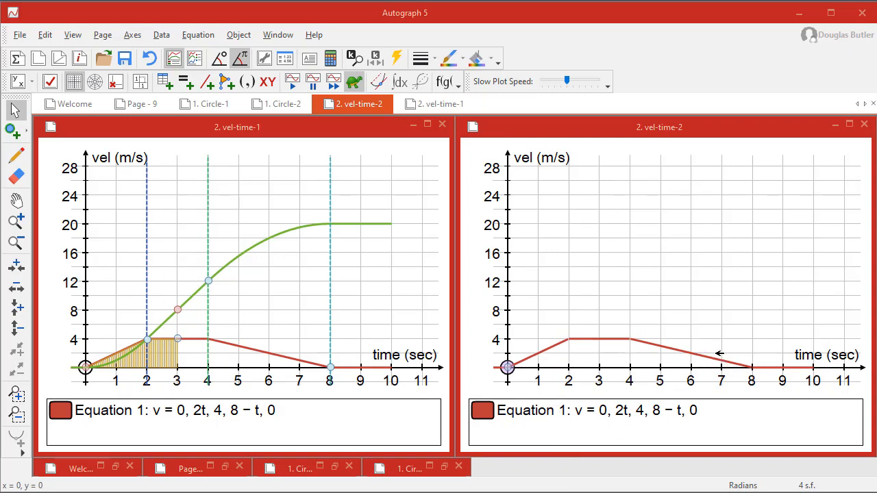
mouse_move(389, 305)
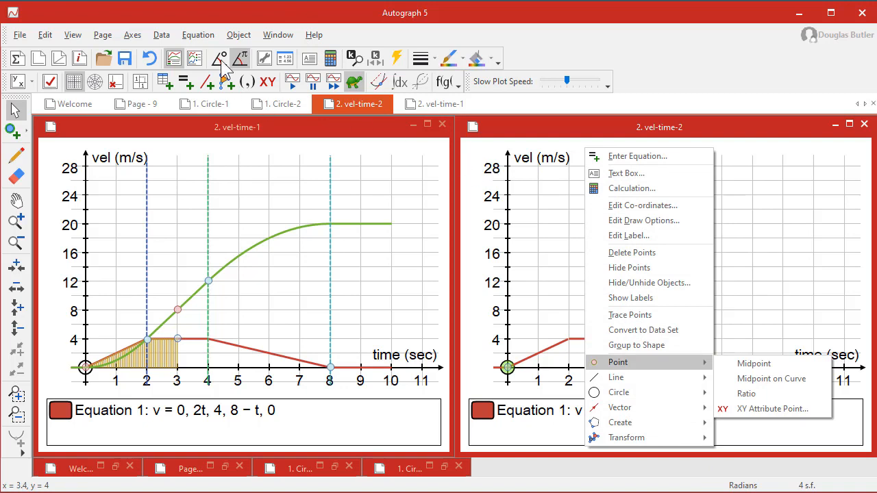
Create an area between the origin and the t = 3.4 point via Object > Create > Area
click(238, 34)
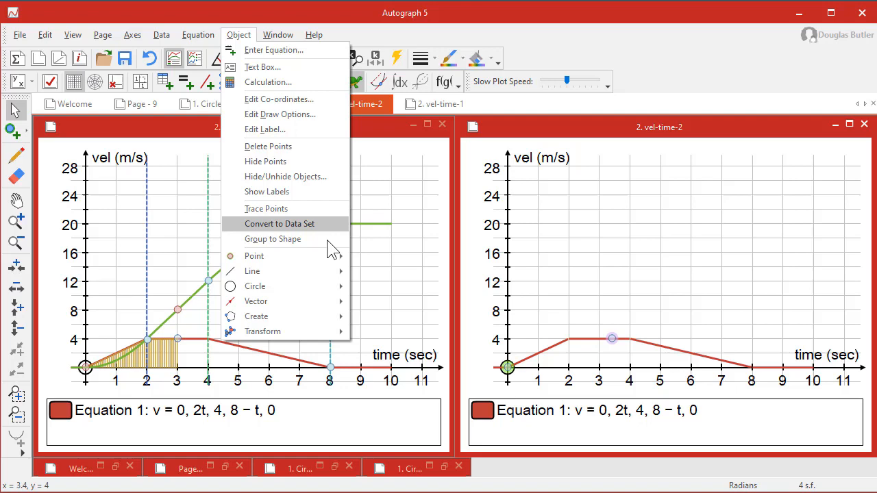
mouse_move(252, 272)
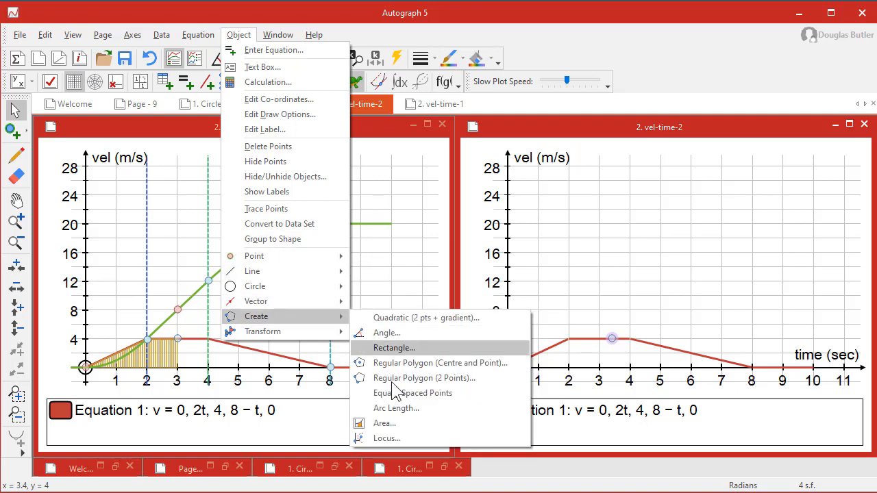
click(383, 422)
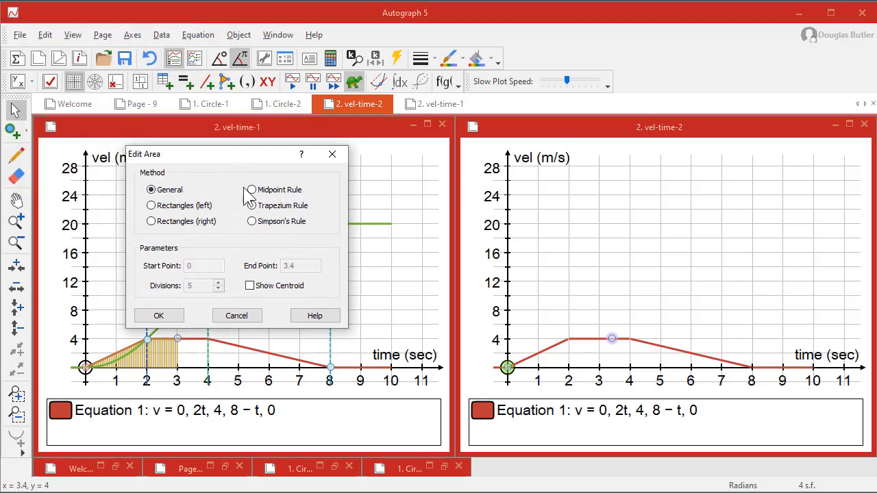
mouse_move(255, 241)
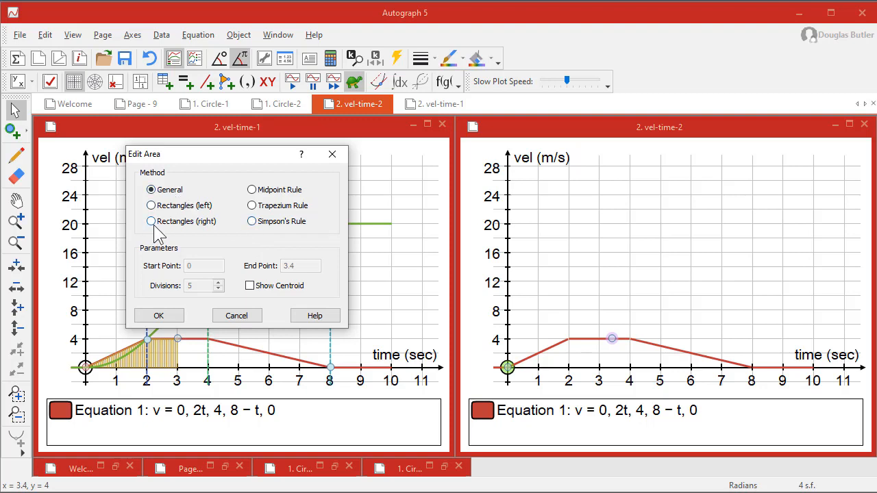
mouse_move(299, 214)
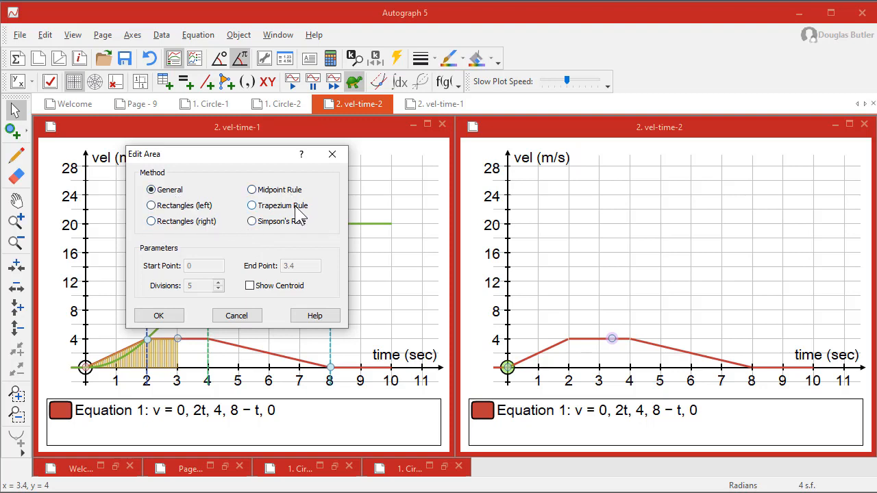
Set the area to Simpson's Rule with 15 divisions, giving Area: 9.599 from t = 0 to 3.4
click(253, 221)
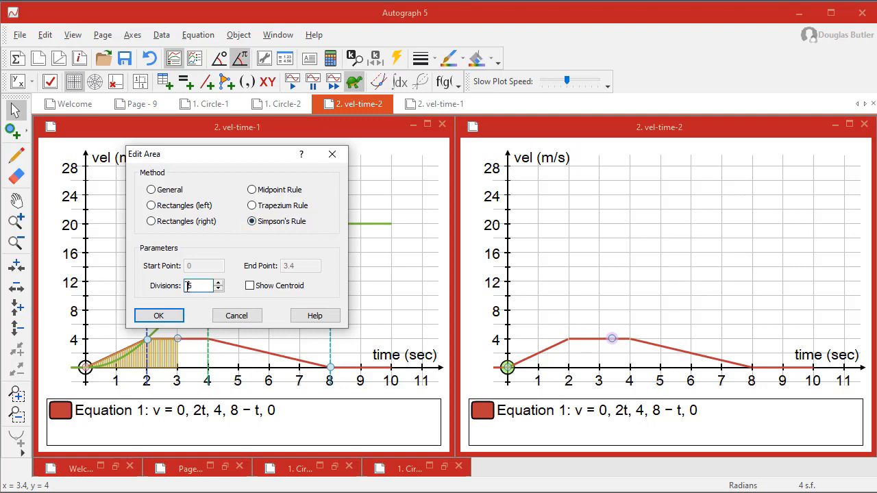
text(15)
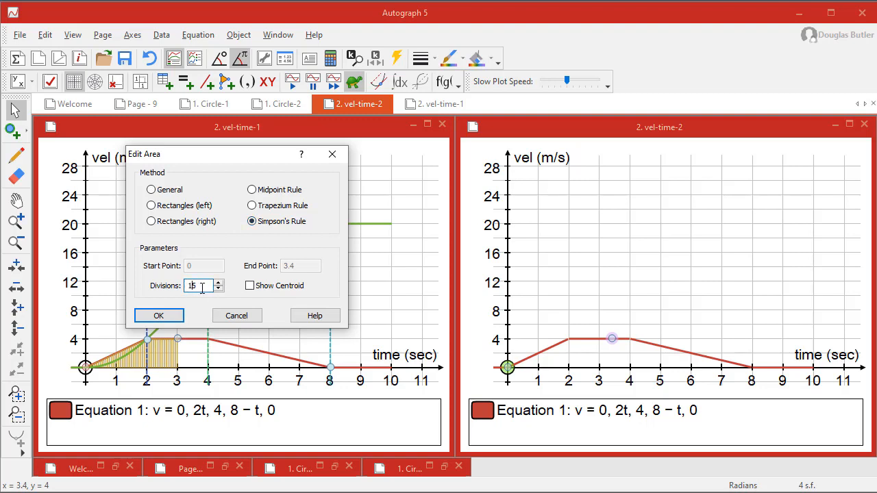
click(159, 316)
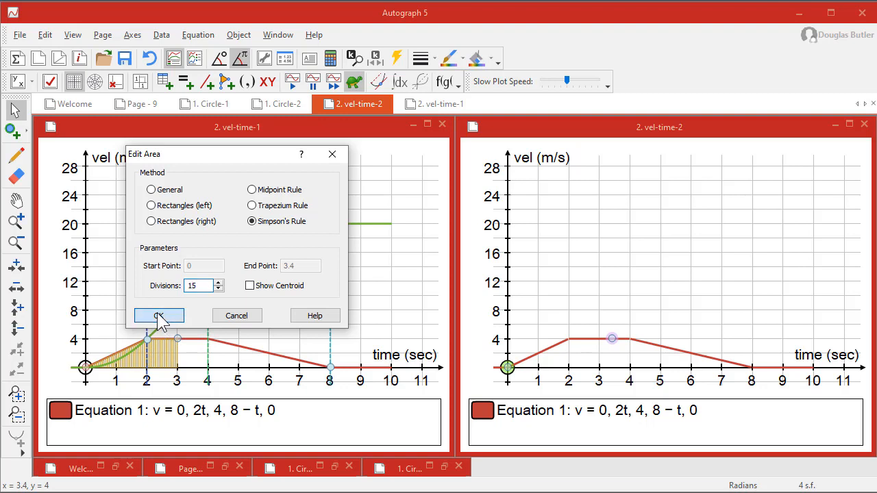
click(159, 315)
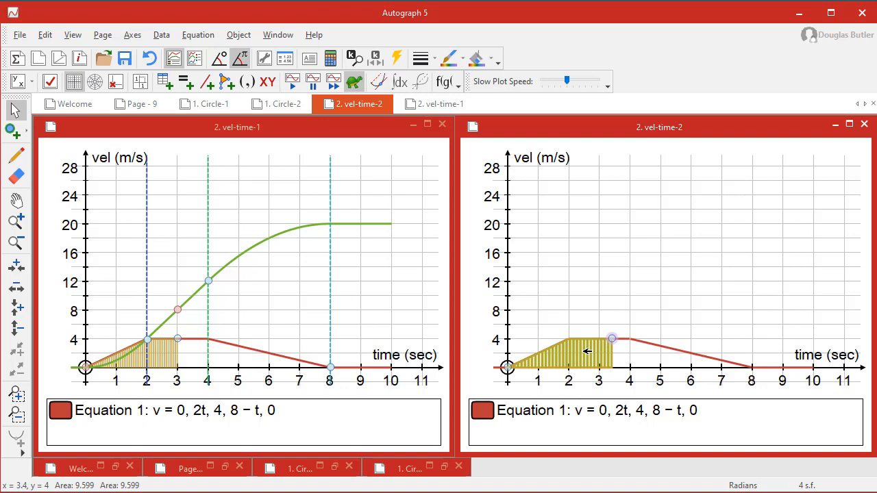
mouse_move(307, 111)
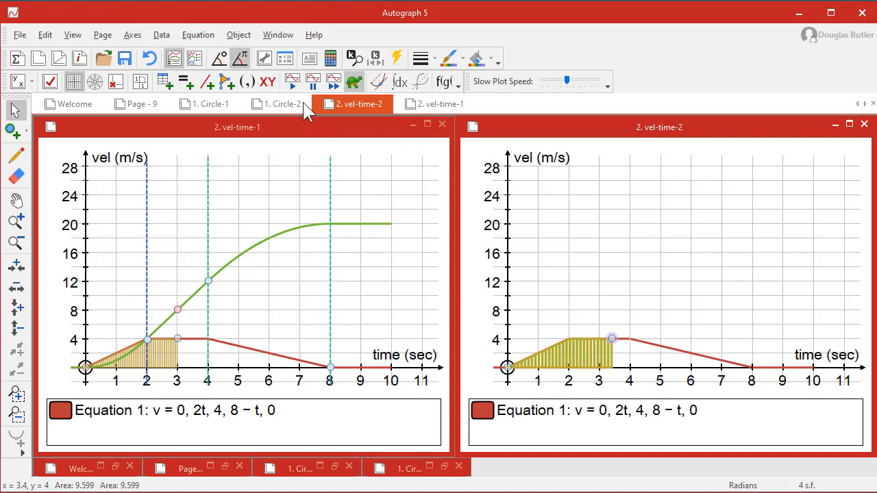
mouse_move(269, 82)
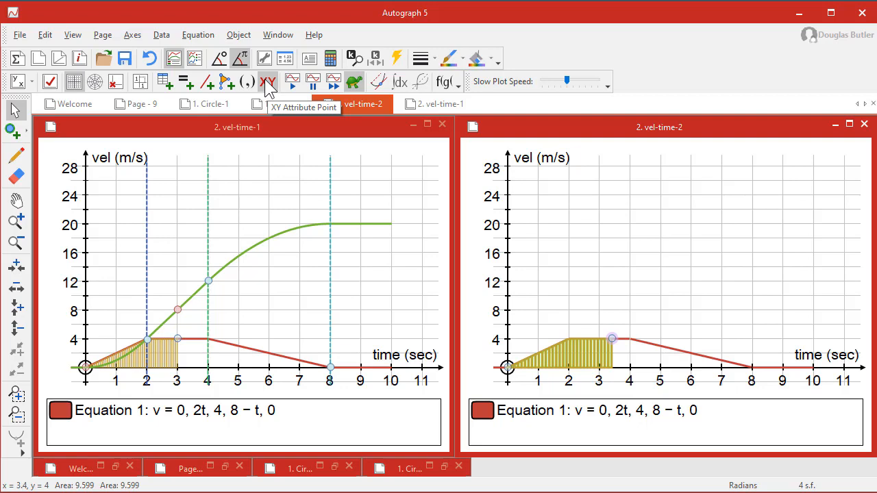
Plot an XY attribute point from B: x and Area: Area, landing at (3.4, 9.599)
click(268, 82)
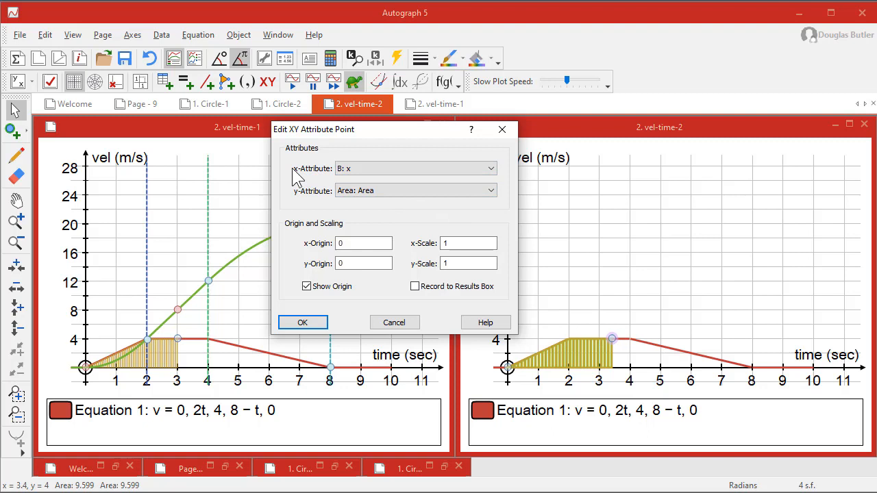
mouse_move(405, 285)
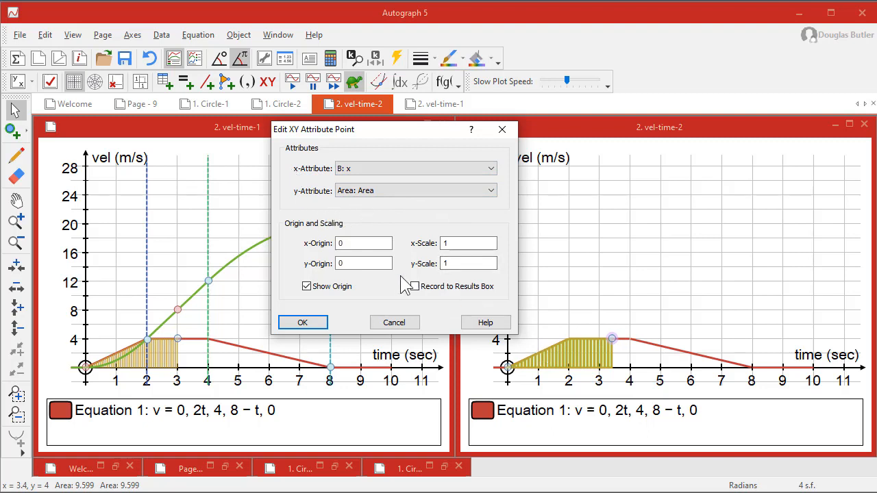
mouse_move(523, 350)
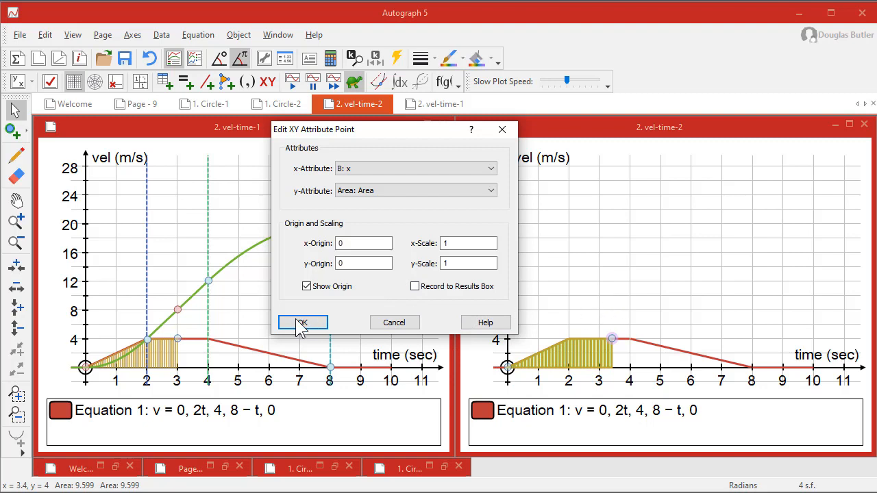
click(301, 322)
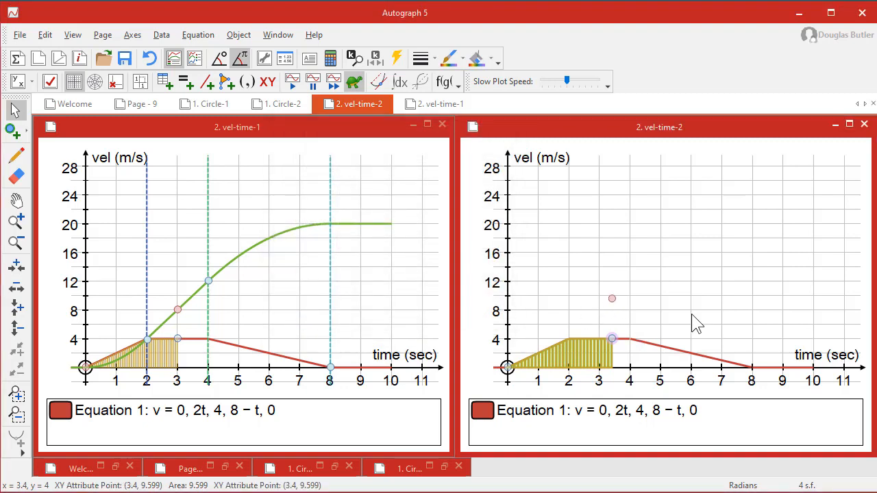
Slide the point along the velocity graph so the shaded area stretches to about t = 4 and back
drag(611, 337, 647, 343)
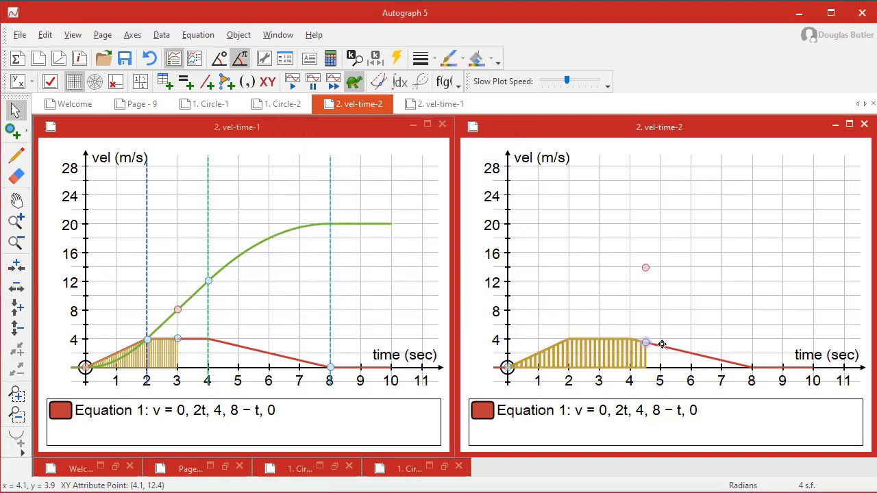
drag(644, 343, 584, 340)
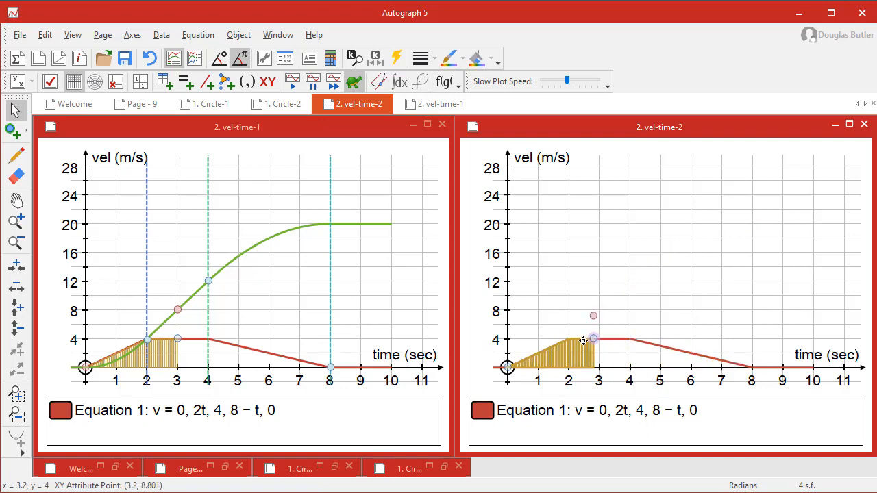
drag(584, 340, 527, 355)
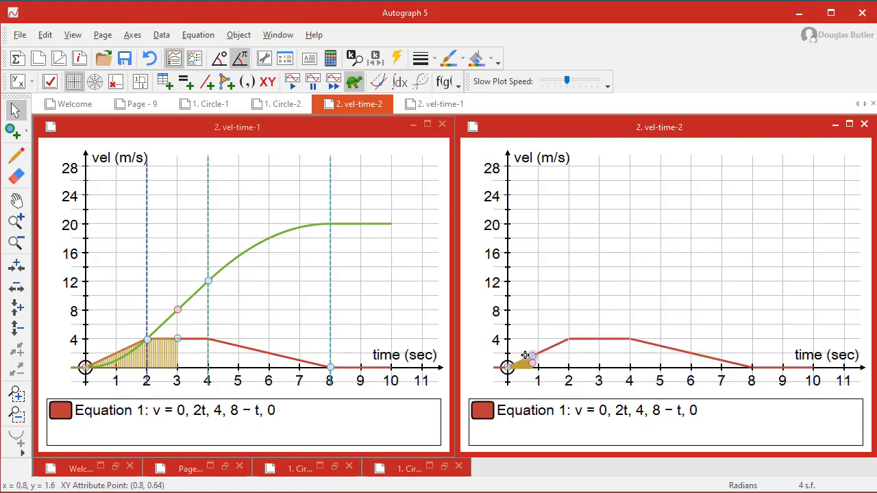
drag(535, 356, 569, 340)
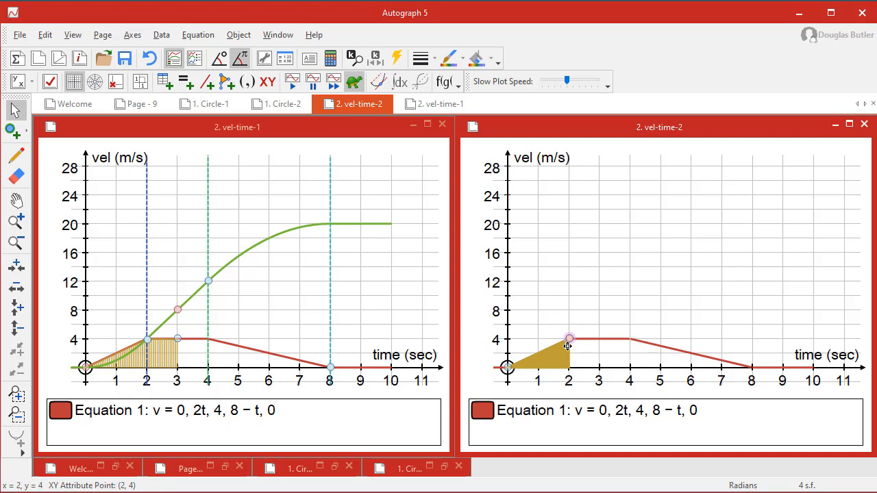
drag(569, 340, 551, 351)
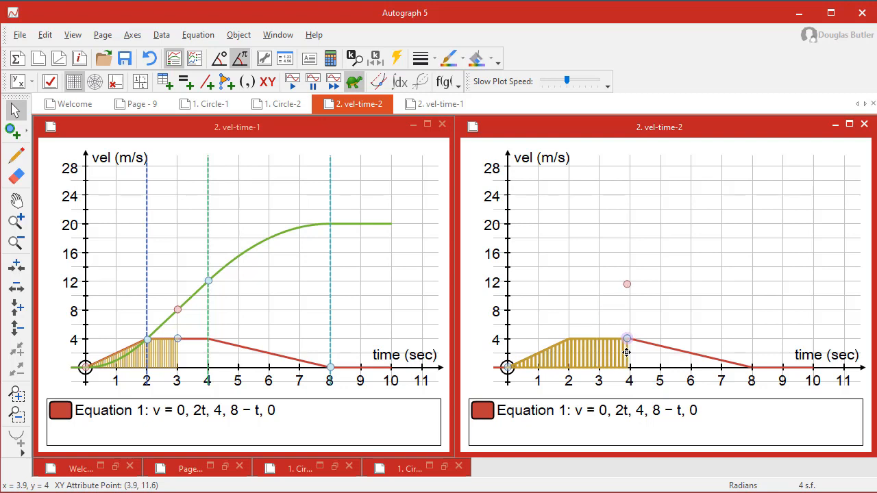
Create a locus of the area point via Object > Create > Locus and trace the green displacement curve
drag(628, 337, 648, 343)
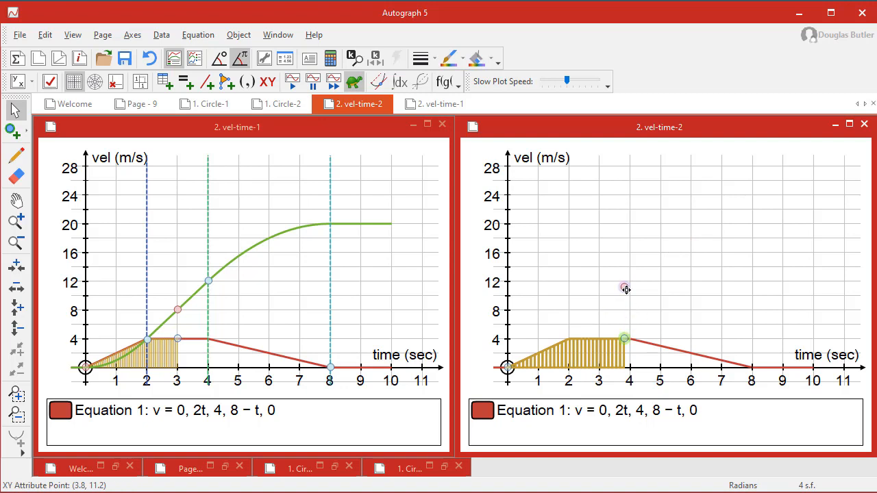
mouse_move(507, 367)
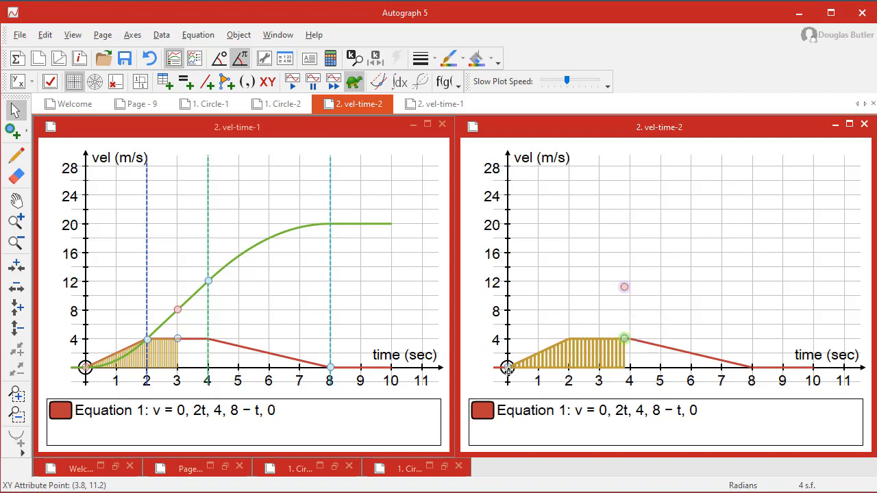
mouse_move(609, 327)
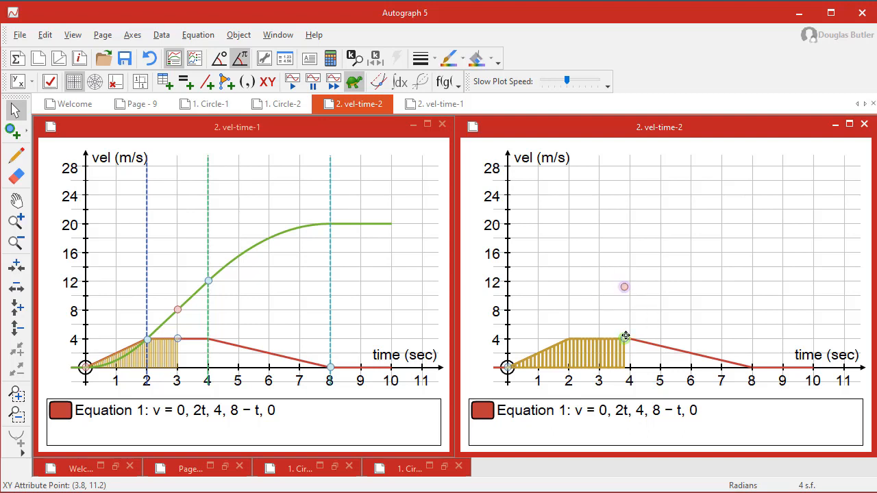
right_click(624, 336)
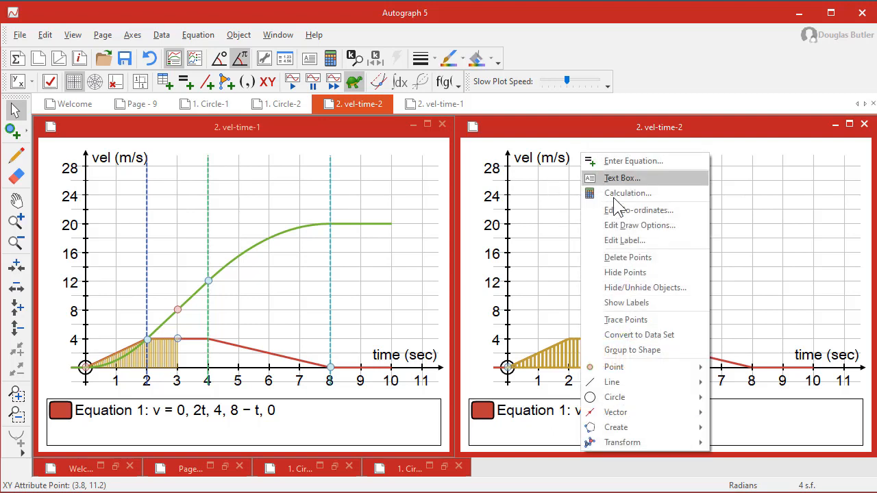
mouse_move(616, 411)
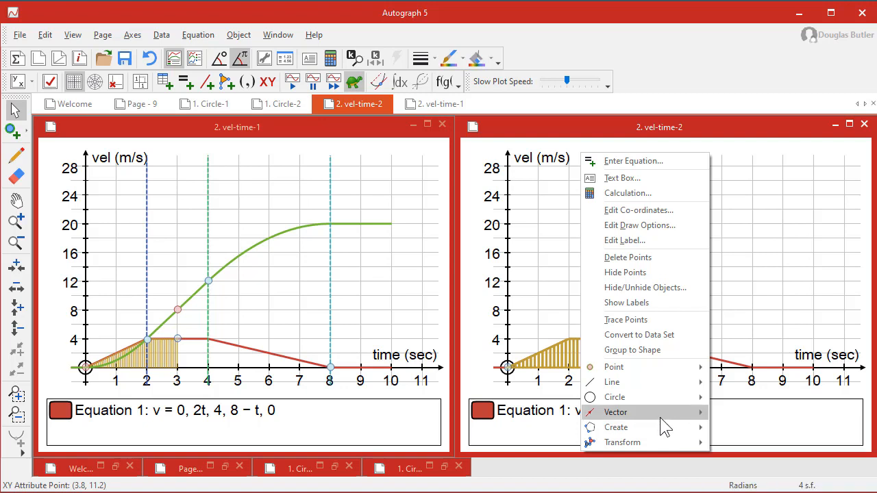
click(239, 34)
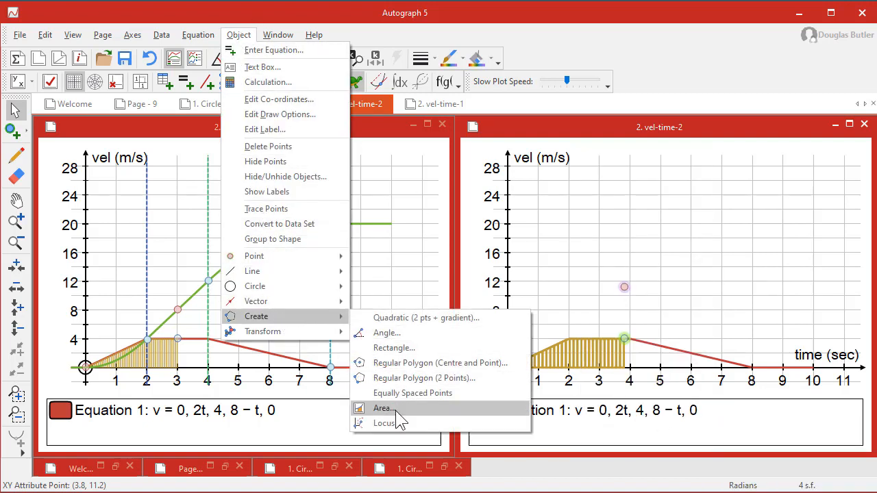
mouse_move(384, 422)
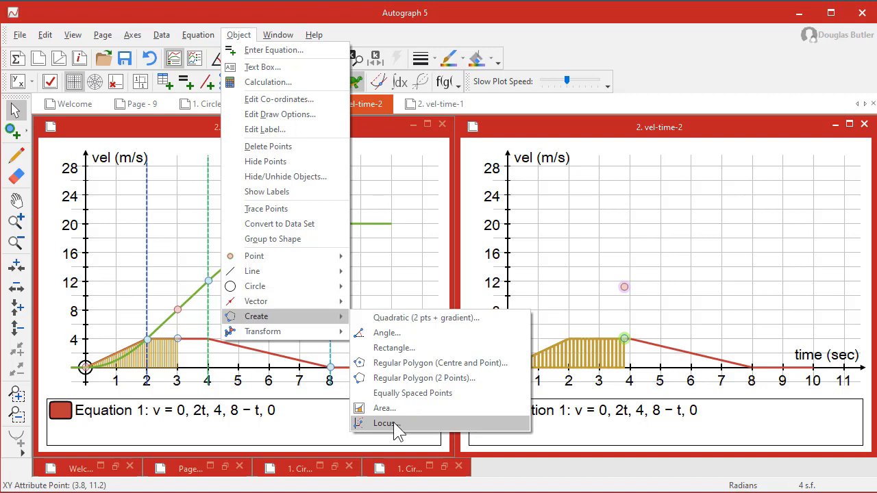
click(384, 423)
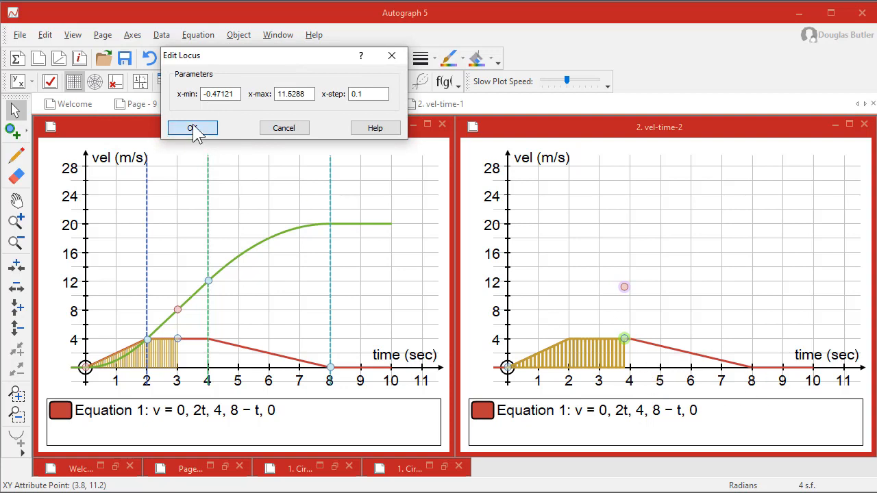
click(192, 127)
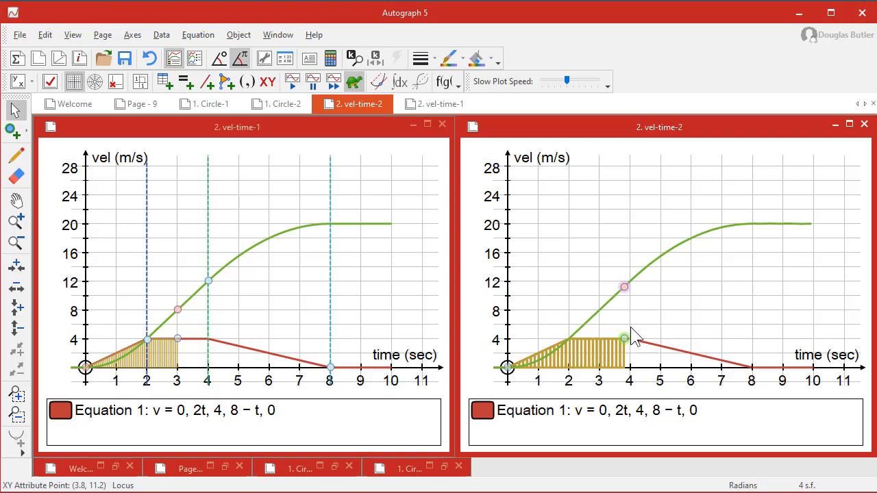
drag(624, 336, 592, 344)
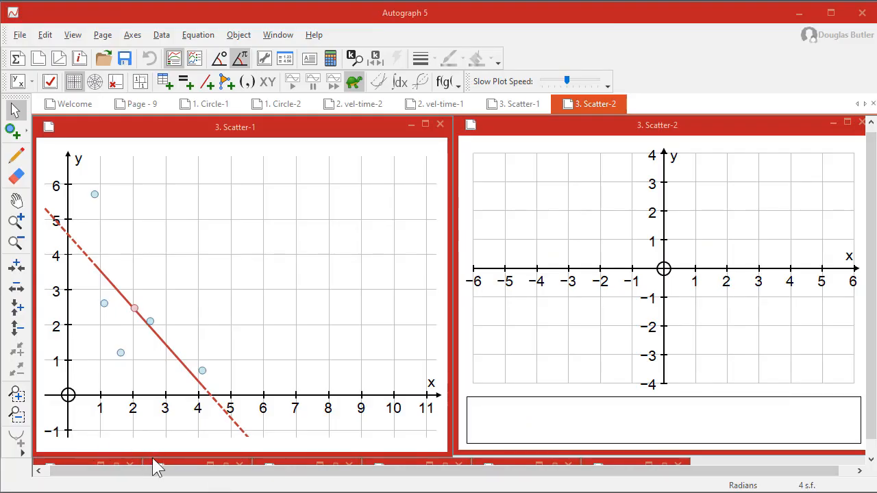
mouse_move(157, 401)
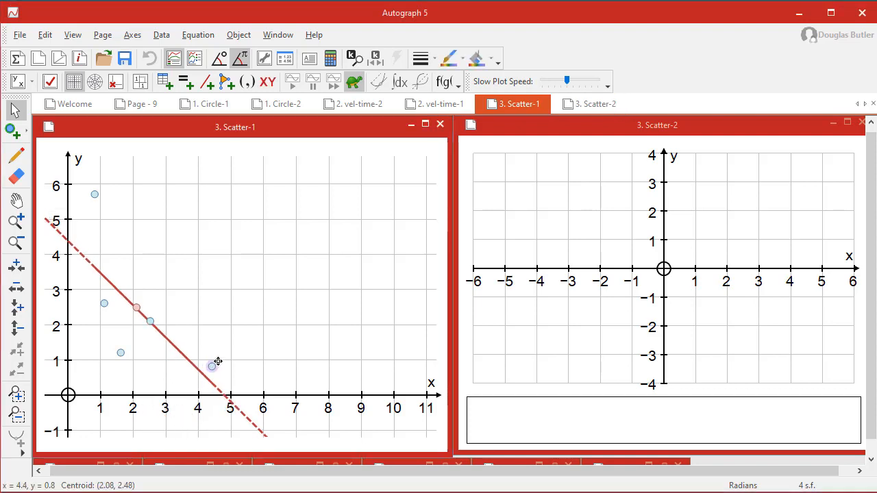
Move the rightmost data point up then back down so the regression line refits to a shallower slope
drag(211, 365, 192, 300)
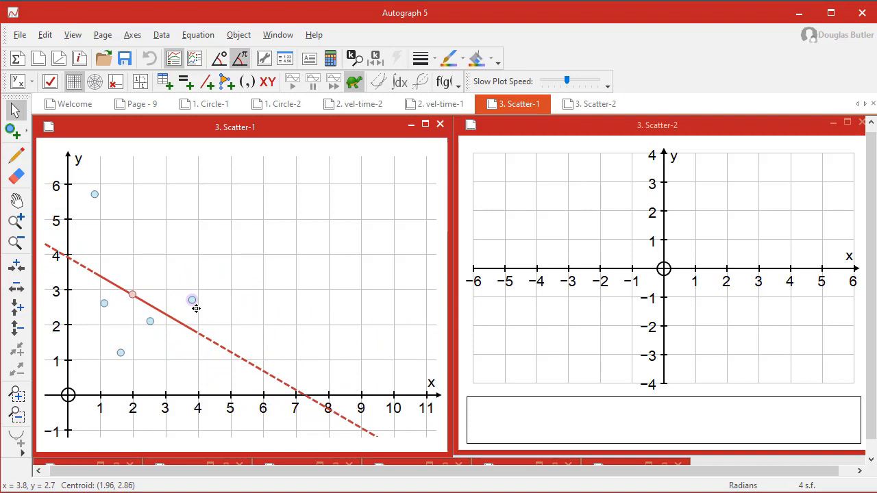
drag(192, 300, 199, 314)
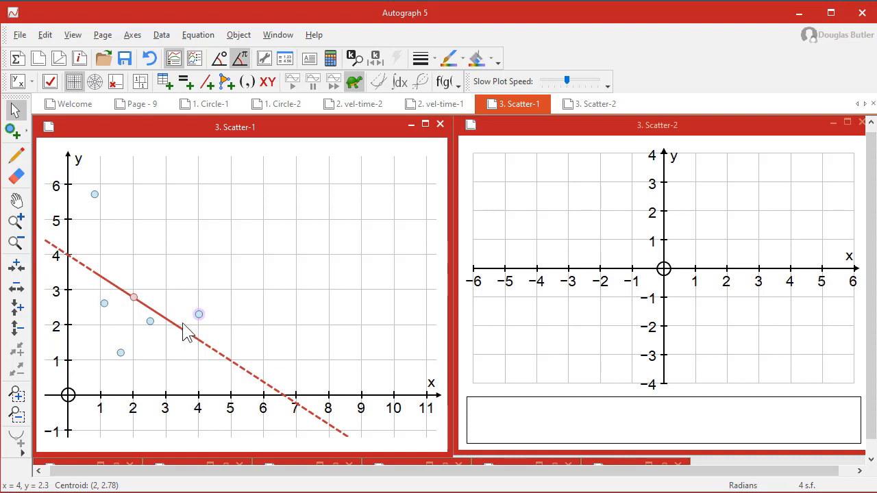
mouse_move(218, 355)
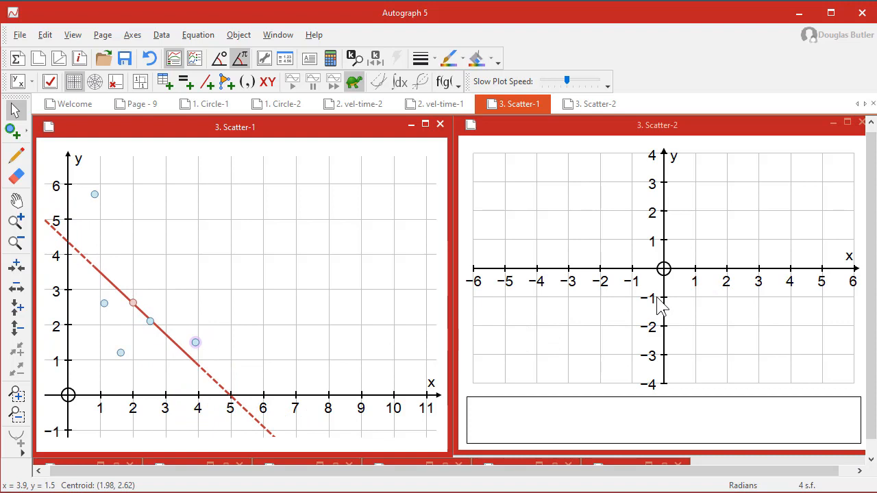
Pan to the positive quadrant and add a y-on-x regression line through the points
click(592, 104)
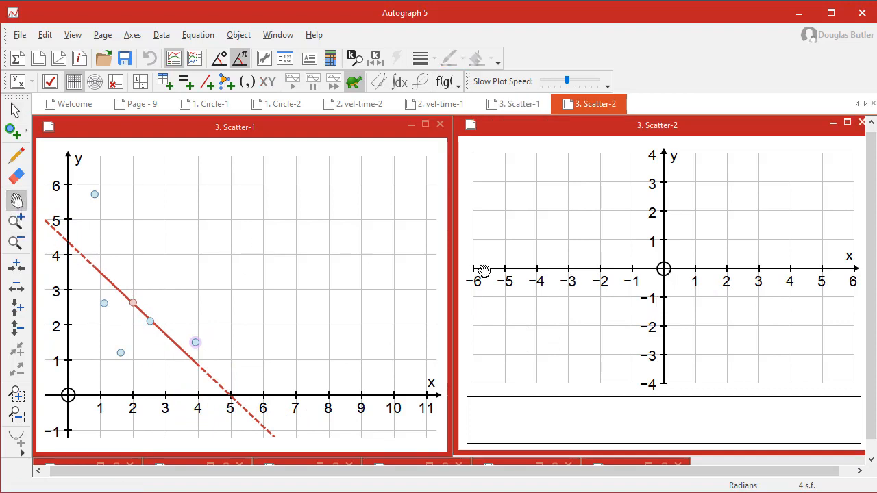
drag(483, 269, 514, 351)
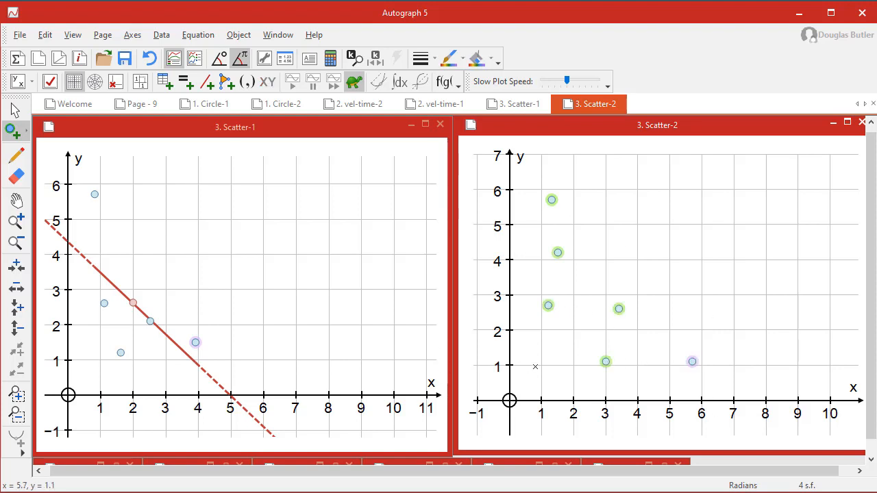
right_click(595, 161)
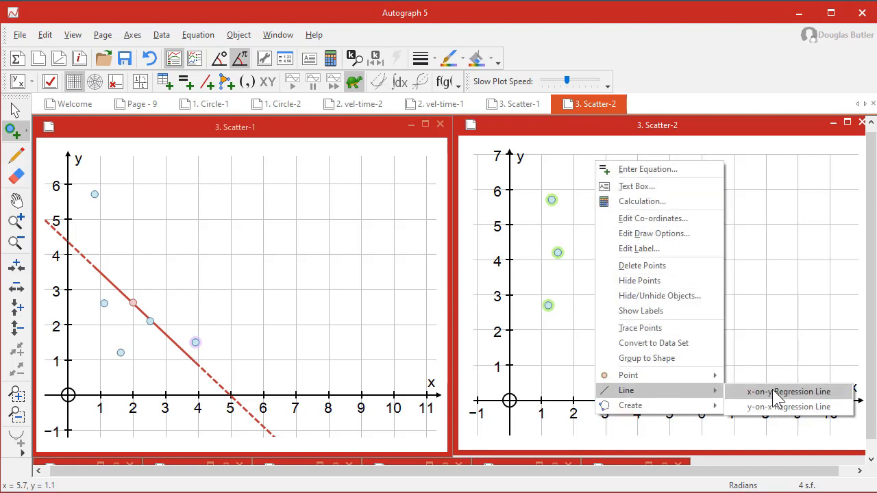
click(790, 406)
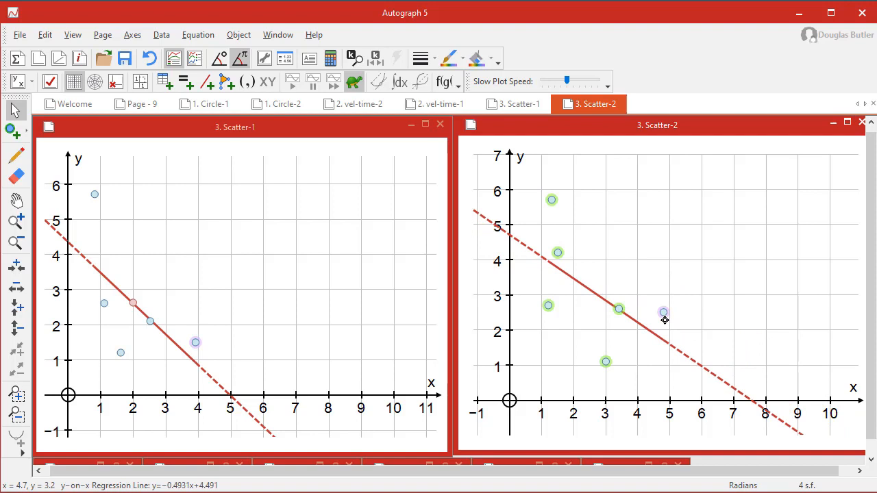
Lower a data point to steepen the line, then mark the mean point of the data
drag(663, 313, 661, 343)
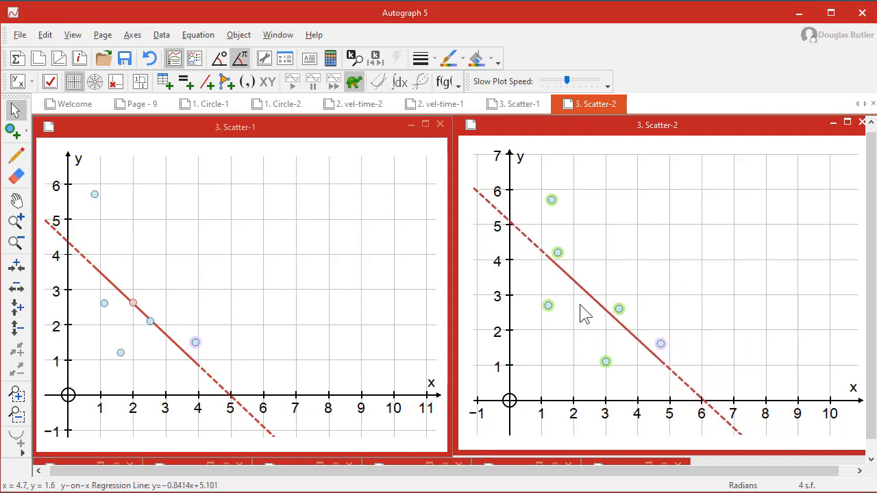
mouse_move(620, 173)
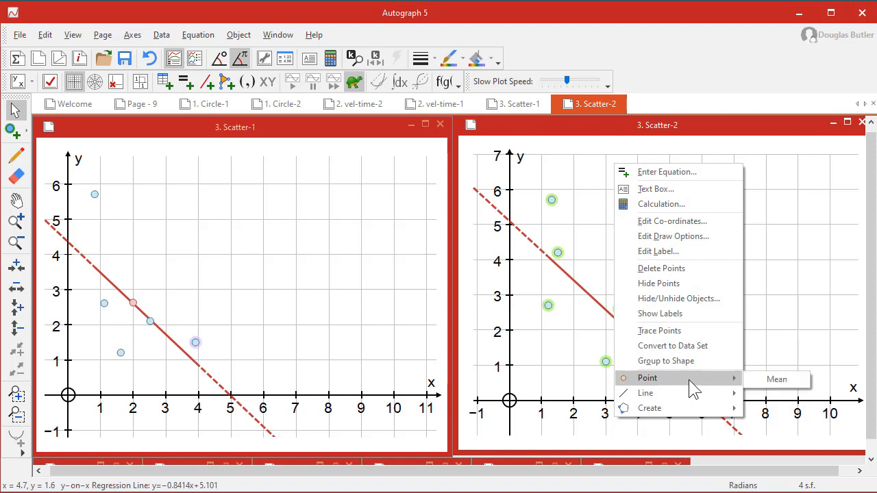
click(776, 379)
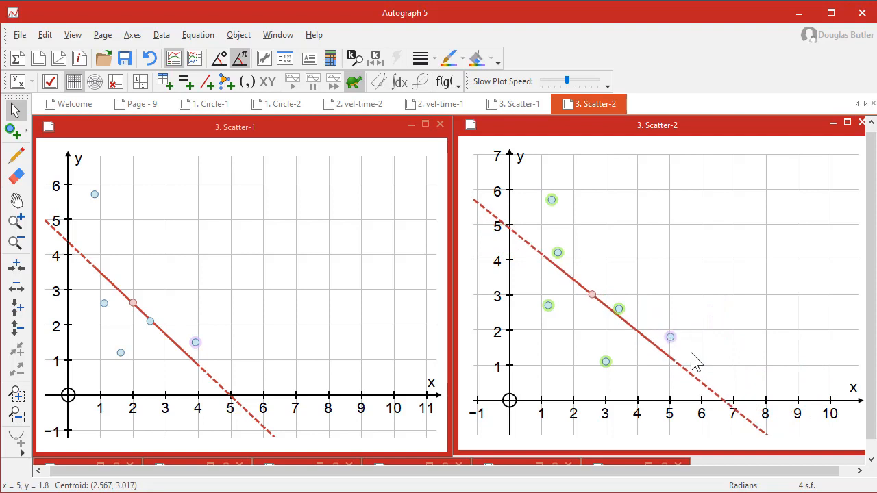
mouse_move(629, 291)
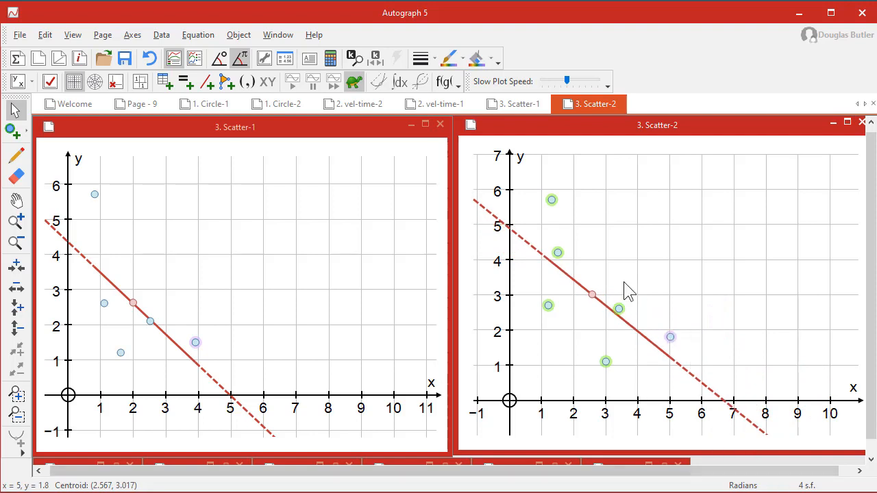
mouse_move(647, 377)
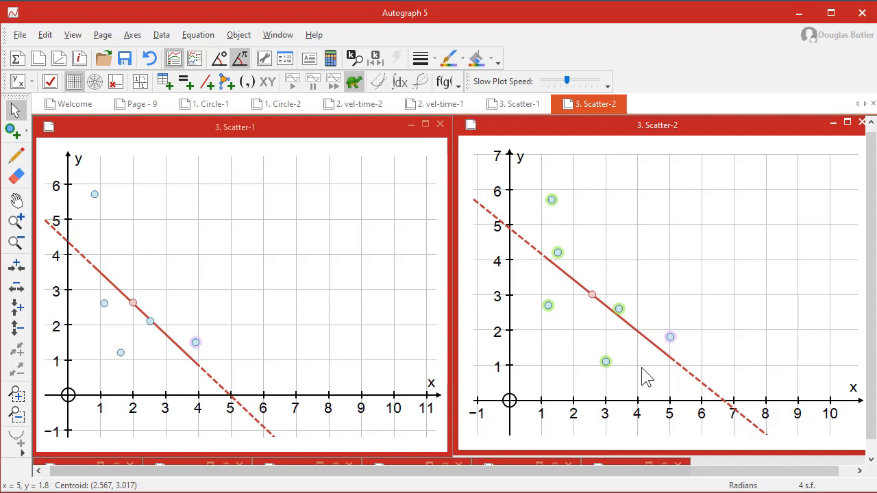
Convert the selected scatter points into a data set
right_click(647, 376)
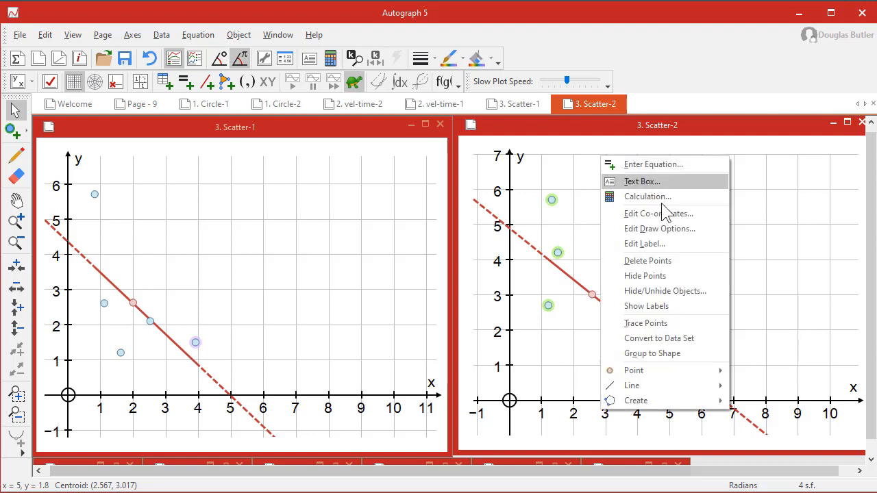
mouse_move(672, 338)
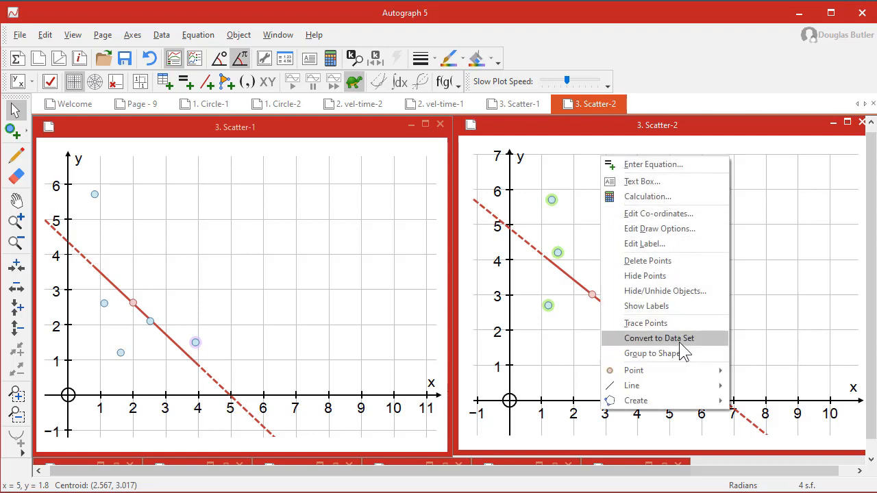
click(658, 338)
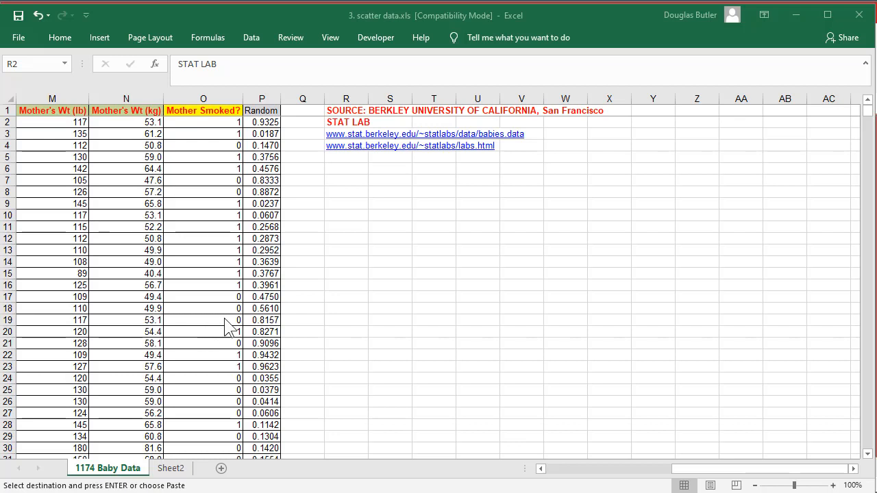
mouse_move(359, 398)
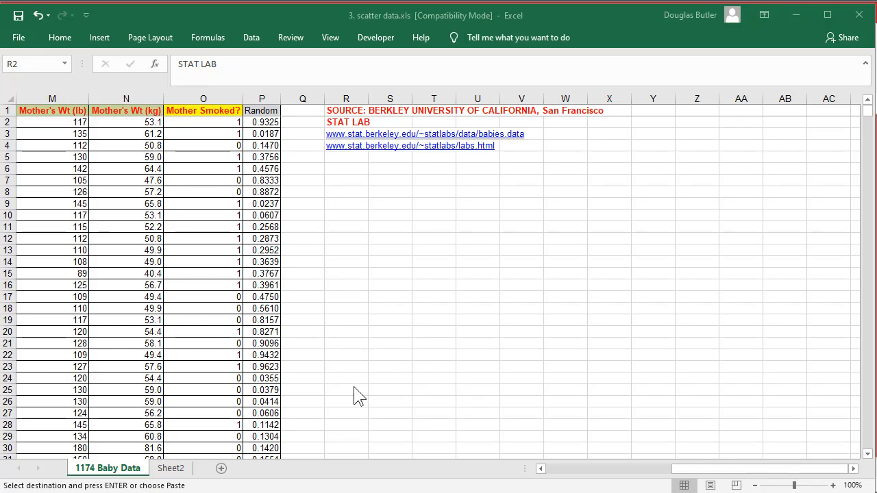
mouse_move(350, 299)
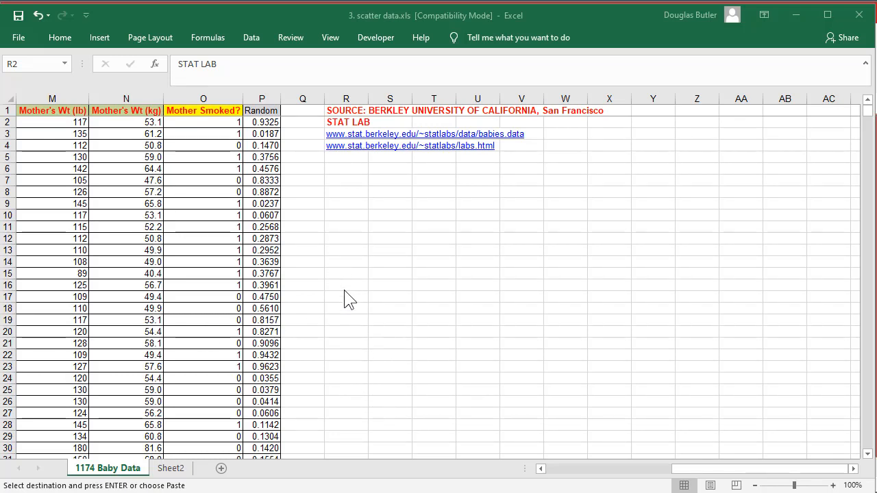
mouse_move(346, 167)
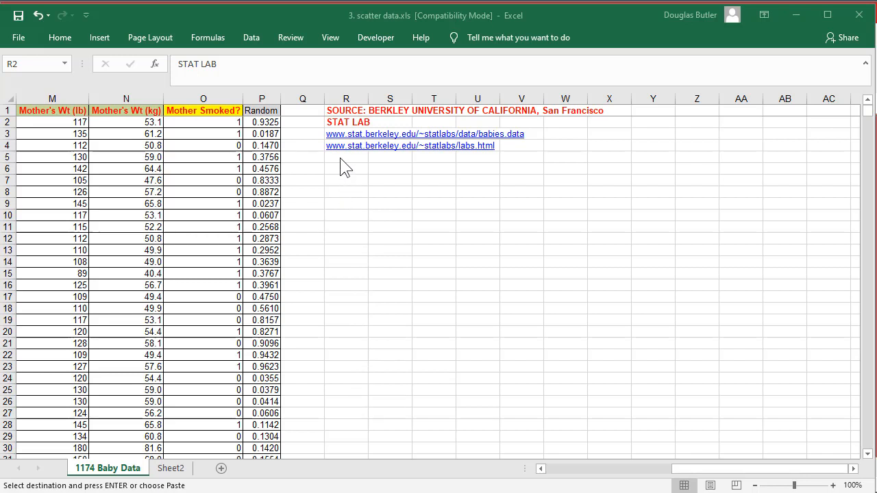
mouse_move(363, 145)
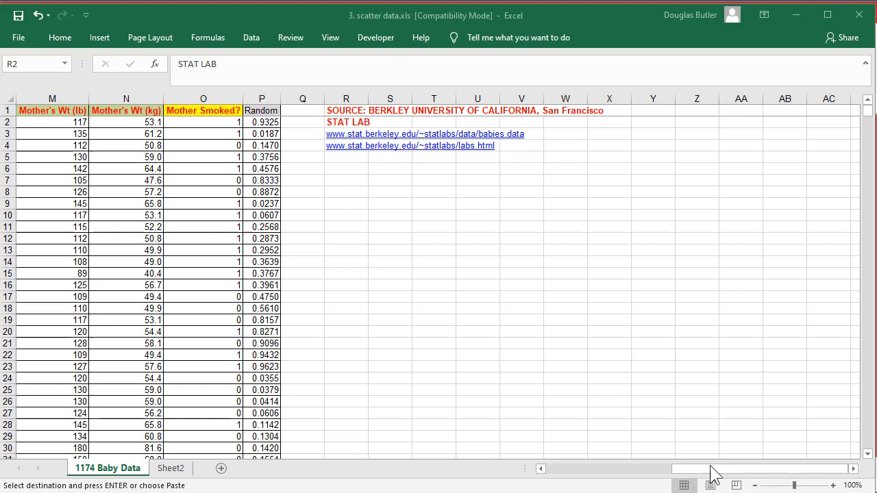
Copy the Birth Weight (kg) and Gestation (days) columns D and E of the baby data
click(346, 122)
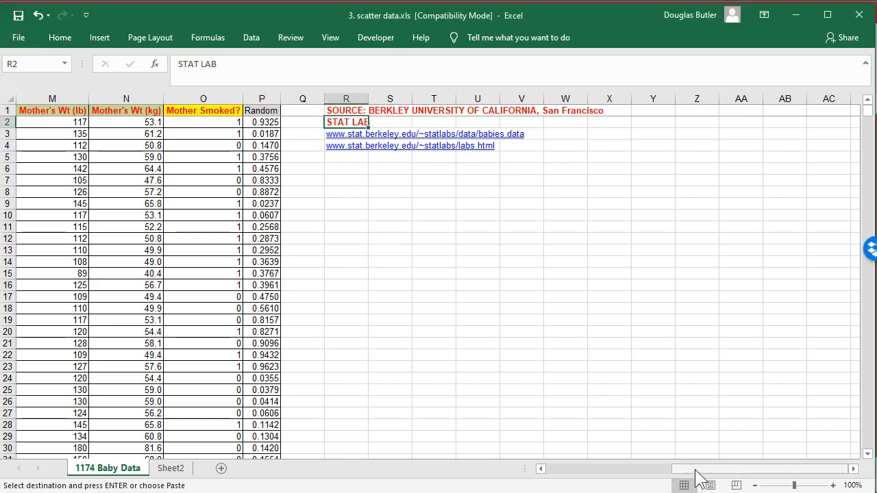
scroll(left, 3)
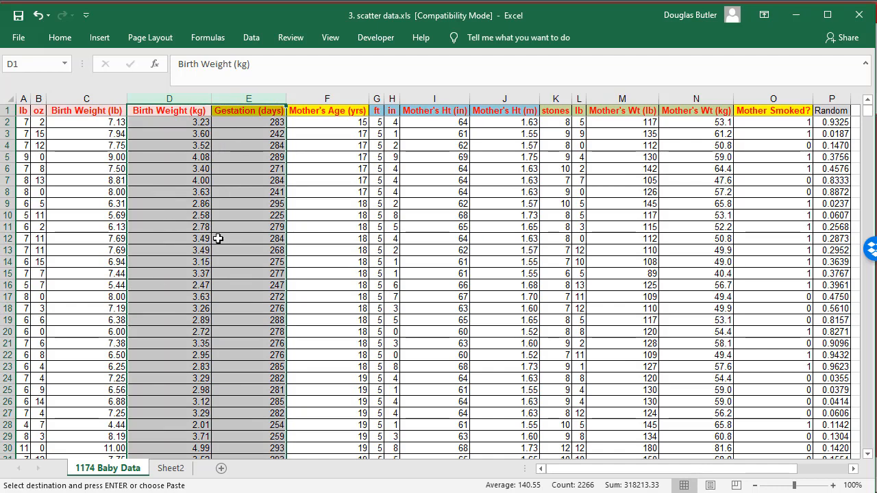
right_click(218, 238)
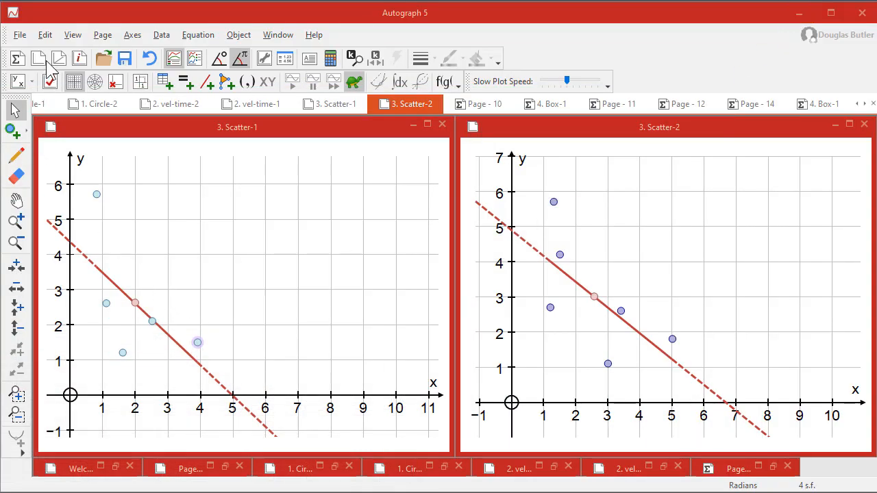
Plot the pasted birth weight and gestation columns as an XY data set on a new 2D page
click(817, 104)
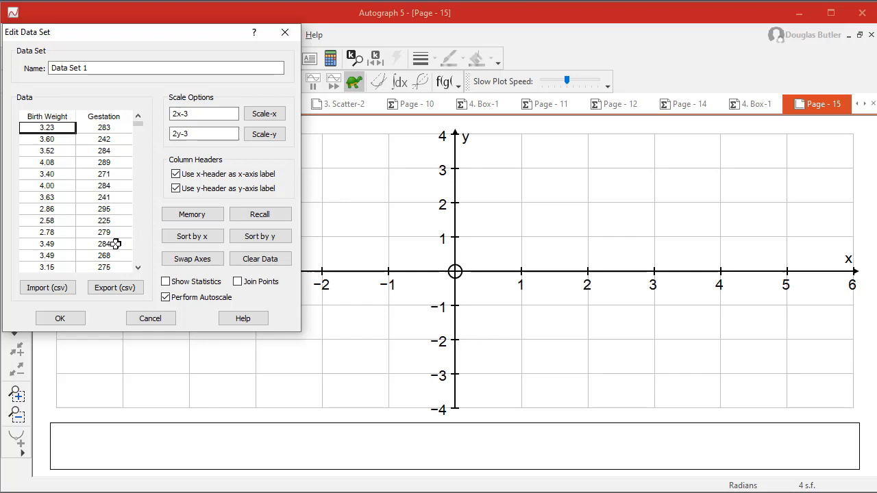
click(61, 318)
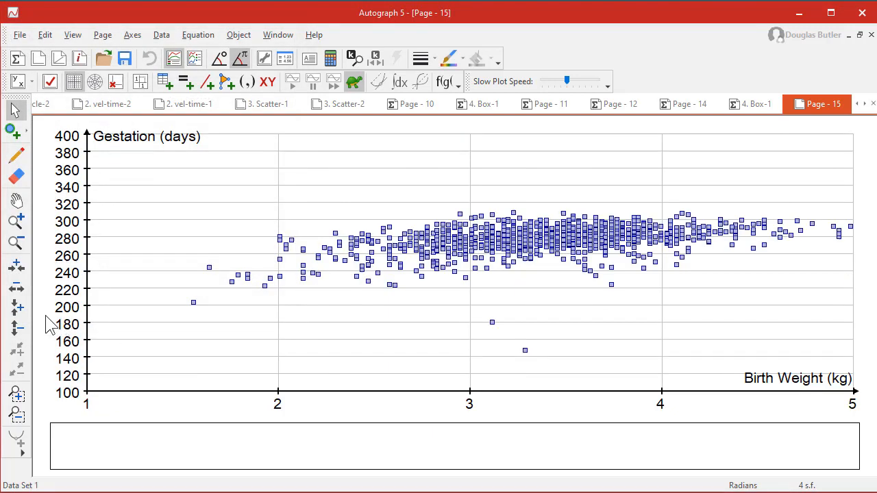
mouse_move(130, 150)
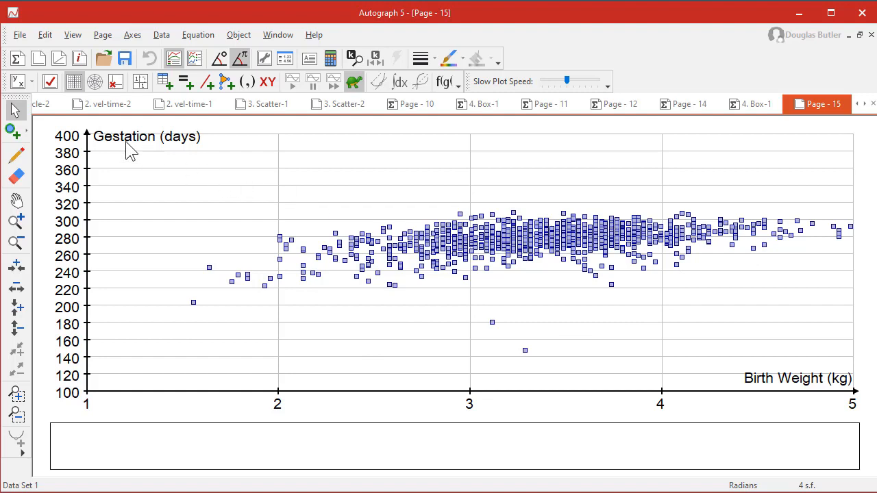
mouse_move(774, 381)
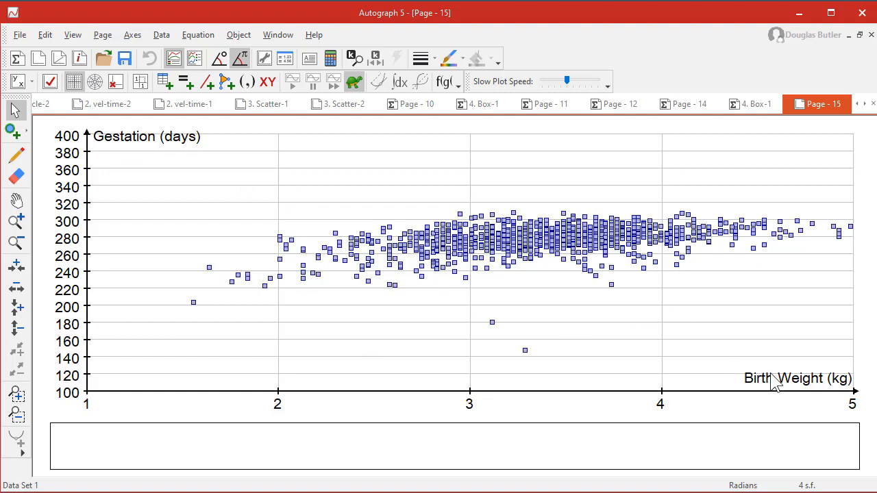
mouse_move(129, 145)
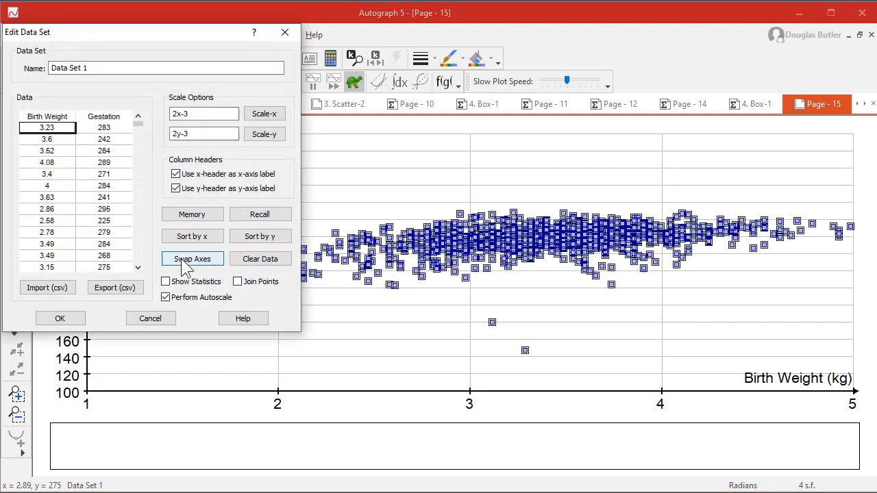
Swap the axes so gestation is horizontal and show statistics, giving r = 0.4428 for 1132 points
click(191, 258)
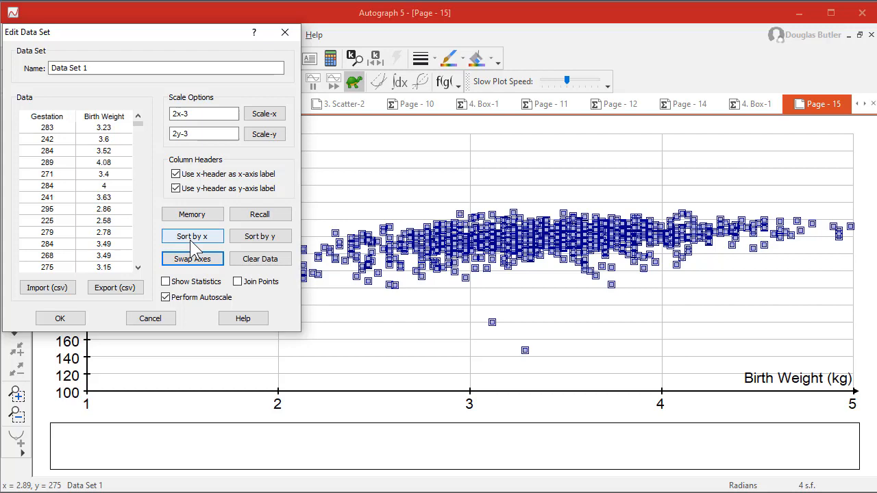
click(165, 283)
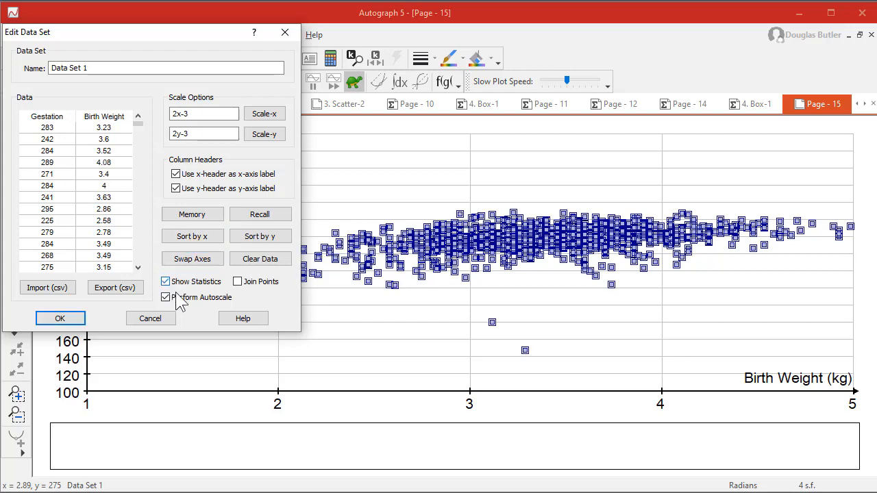
click(60, 318)
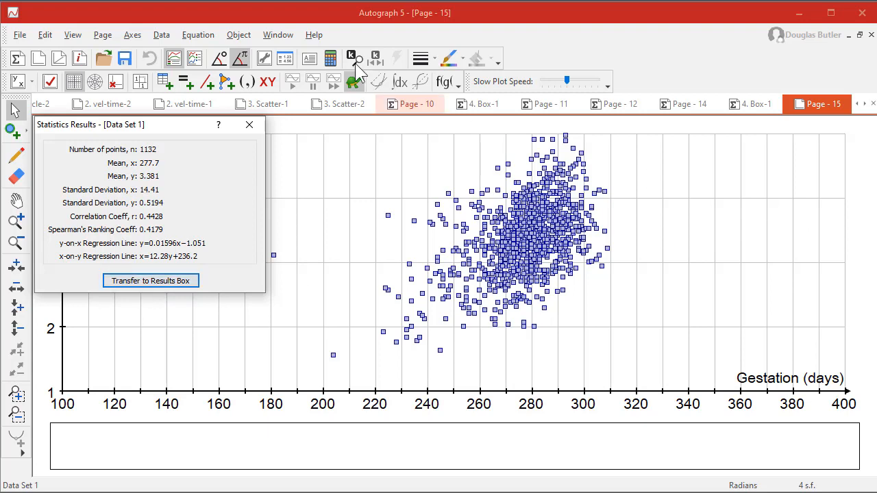
Show the Results Box panel beside the graph and scroll through its list
click(71, 35)
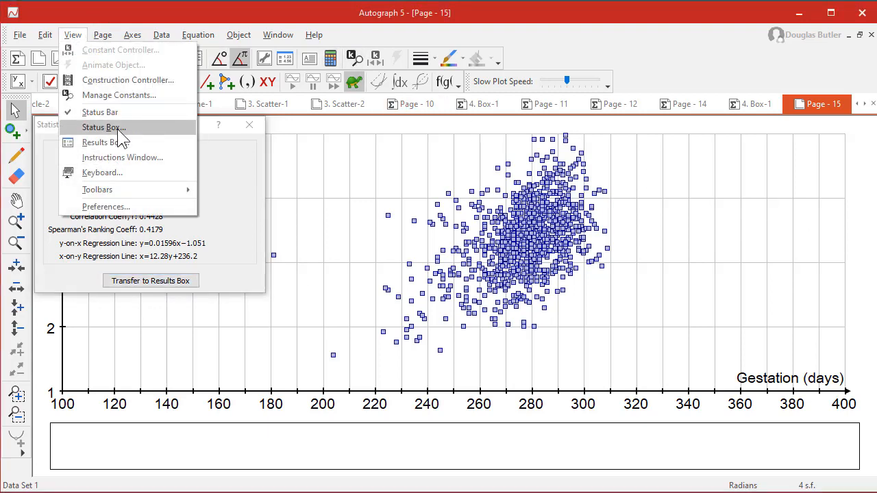
click(100, 141)
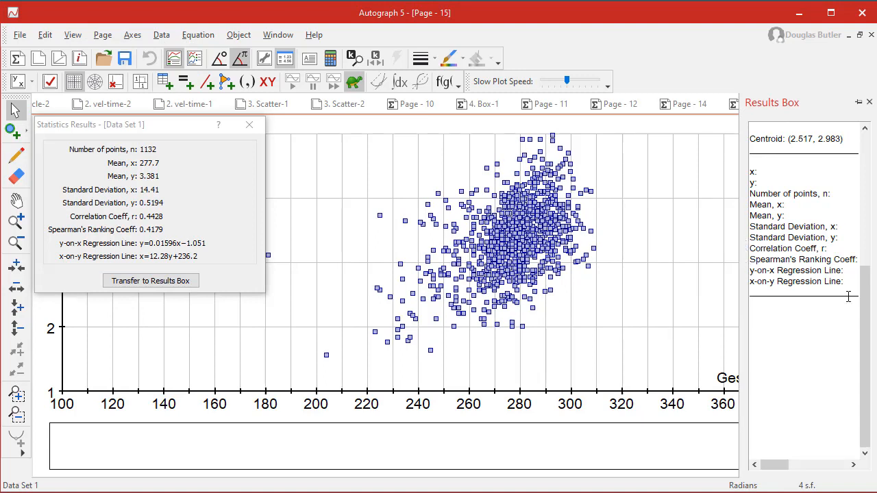
scroll(up, 3)
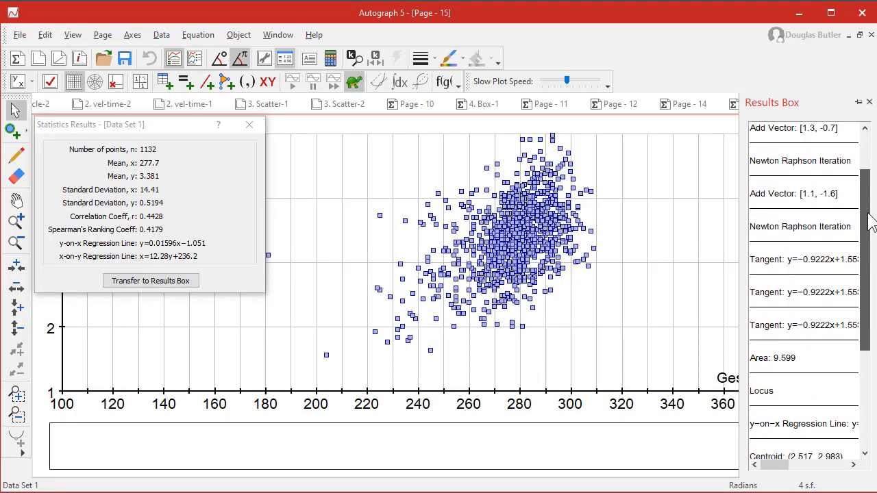
scroll(down, 3)
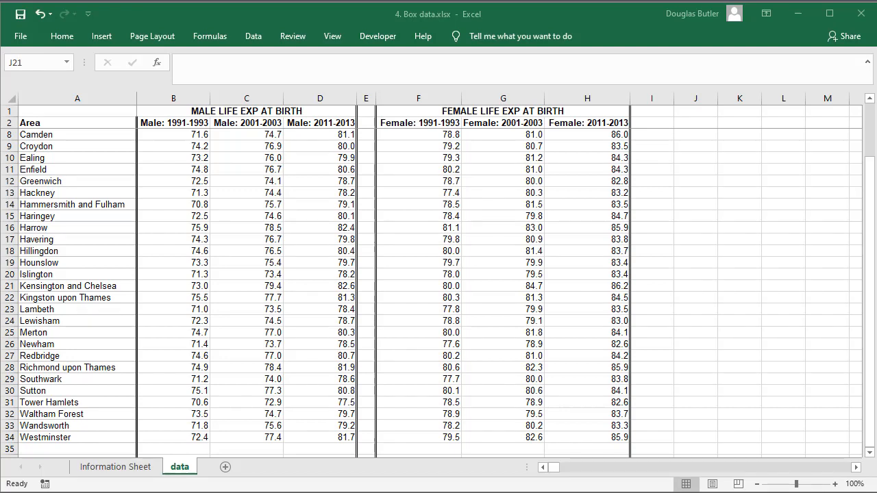
mouse_move(699, 403)
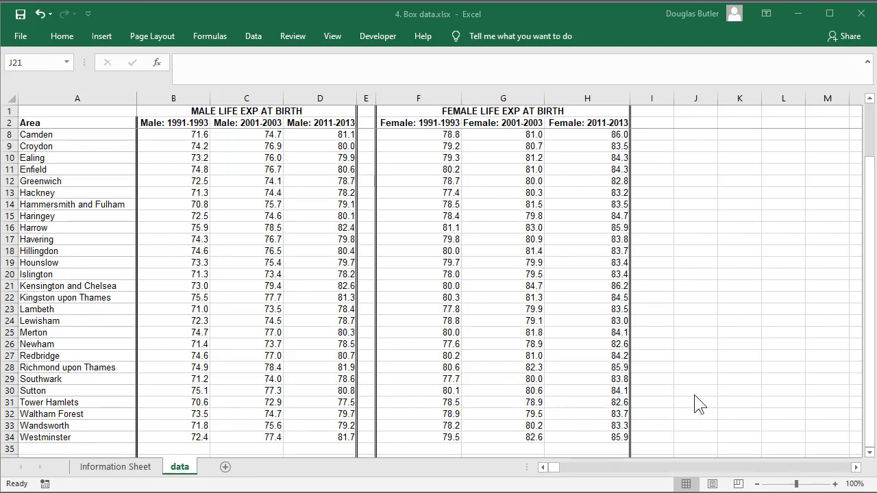
mouse_move(670, 364)
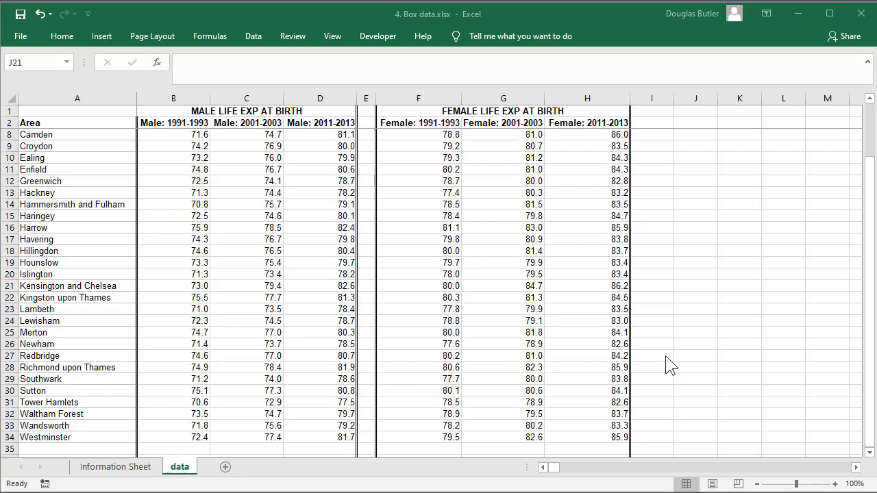
mouse_move(208, 135)
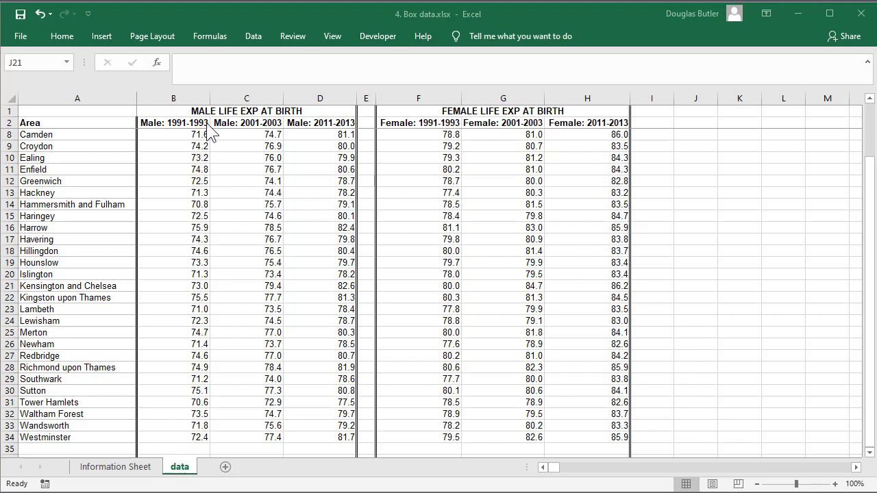
mouse_move(135, 137)
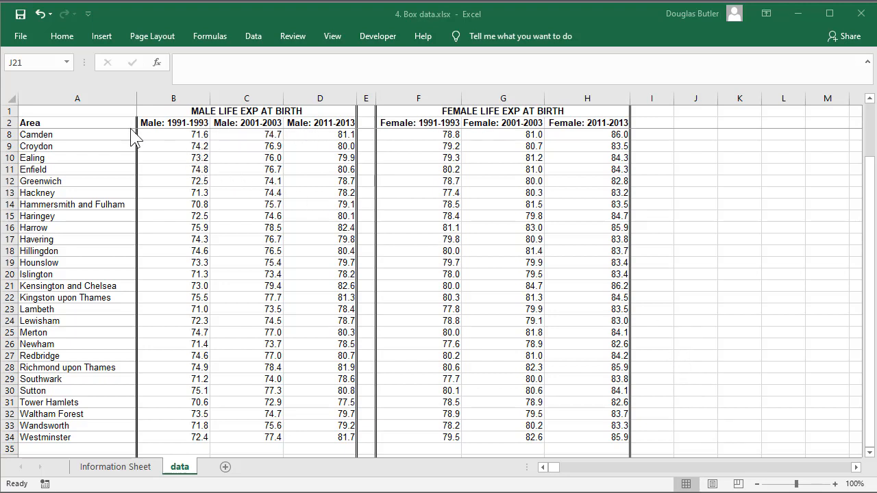
mouse_move(255, 189)
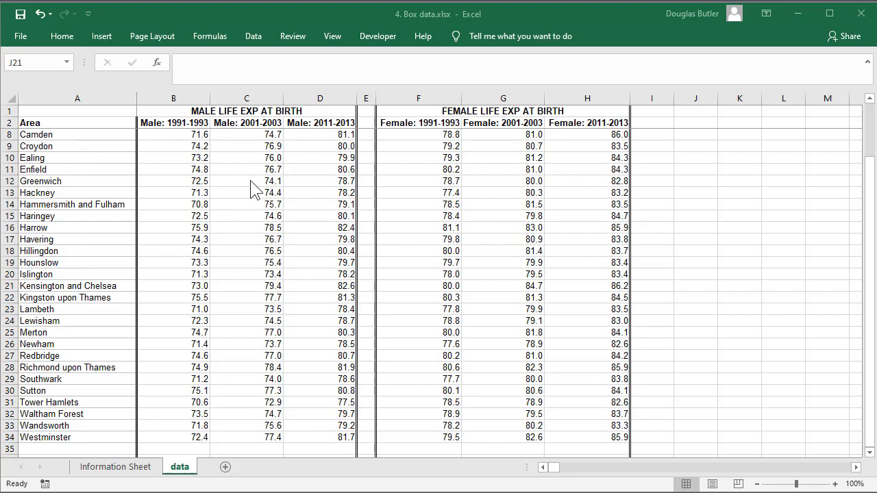
mouse_move(446, 235)
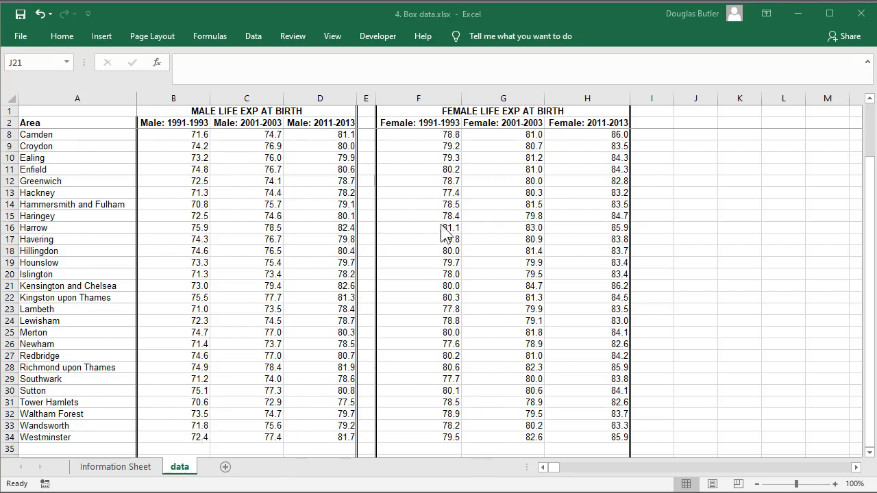
mouse_move(629, 198)
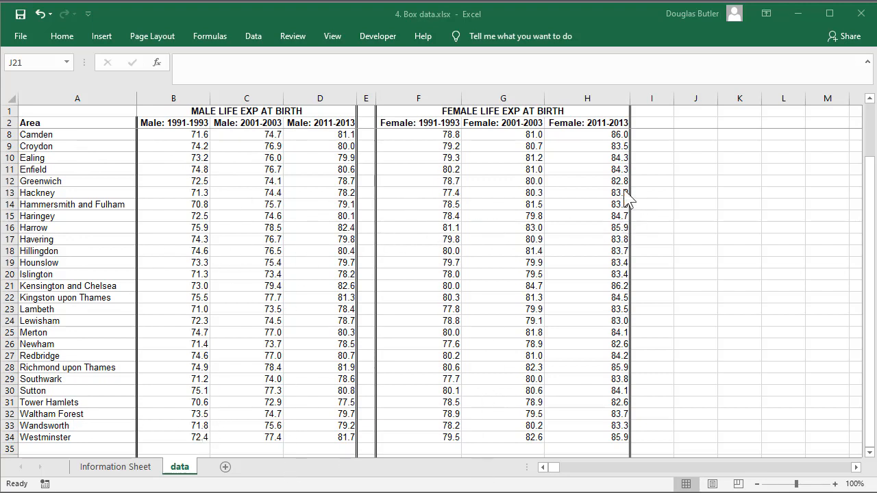
Select column G's Female: 2001-2003 values from the header down to the last area and copy them
click(696, 287)
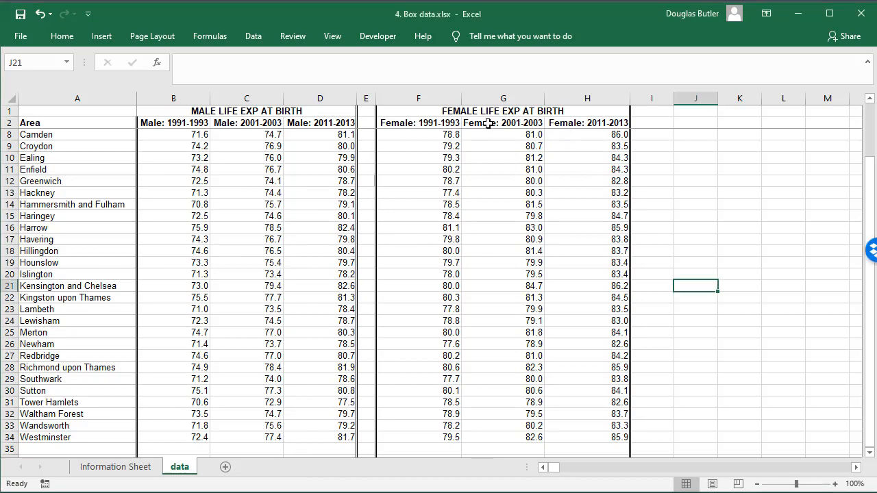
drag(503, 134, 503, 287)
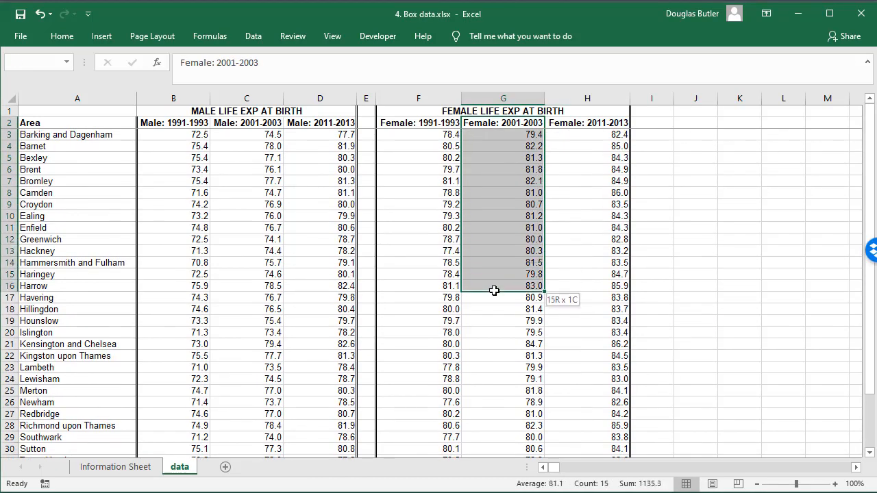
drag(503, 286, 503, 450)
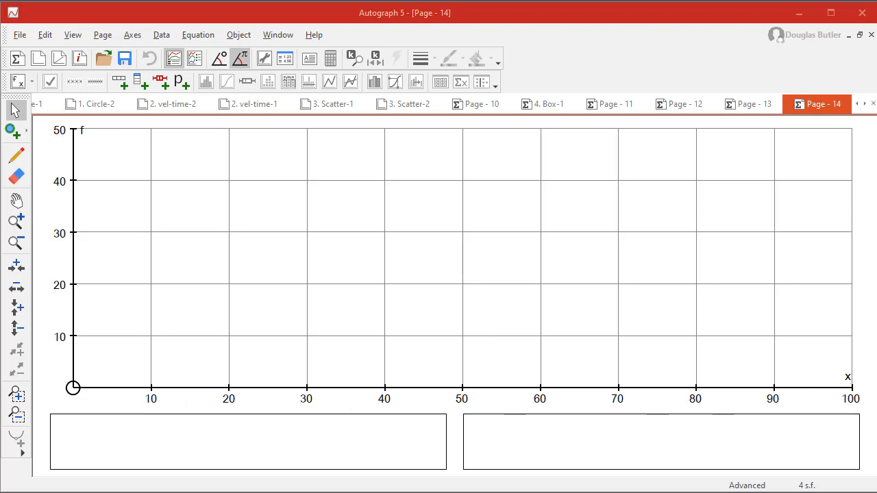
mouse_move(165, 250)
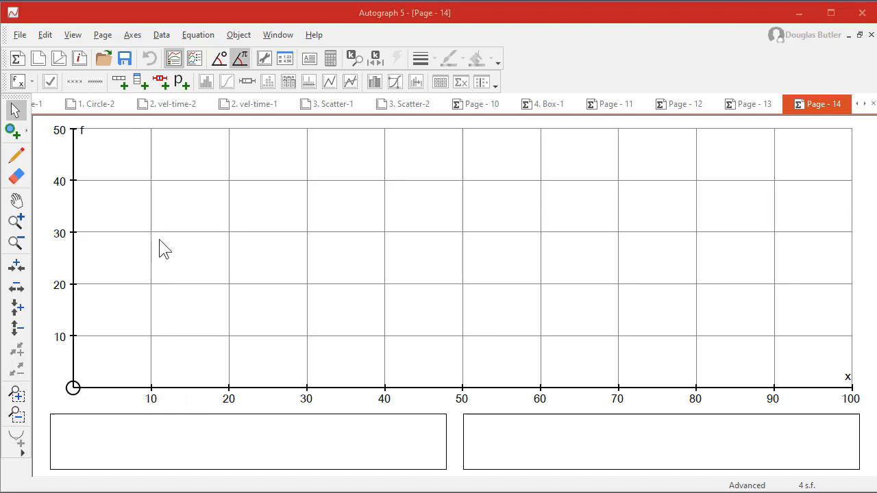
Enter the pasted Female: 2001-2003 column as a raw data set on Page 14
right_click(274, 184)
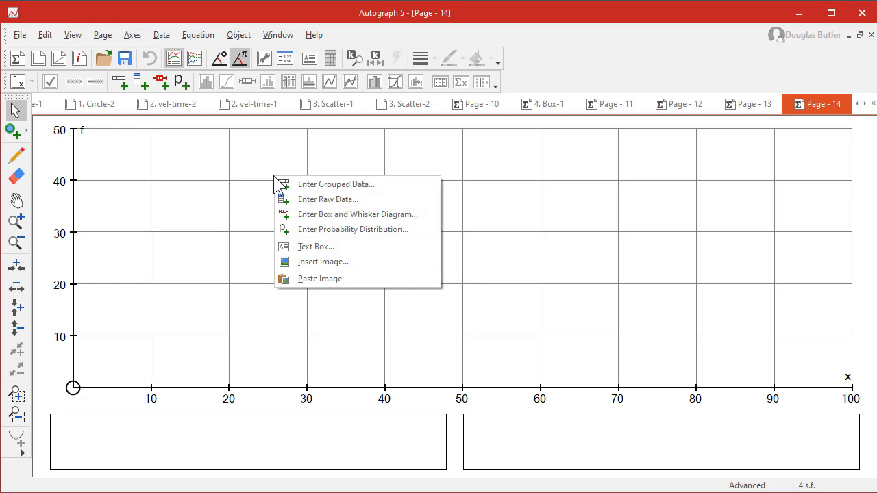
mouse_move(321, 200)
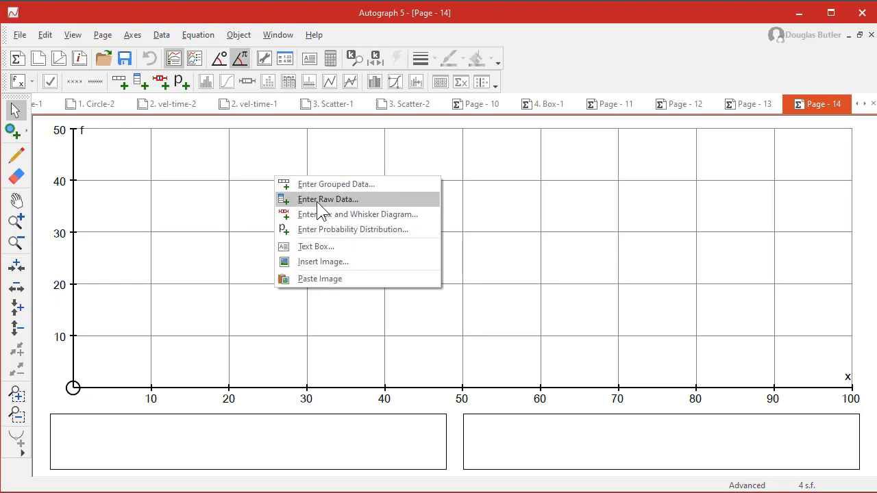
click(328, 201)
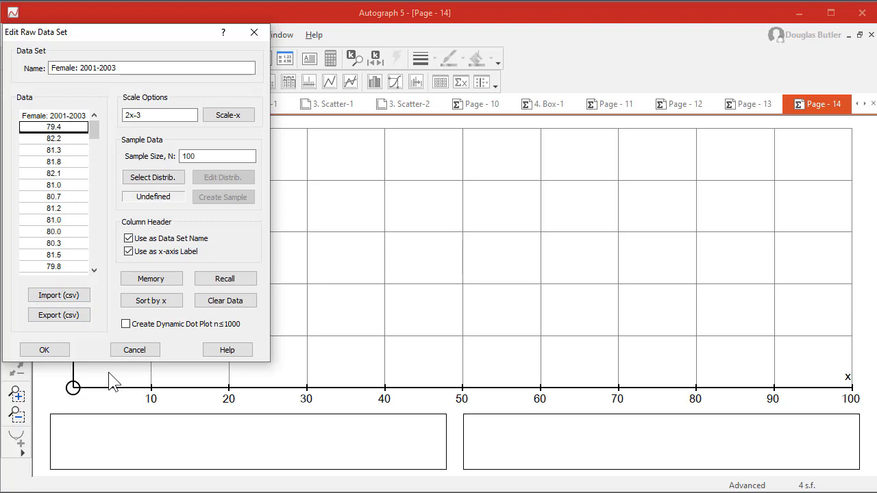
click(44, 349)
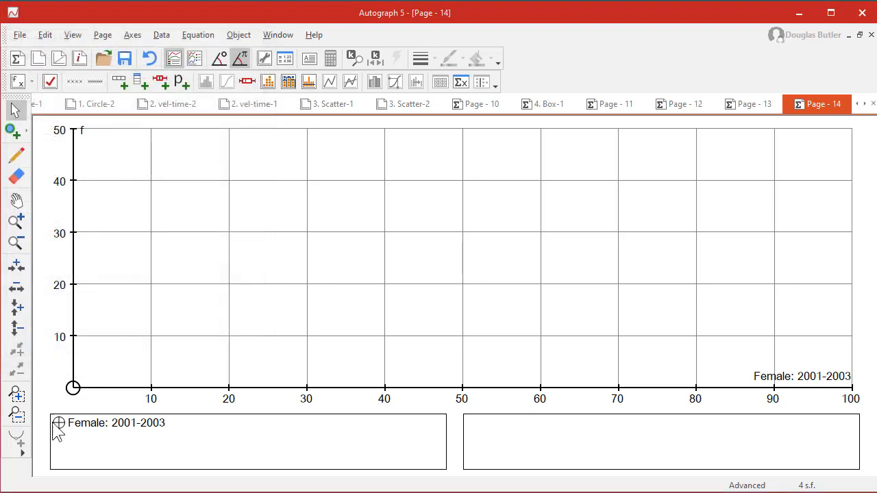
mouse_move(735, 392)
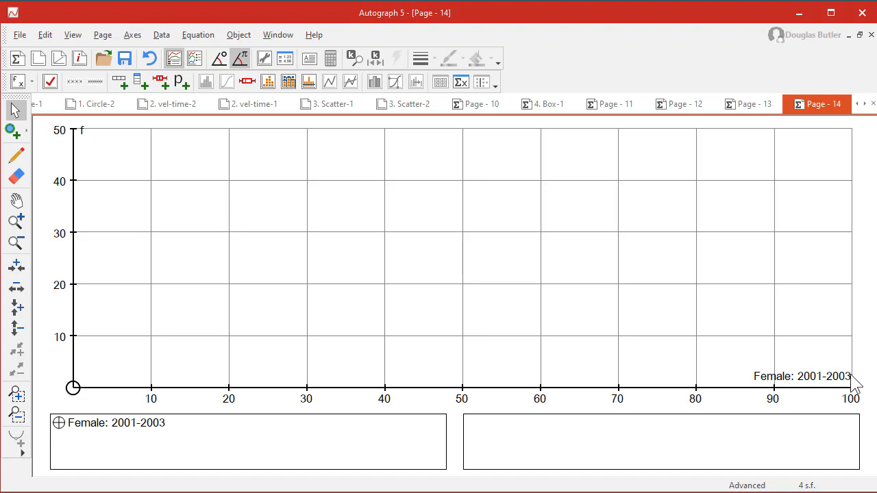
Create a box-and-whisker diagram from the raw Female: 2001-2003 data (median 80.95, IQR 1.825)
right_click(273, 178)
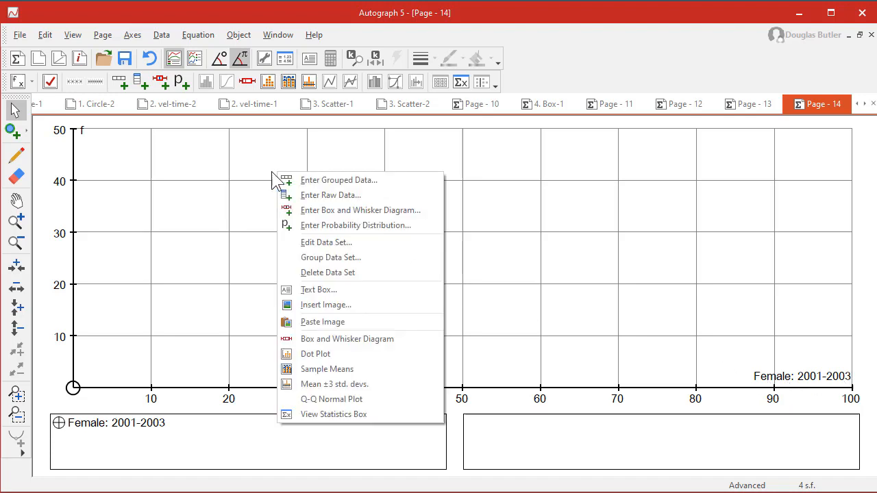
mouse_move(326, 242)
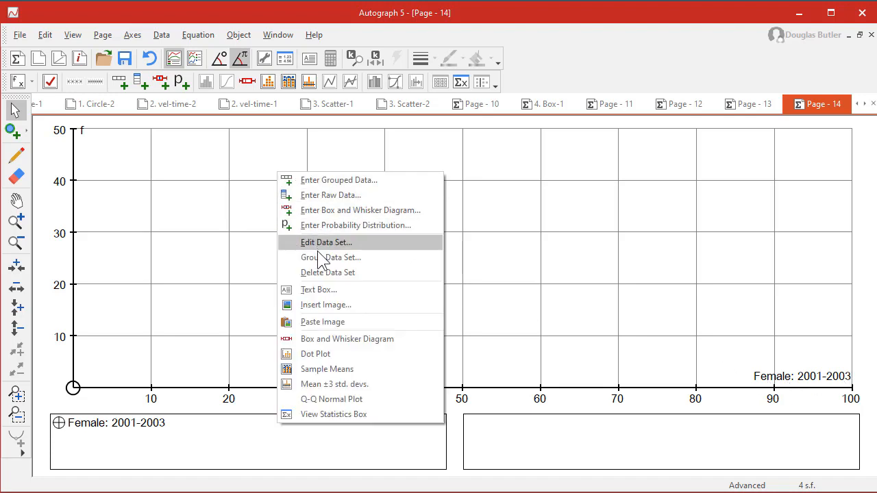
mouse_move(359, 338)
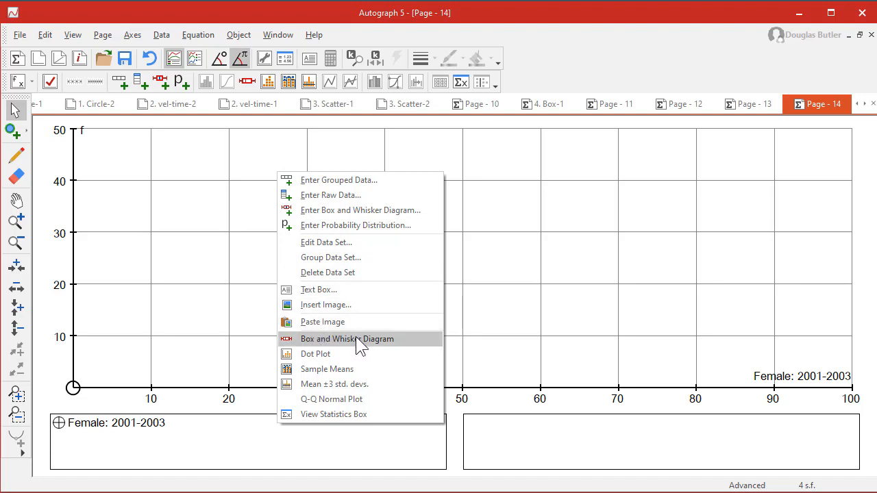
click(347, 338)
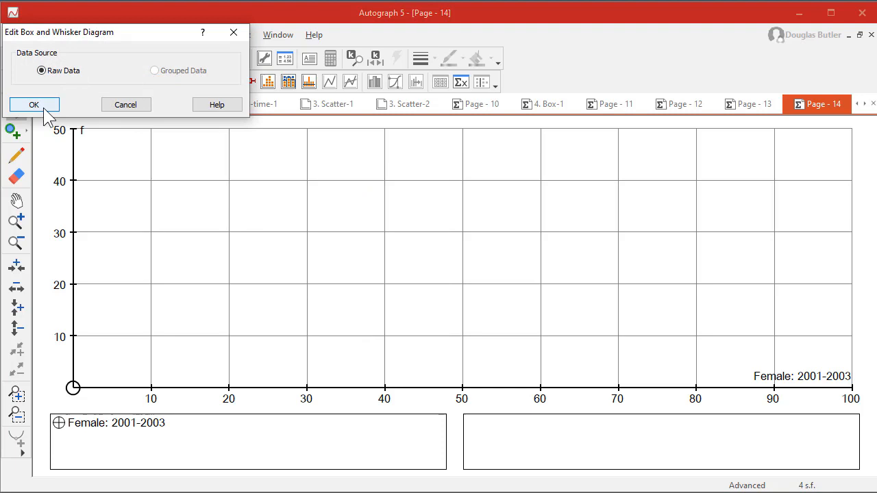
click(33, 104)
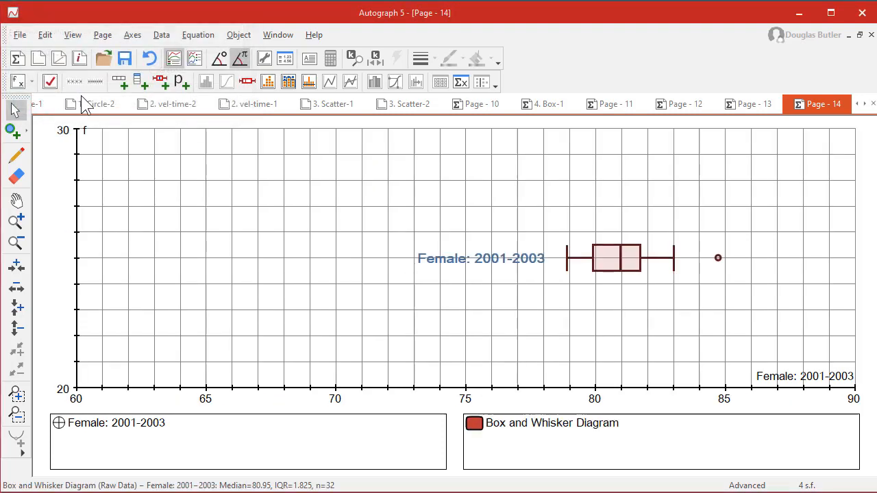
mouse_move(738, 281)
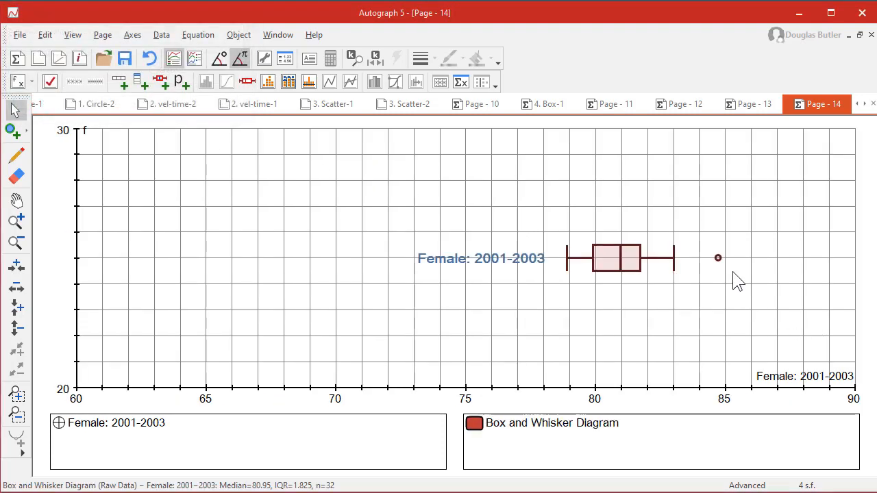
mouse_move(631, 293)
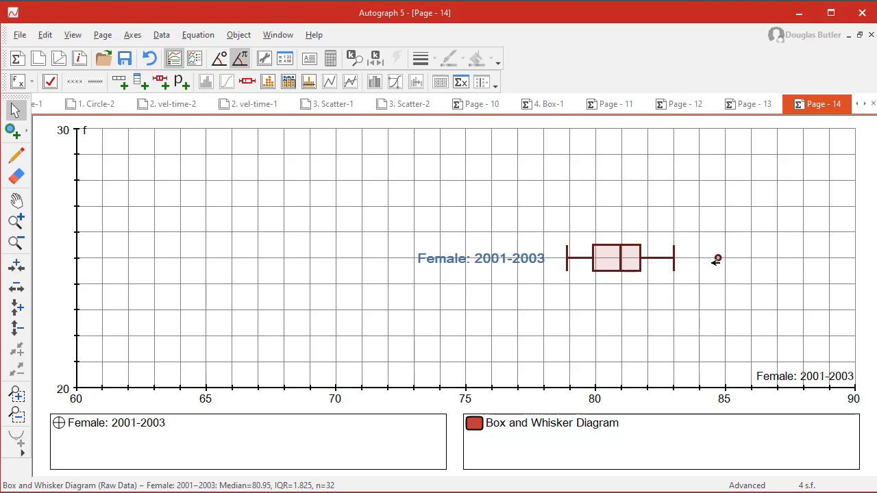
mouse_move(719, 253)
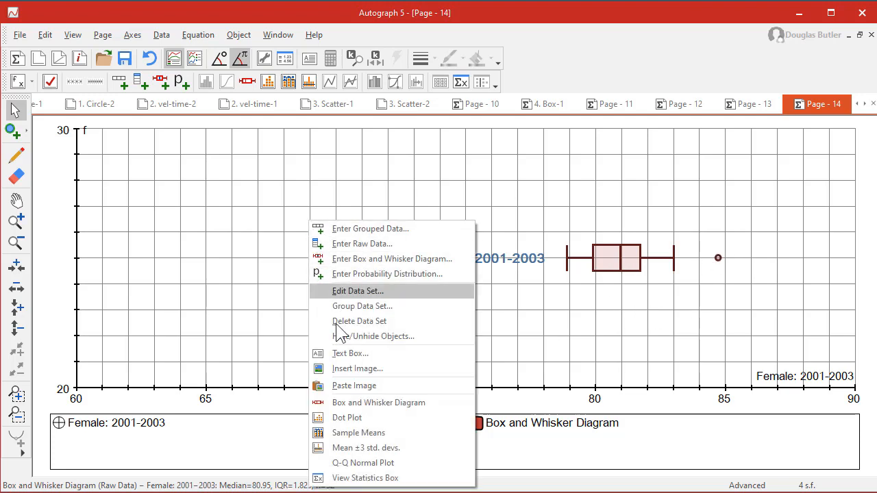
Add a dot plot beneath the box-and-whisker diagram and auto-scale the axes around both
click(357, 290)
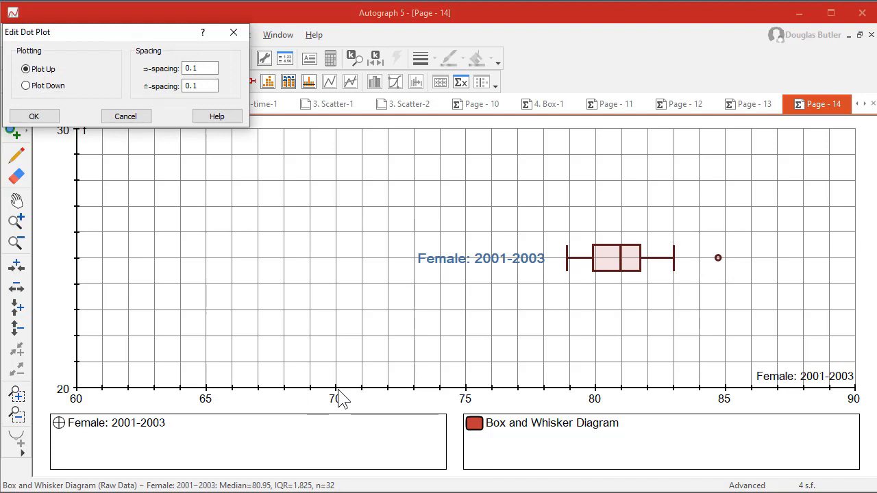
mouse_move(573, 293)
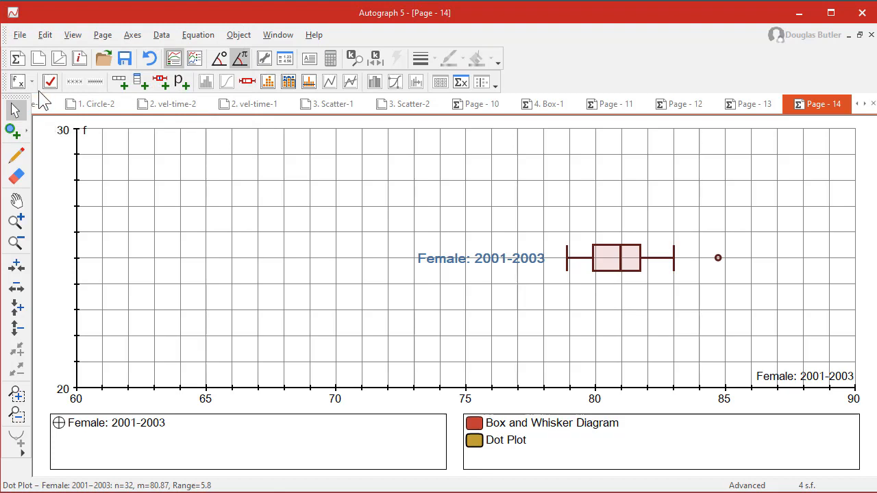
click(50, 83)
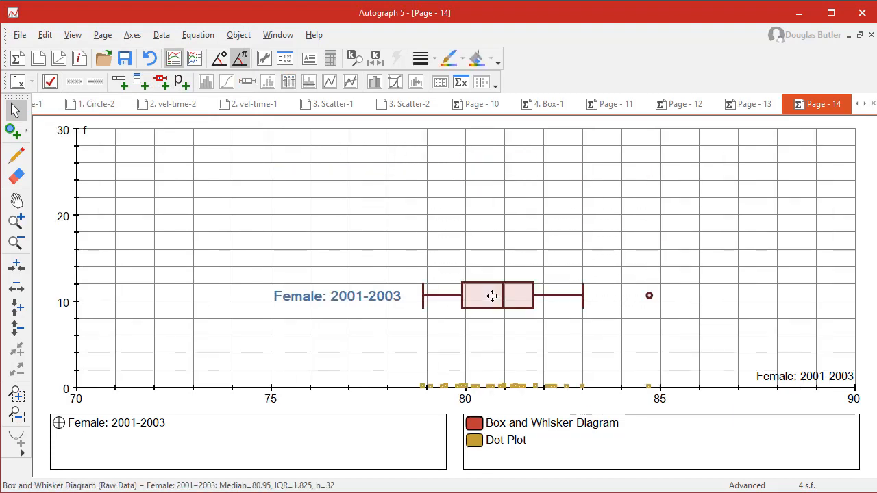
click(50, 82)
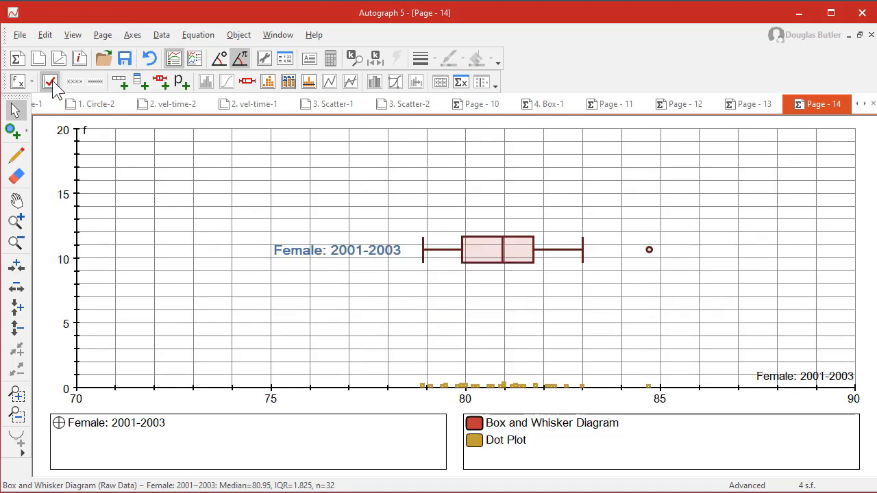
mouse_move(534, 387)
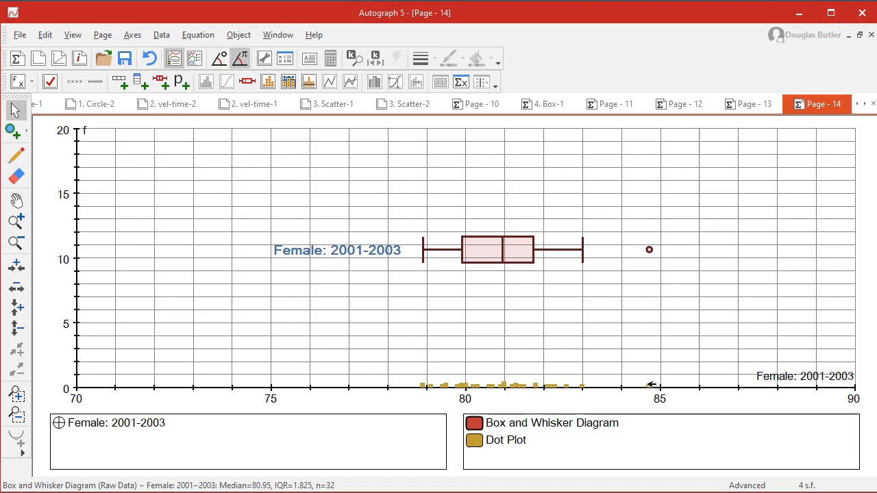
mouse_move(398, 257)
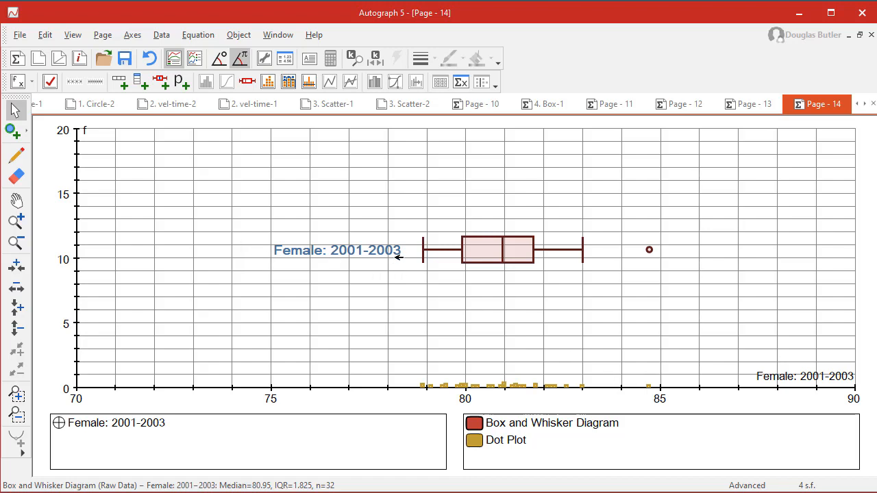
mouse_move(417, 277)
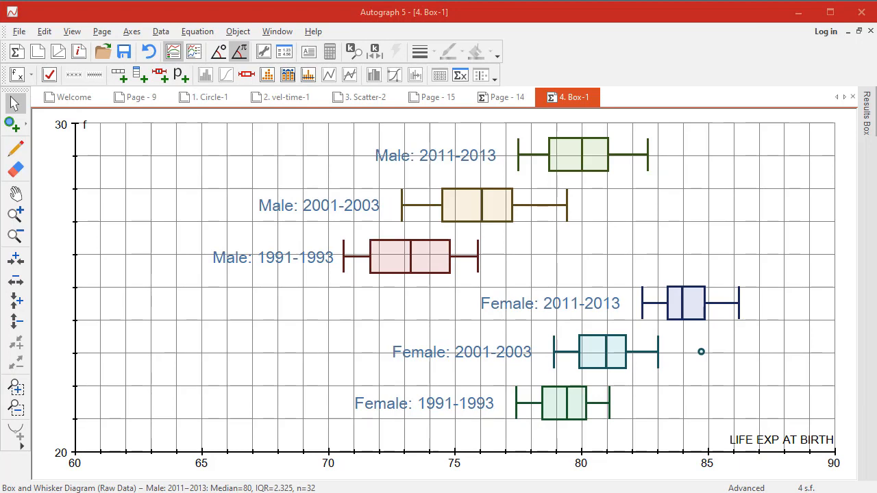
mouse_move(766, 301)
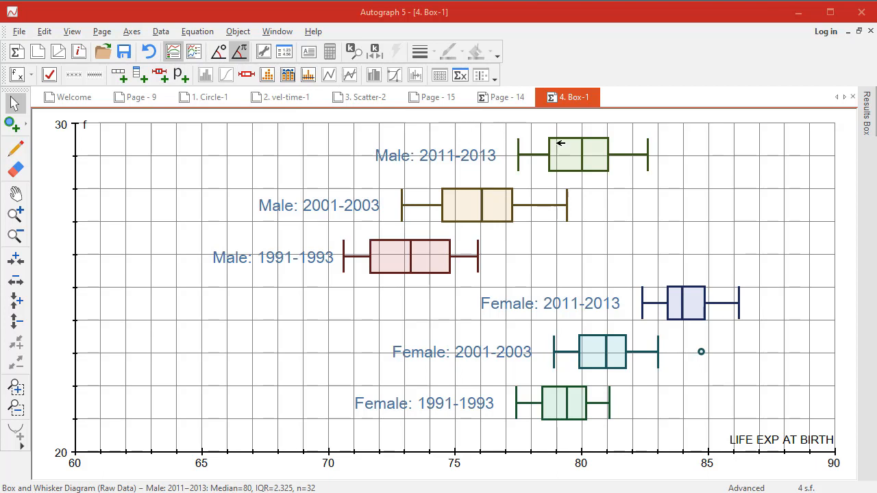
mouse_move(561, 197)
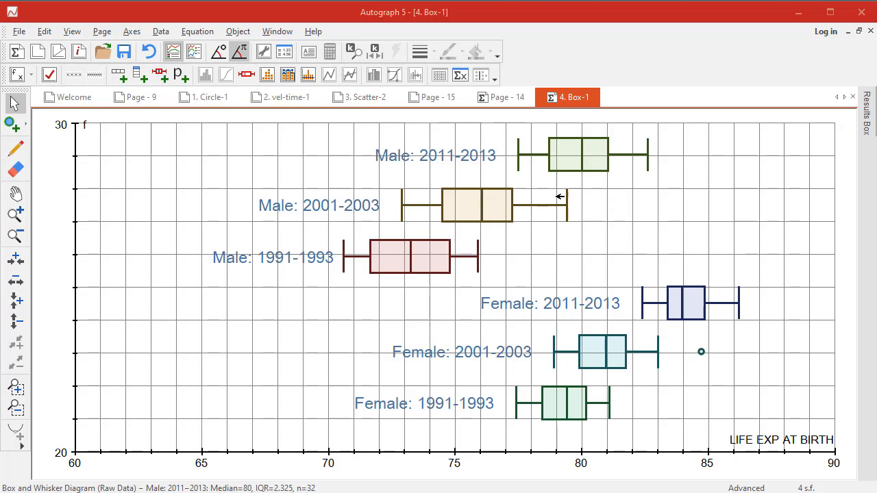
Visit Page 14, Page 15's birth-weight scatter, Scatter-2's regression line and the vel-time-1 velocity graph
click(504, 96)
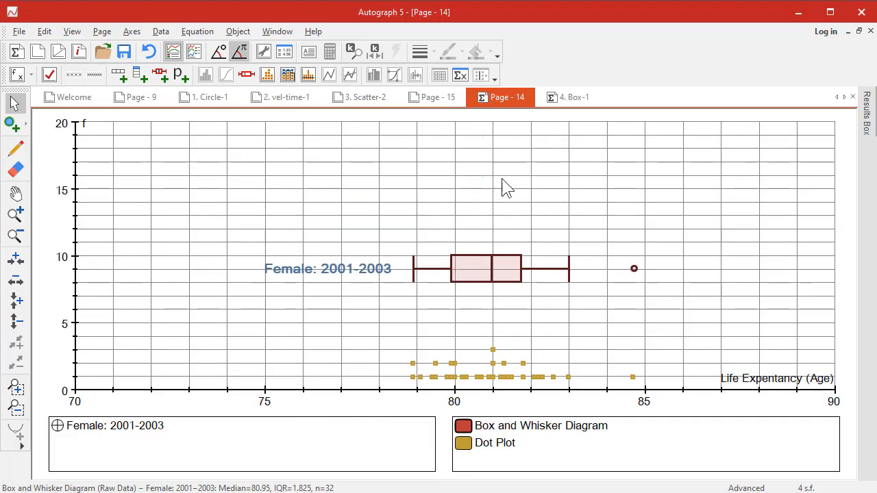
mouse_move(355, 107)
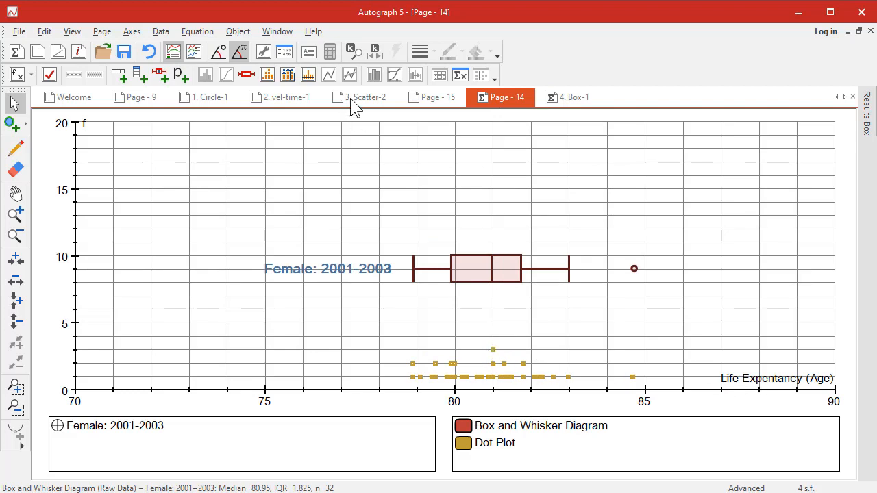
click(430, 96)
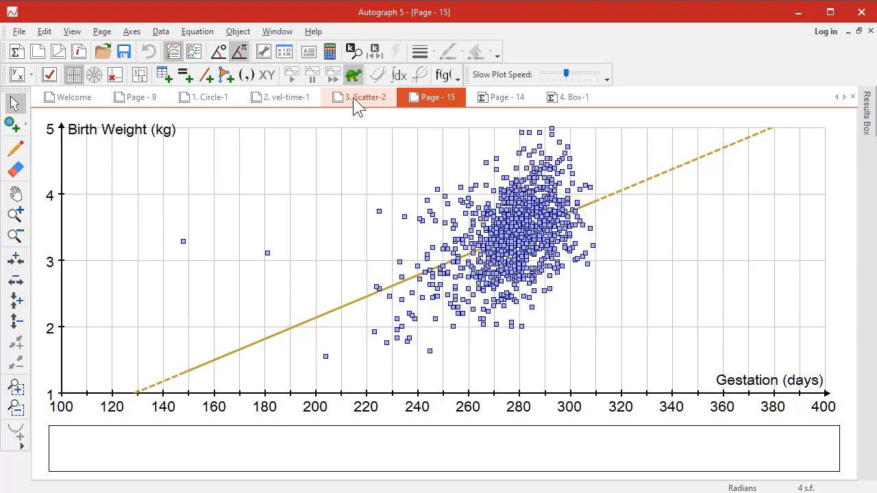
click(365, 96)
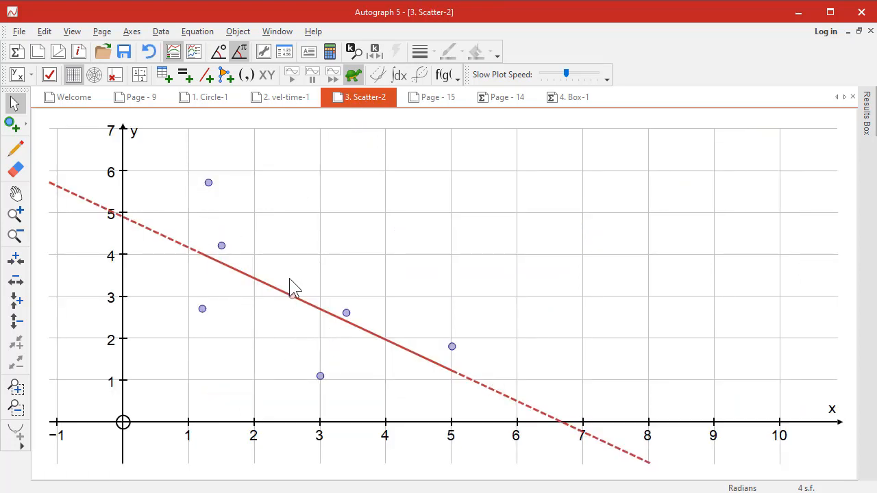
click(283, 96)
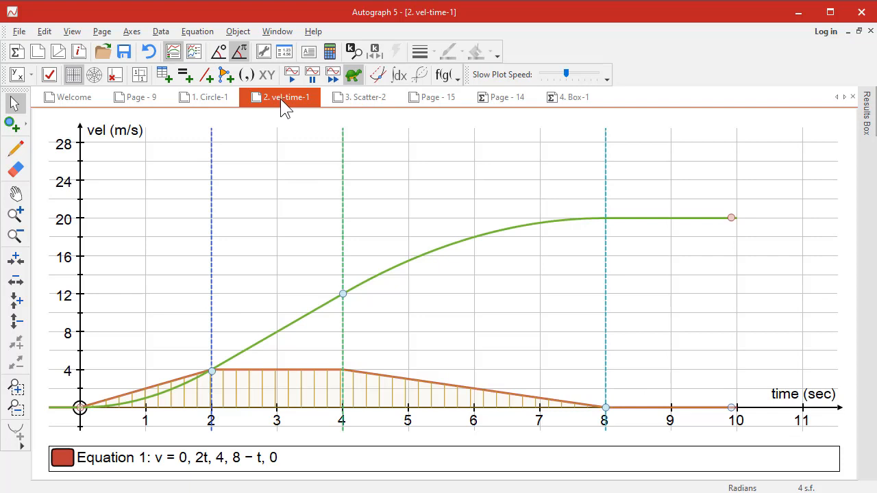
mouse_move(458, 398)
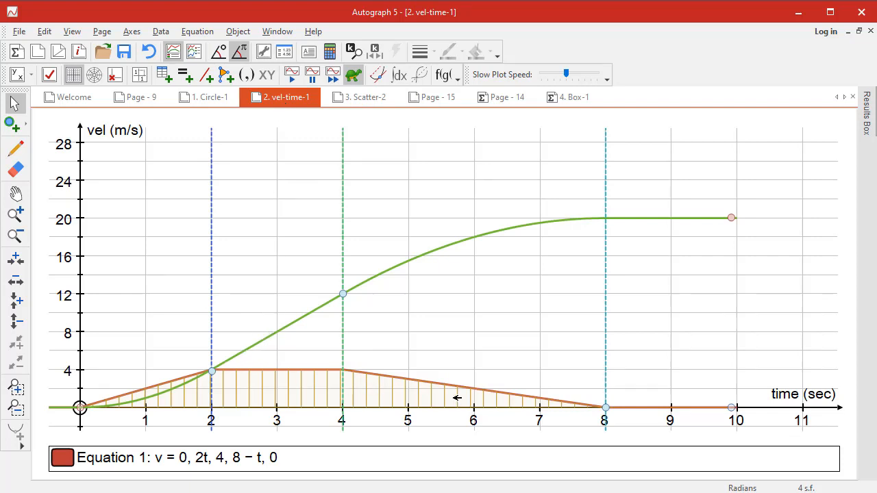
mouse_move(218, 123)
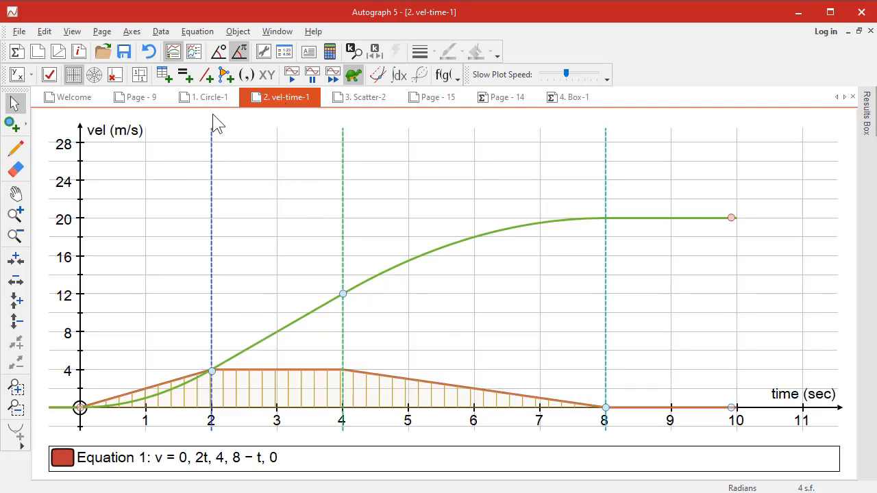
On Circle-1 move point P so PT² becomes 5.69, then return to Page 9's cubic Newton-Raphson iteration
click(203, 96)
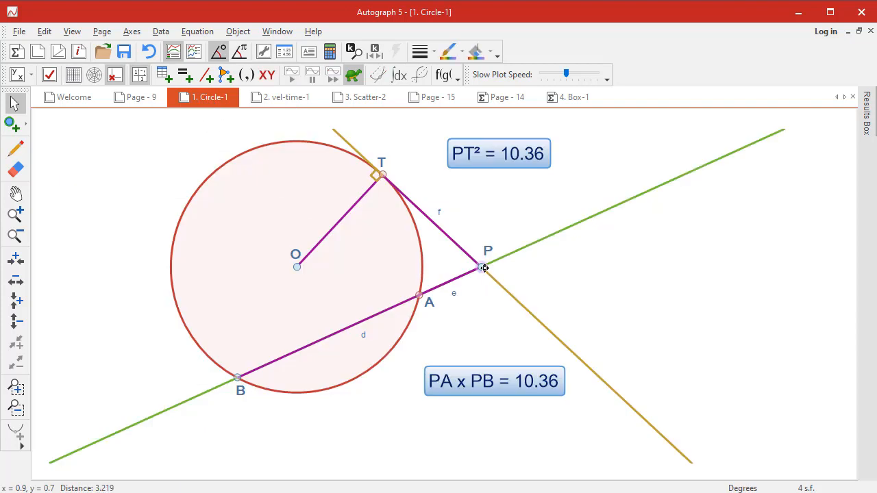
drag(485, 268, 455, 245)
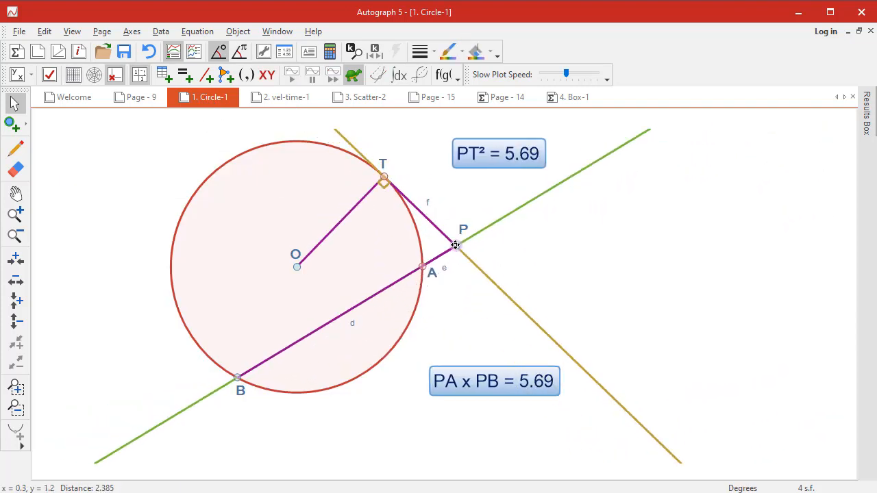
click(139, 96)
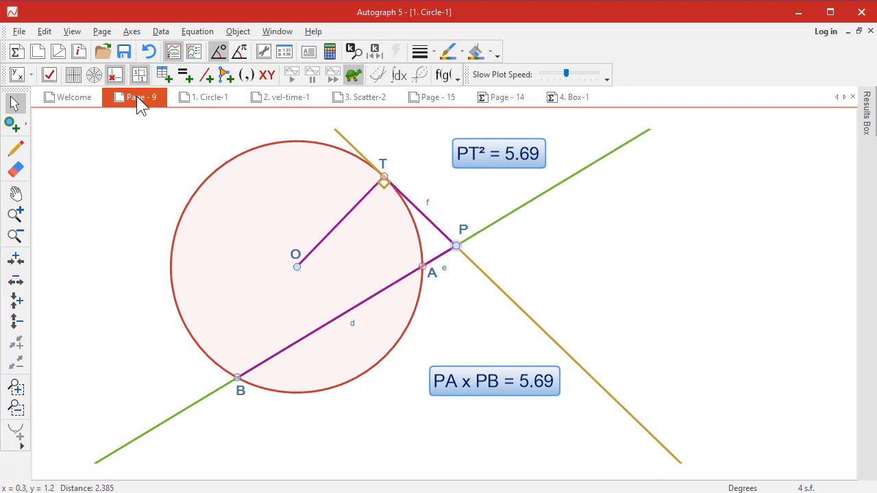
click(134, 96)
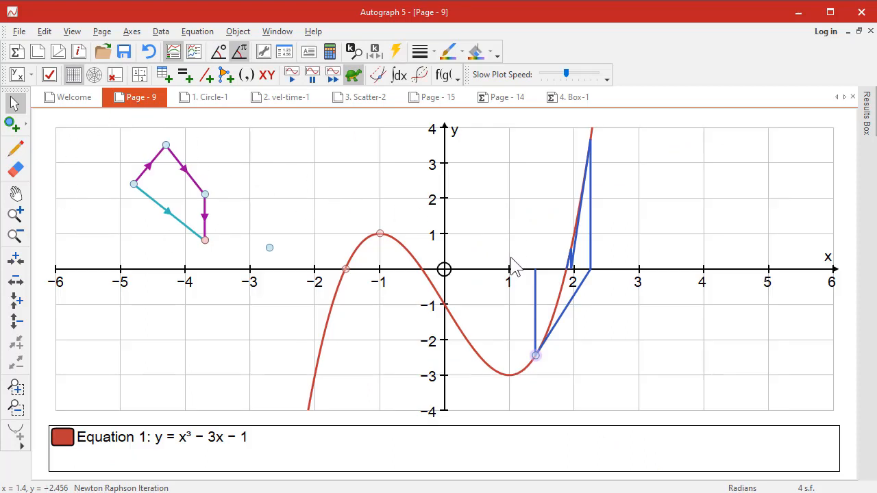